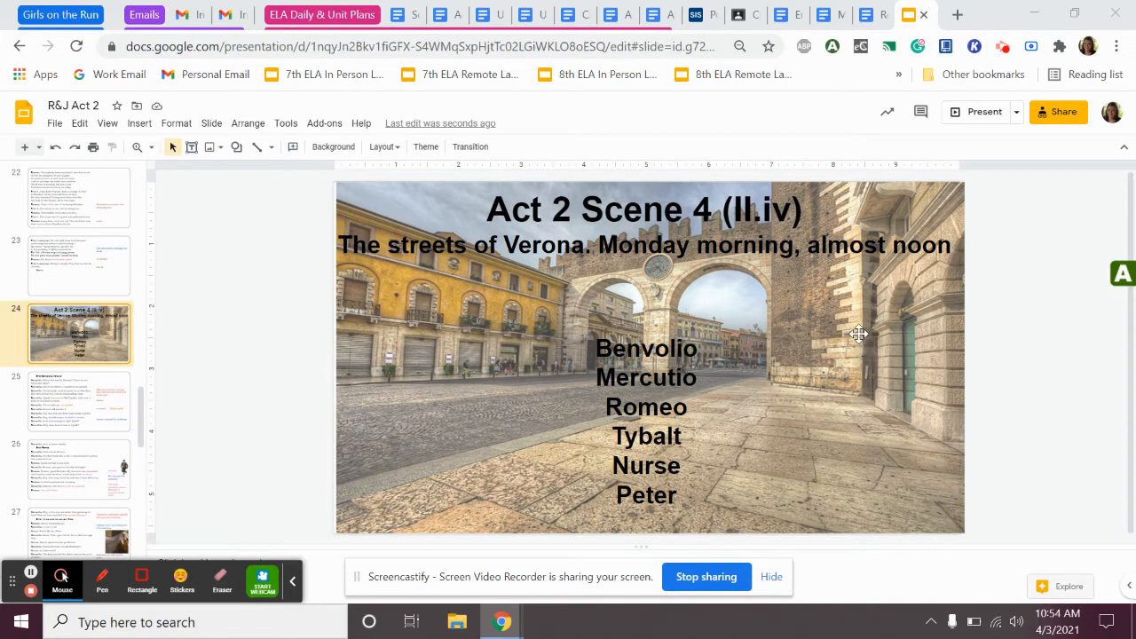
pyautogui.moveTo(802, 7)
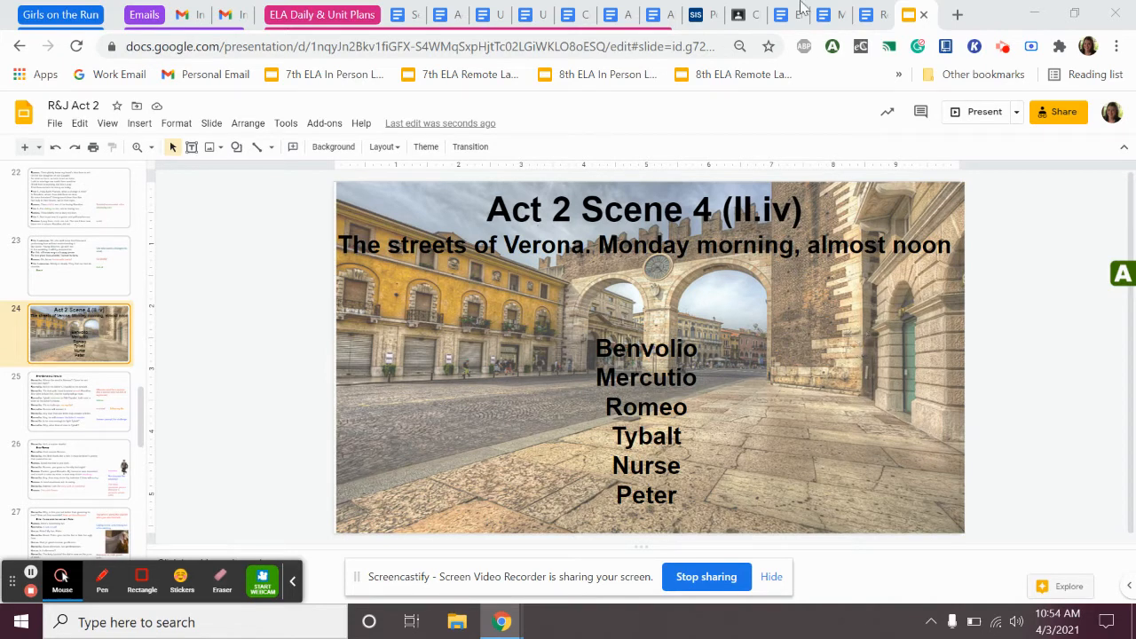
pyautogui.moveTo(825, 14)
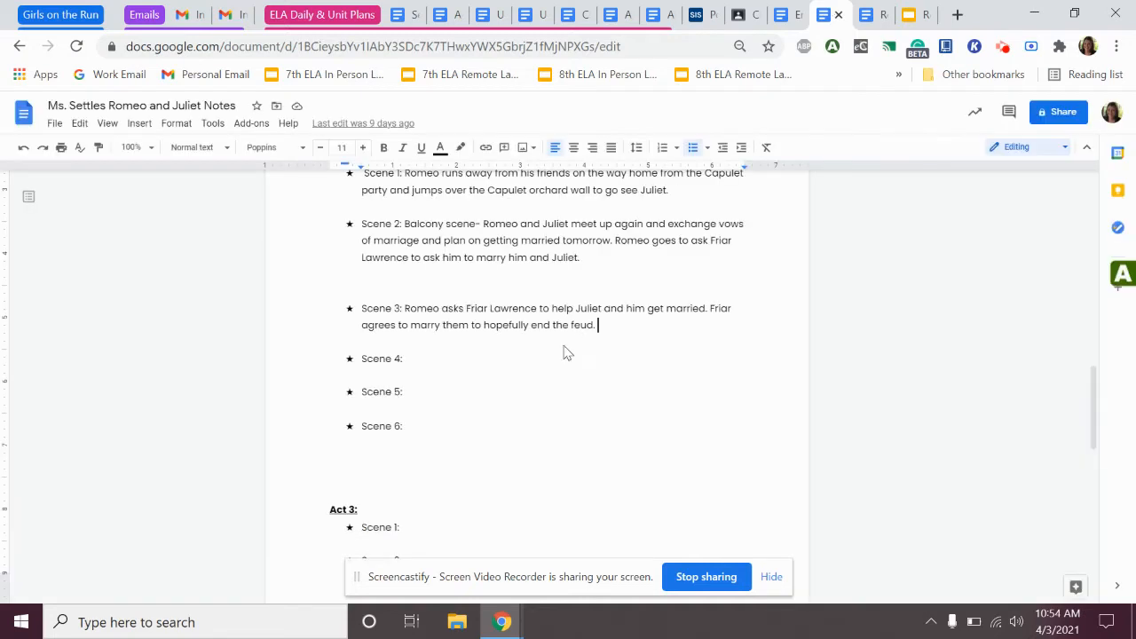
pyautogui.moveTo(561, 349)
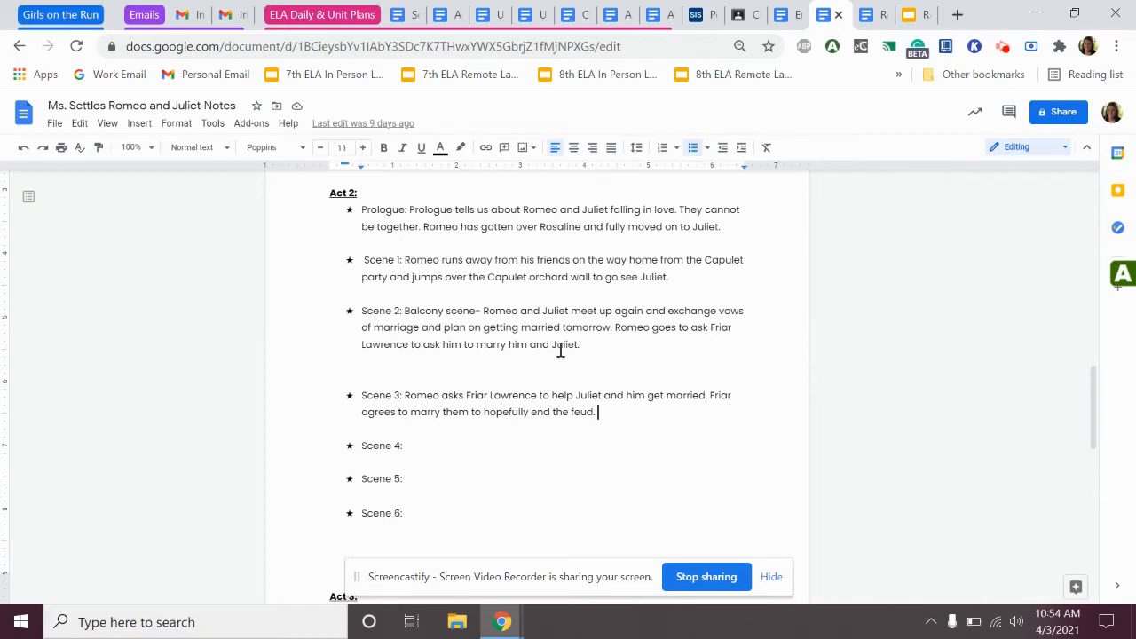
# Step: Return from the notes doc to the R&J Act 2 deck on the Scene 4 title slide
pyautogui.scroll(3)
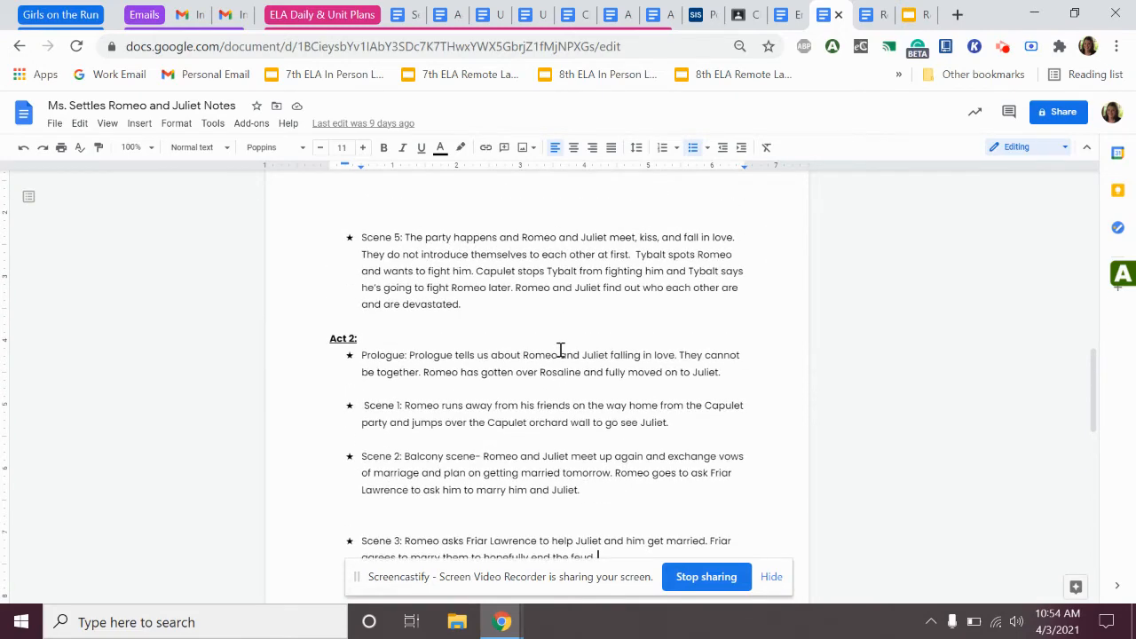
pyautogui.scroll(3)
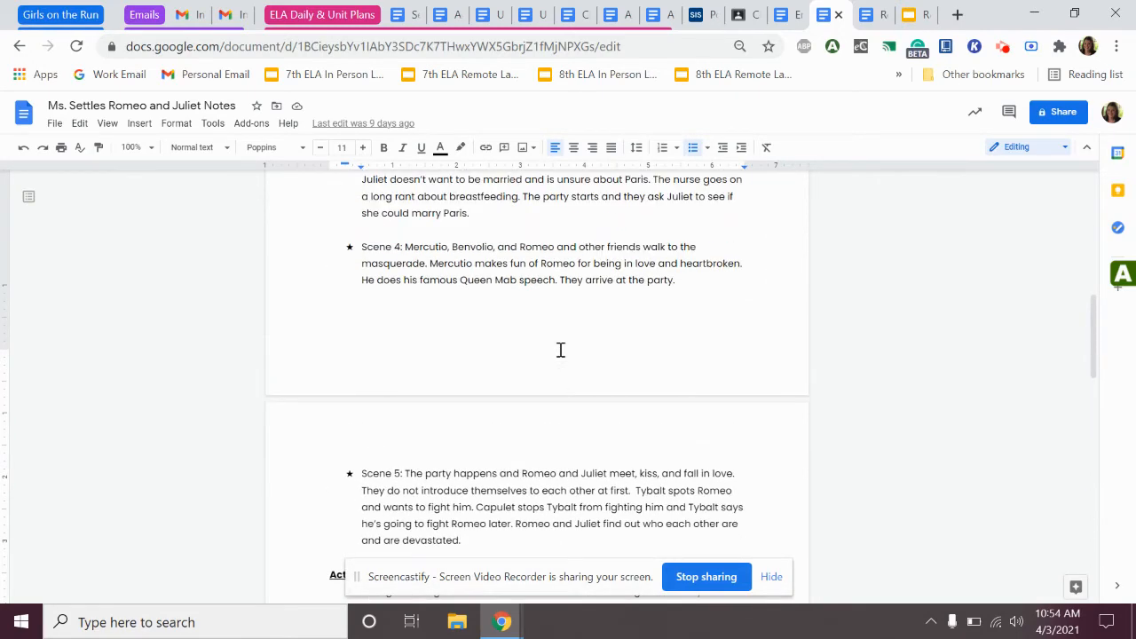
pyautogui.scroll(3)
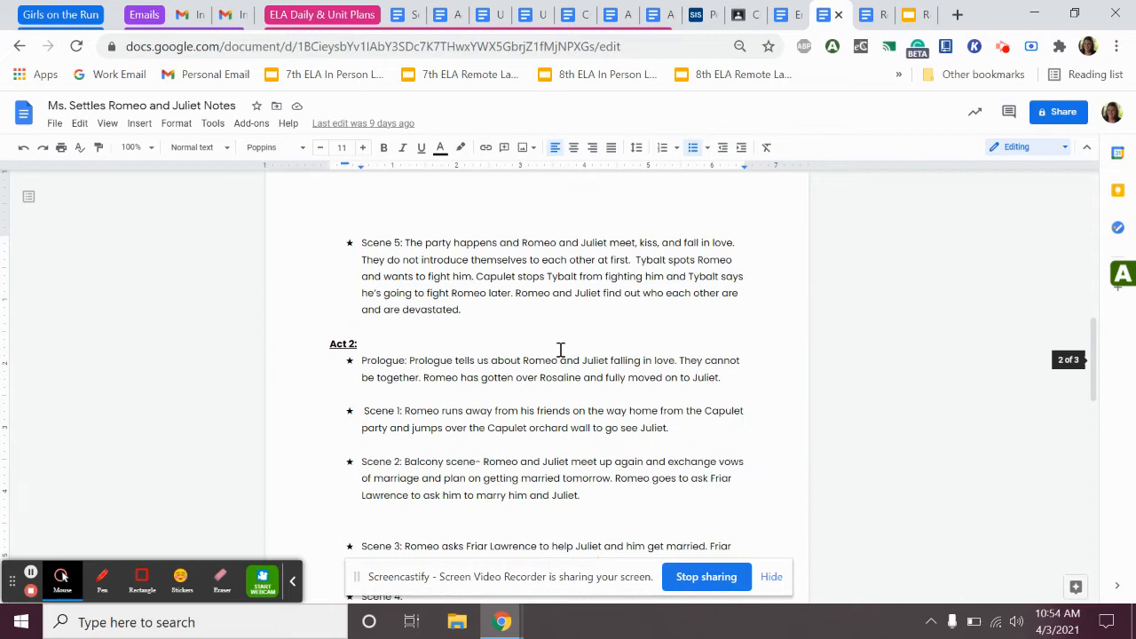
pyautogui.scroll(-3)
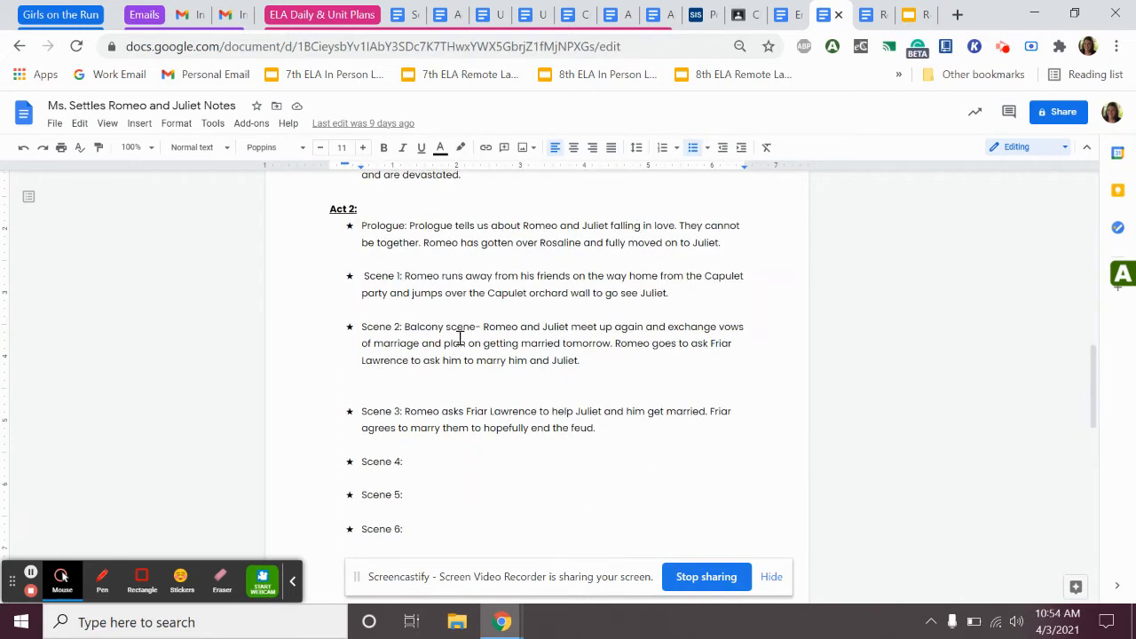
pyautogui.moveTo(635, 380)
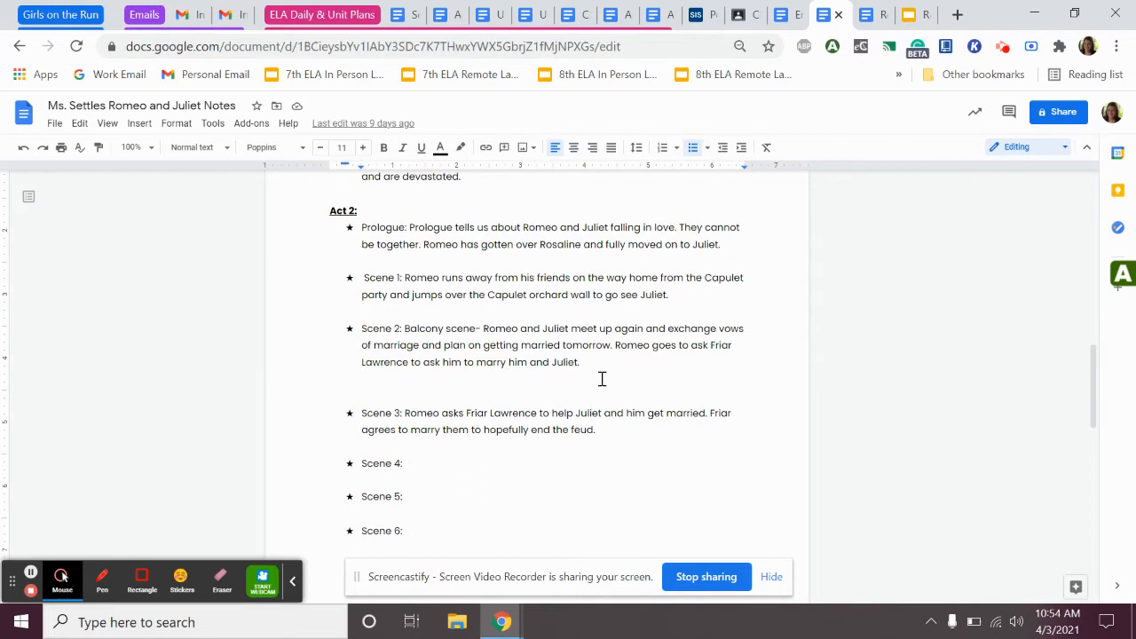
pyautogui.moveTo(655, 469)
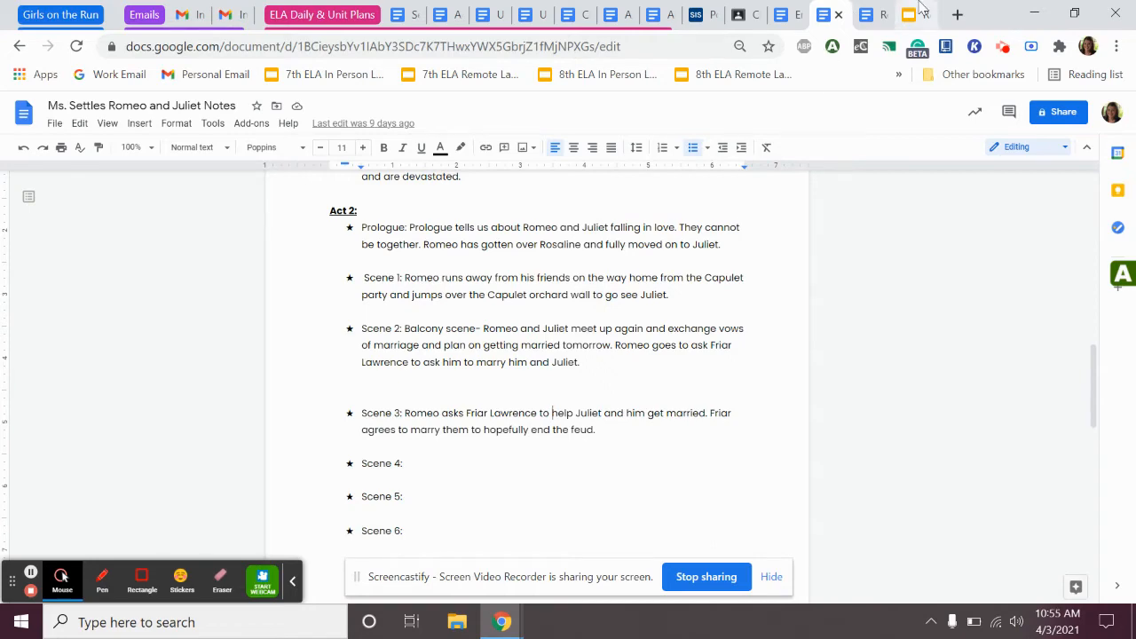
pyautogui.click(906, 14)
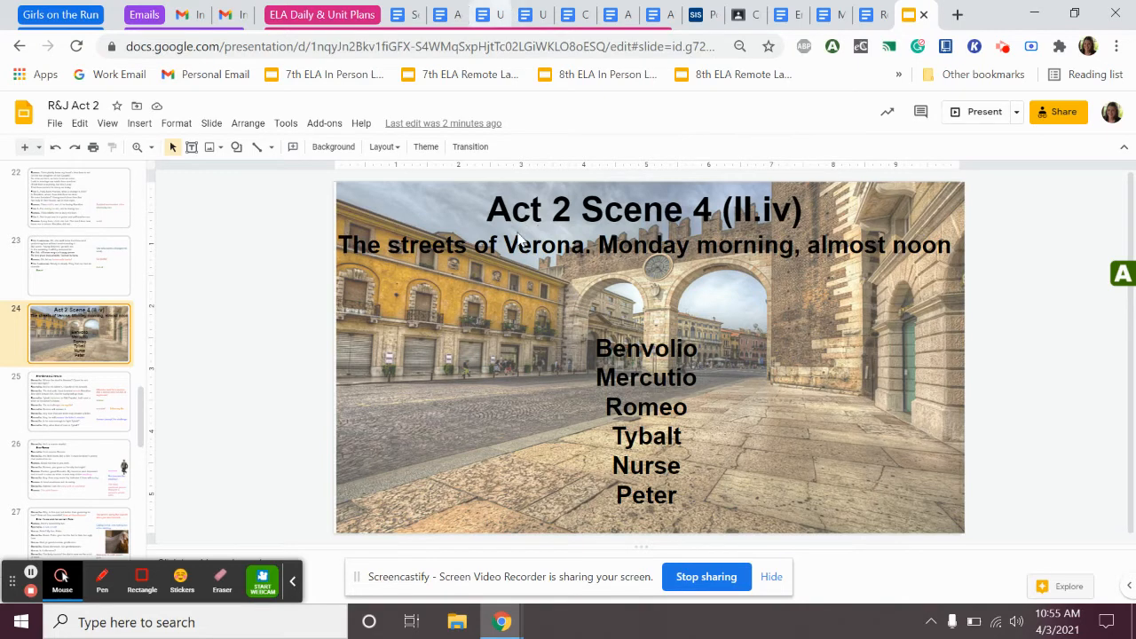
pyautogui.moveTo(778, 221)
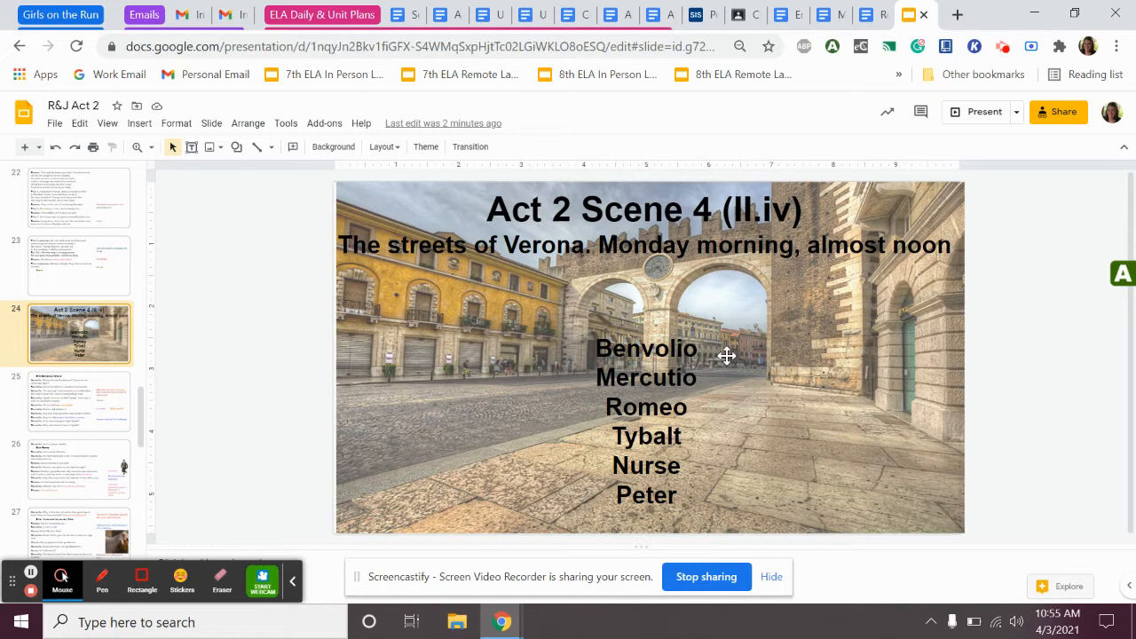
pyautogui.moveTo(116, 379)
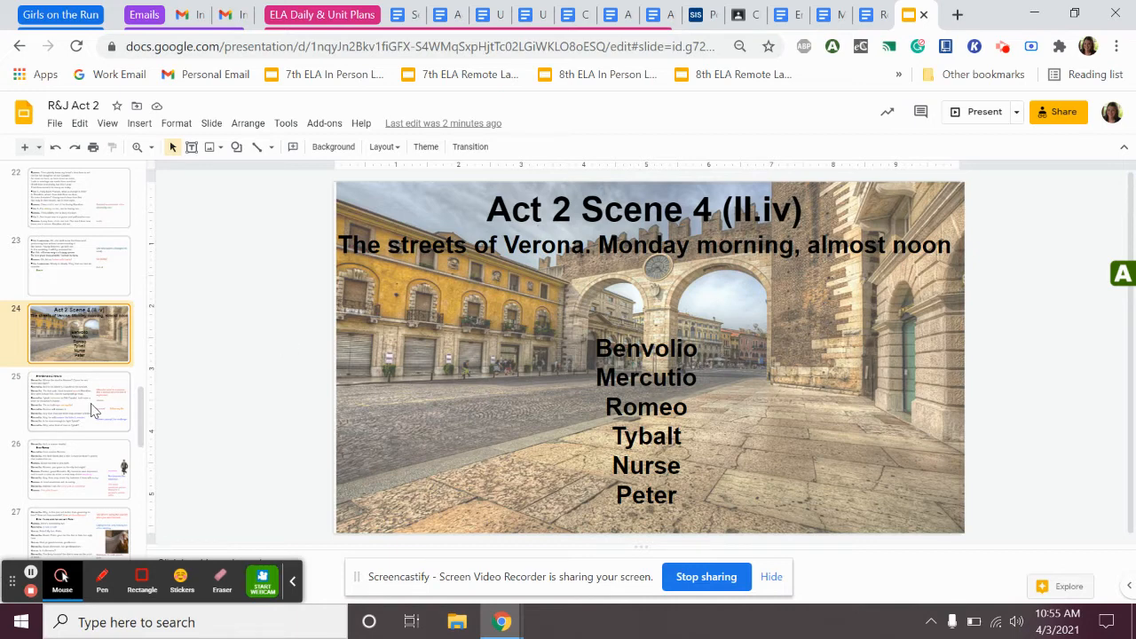
pyautogui.moveTo(62, 405)
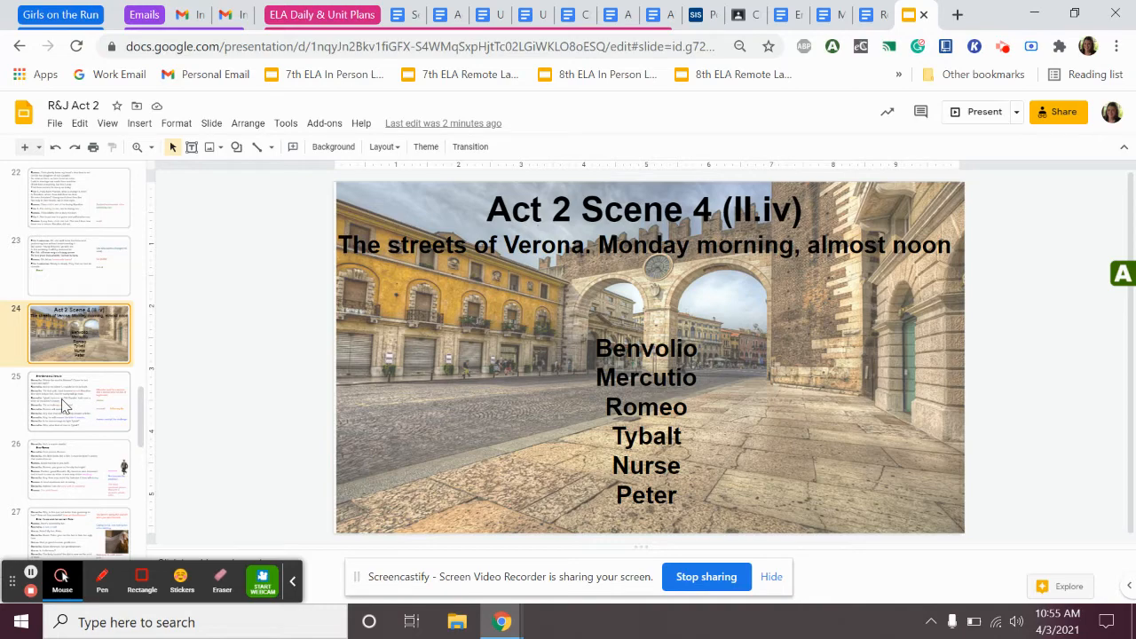
# Step: Show slide 25 with Benvolio and Mercutio's opening exchange and vocabulary notes
pyautogui.click(79, 402)
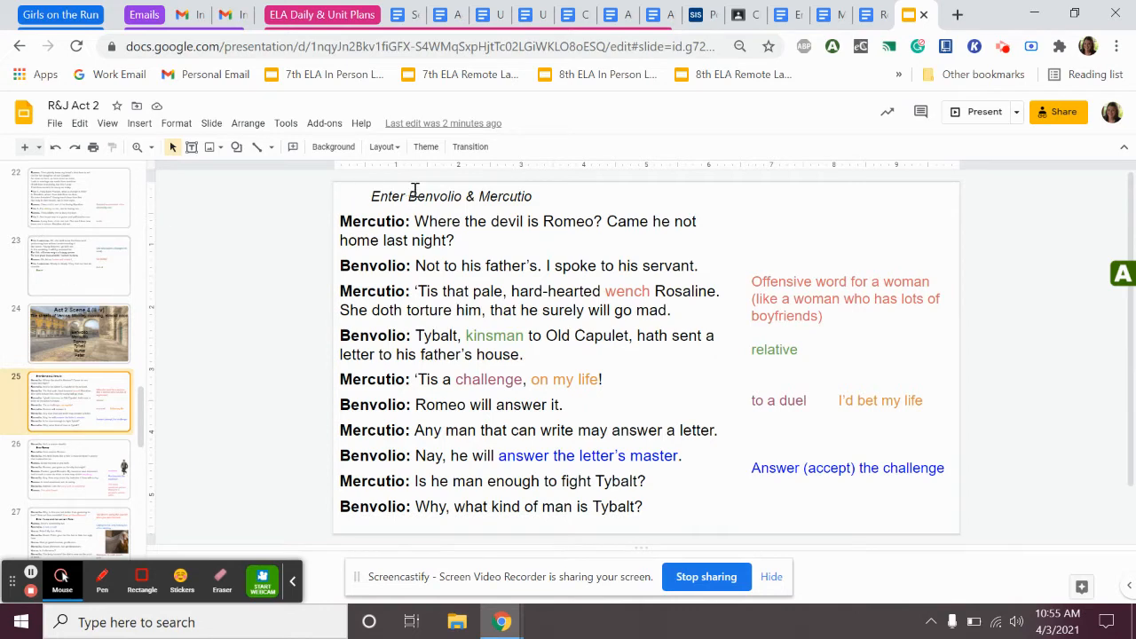
pyautogui.moveTo(523, 277)
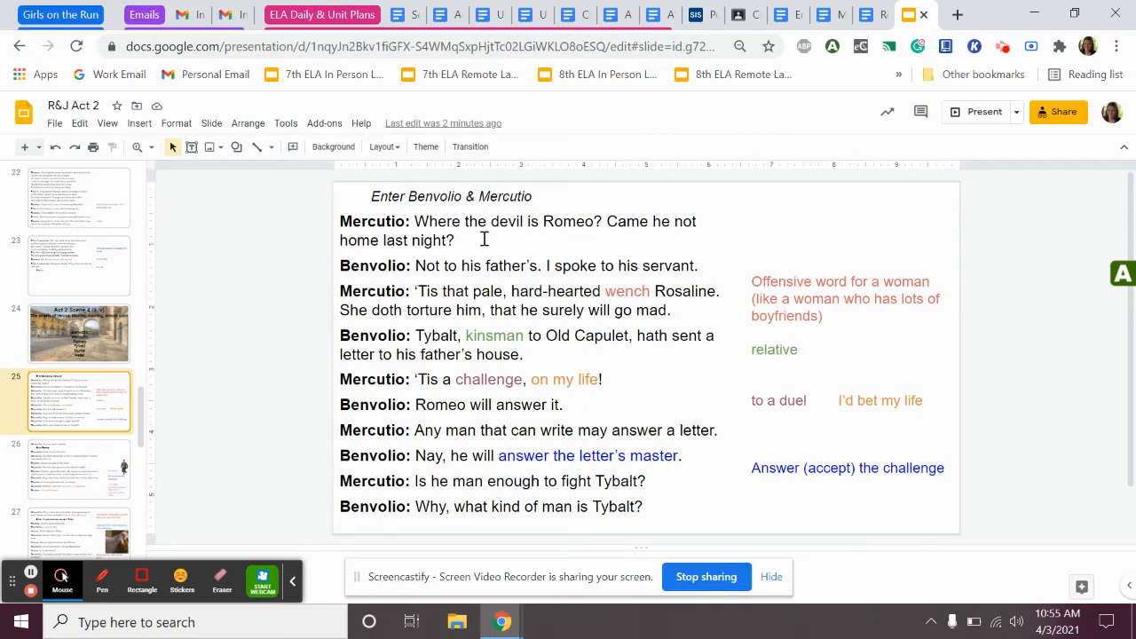
pyautogui.moveTo(504, 236)
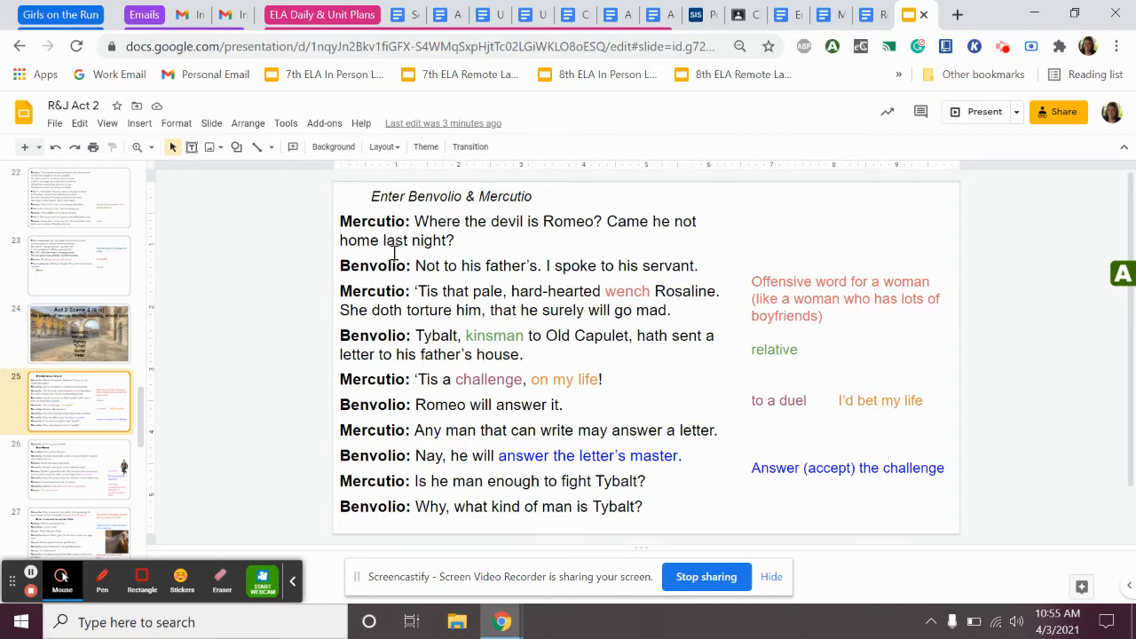
pyautogui.moveTo(401, 280)
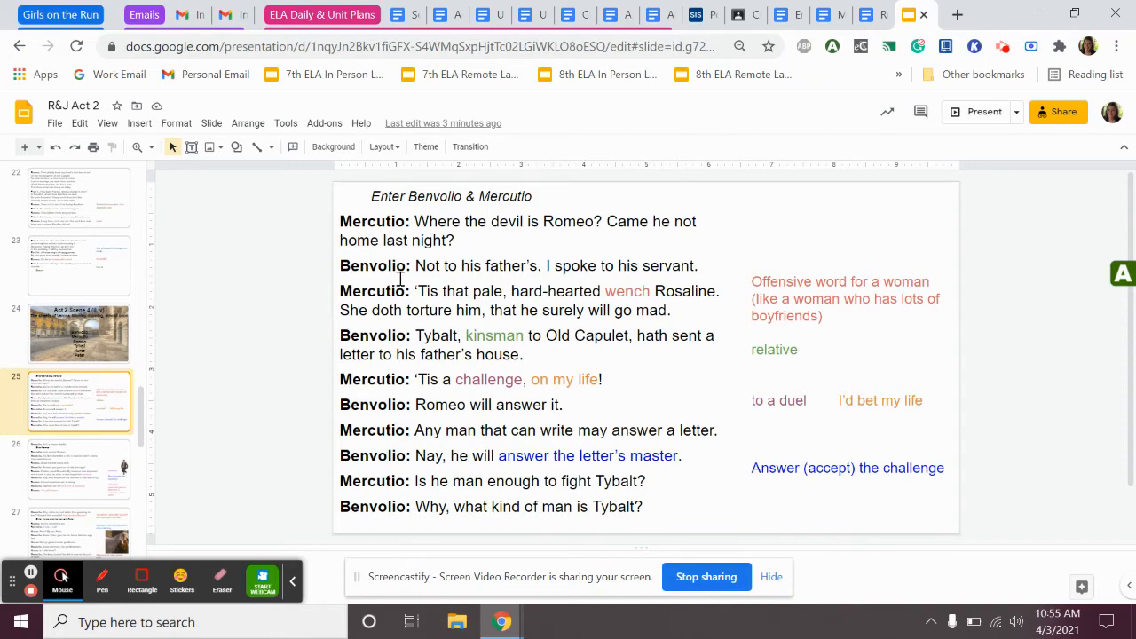
pyautogui.moveTo(458, 252)
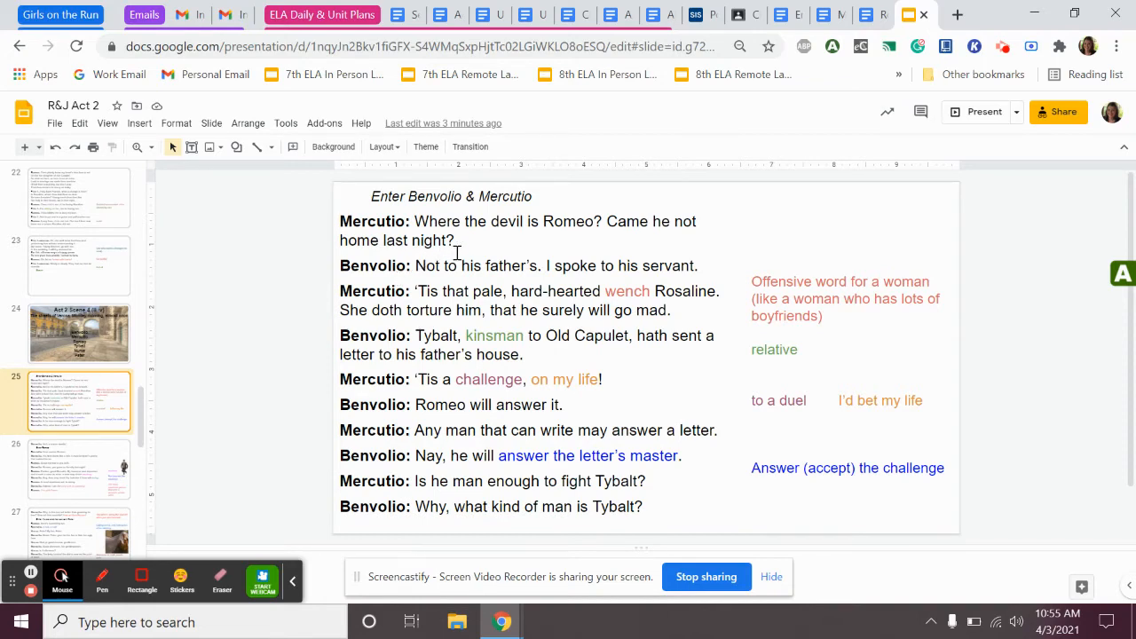
pyautogui.moveTo(595, 266)
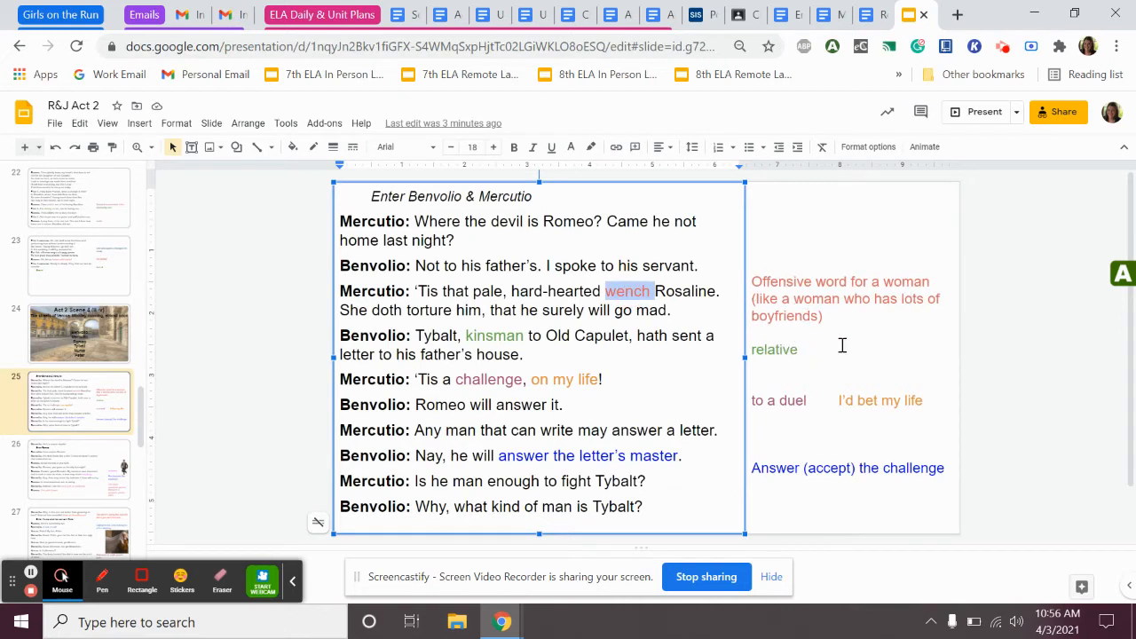
pyautogui.moveTo(387, 313)
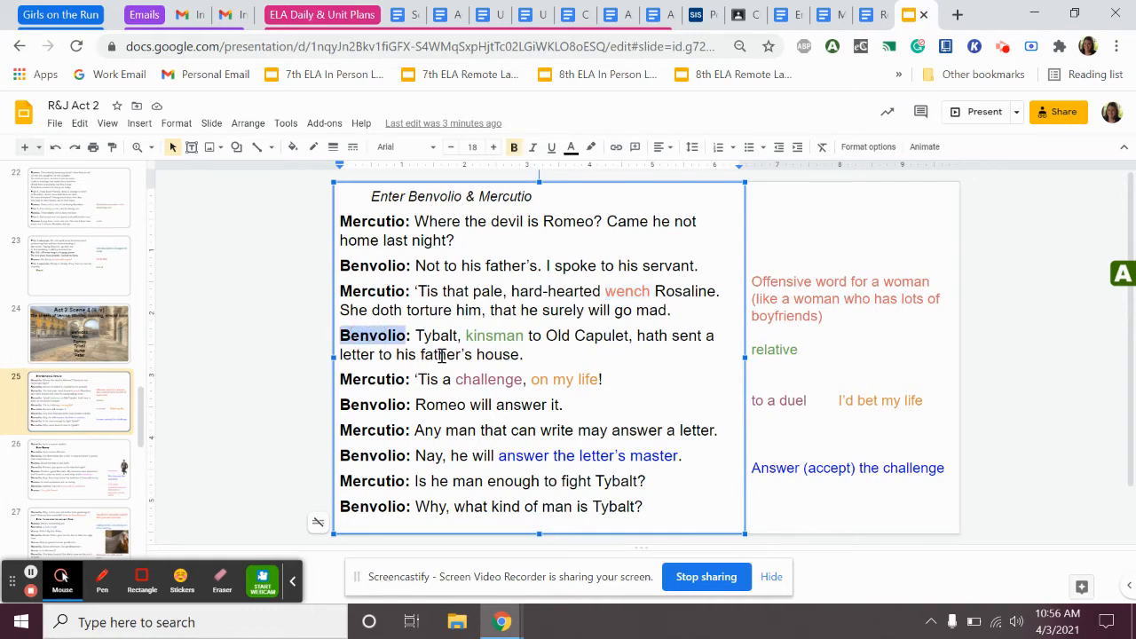
pyautogui.moveTo(630, 346)
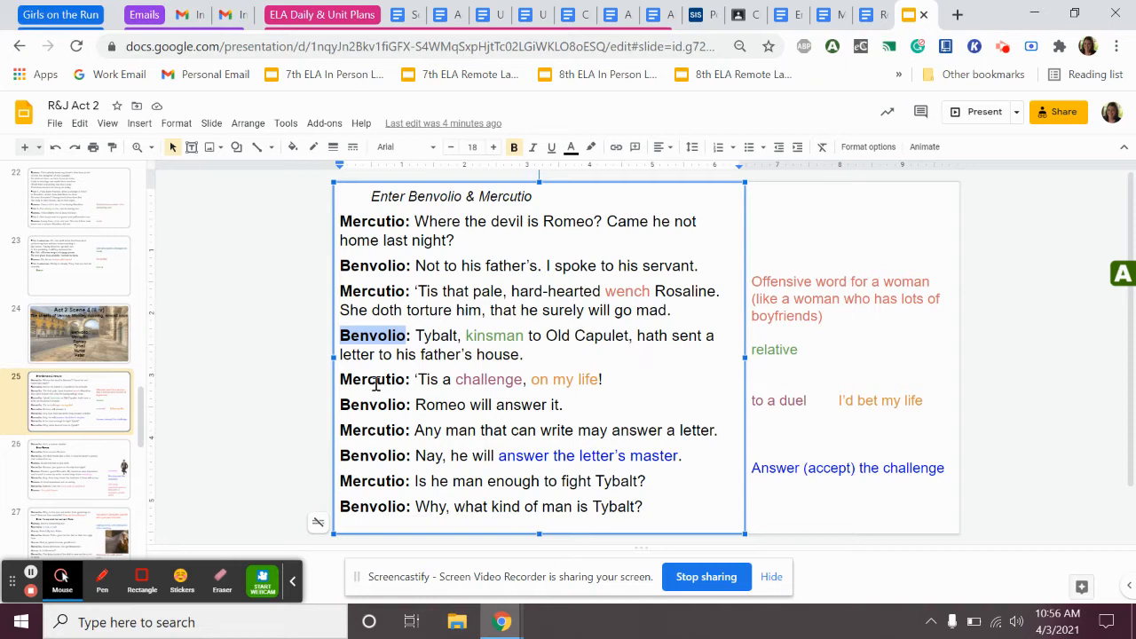
pyautogui.doubleClick(373, 380)
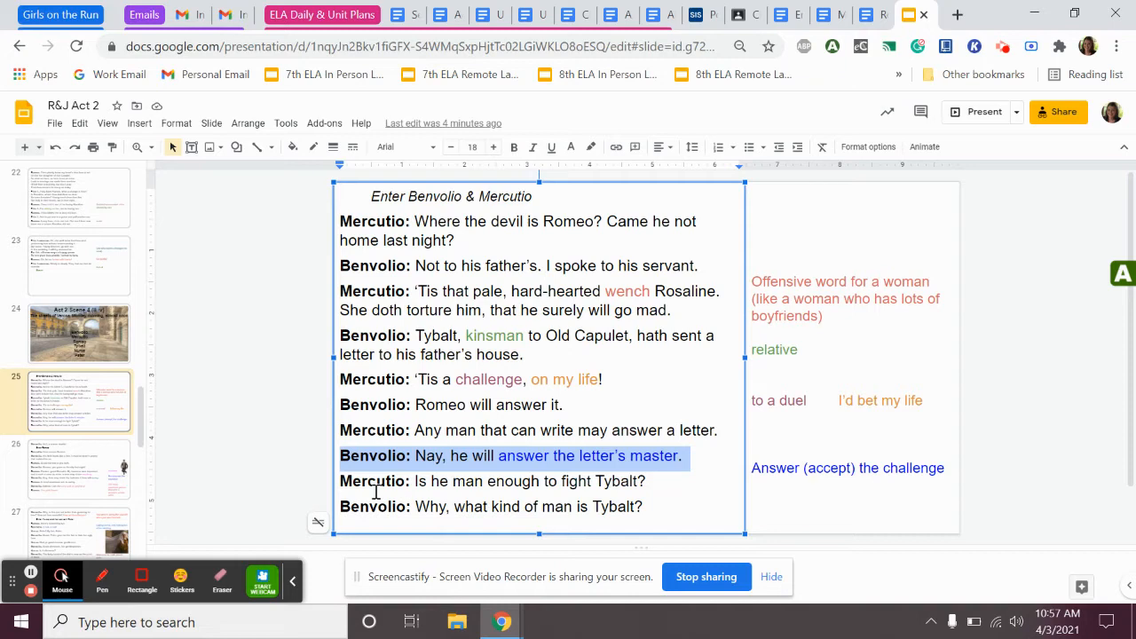
pyautogui.moveTo(365, 487)
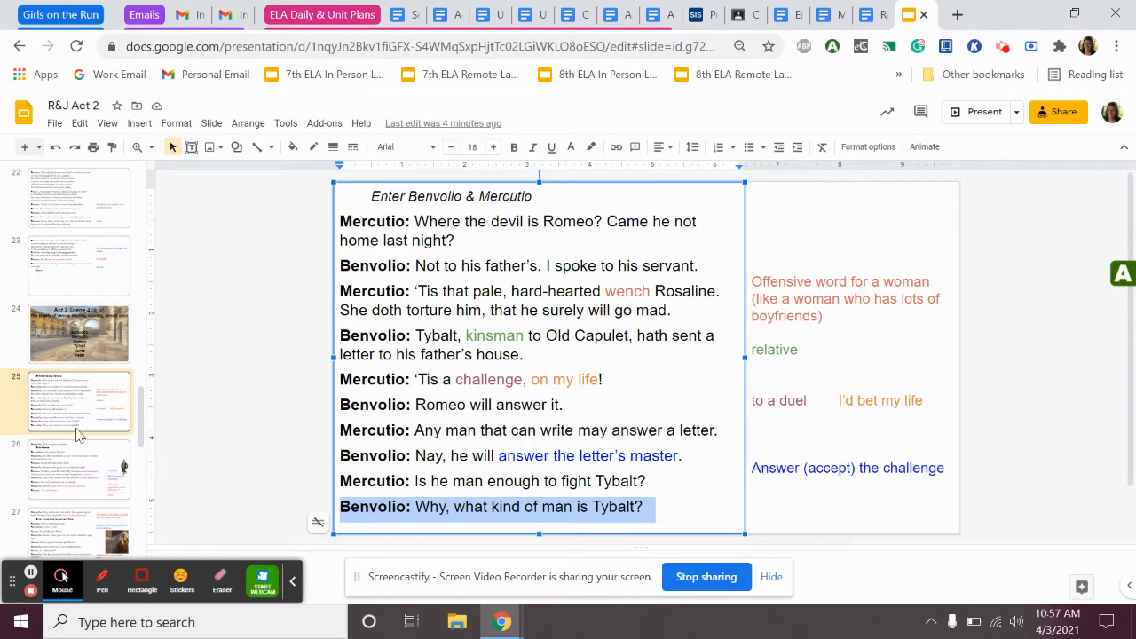
pyautogui.moveTo(62, 461)
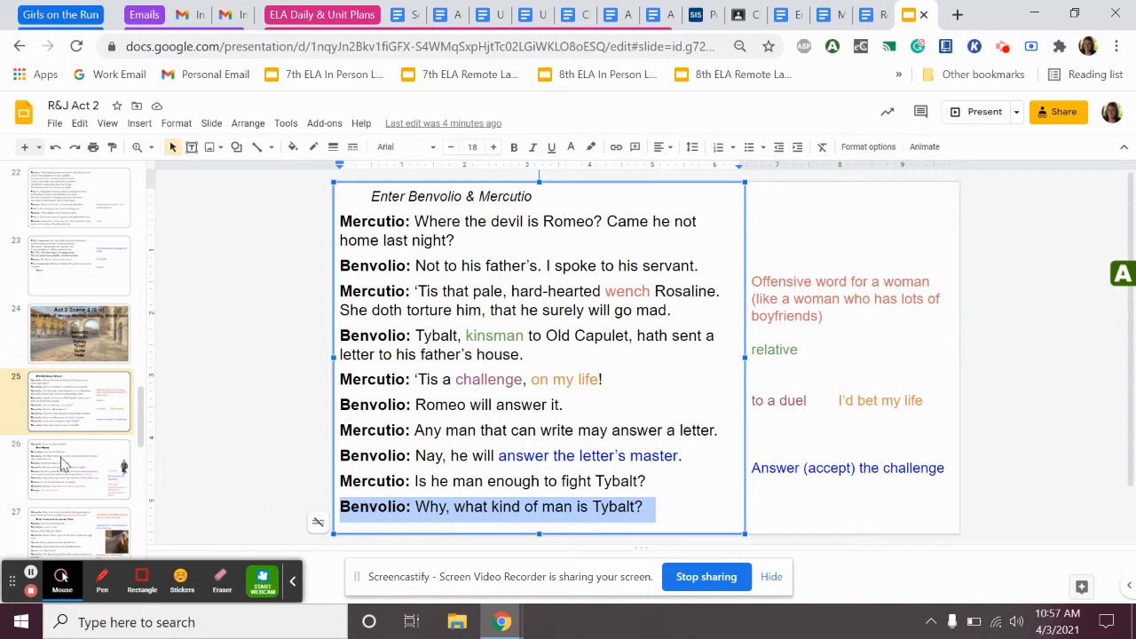
# Step: Move to slide 26 where Romeo enters and highlight Mercutio's fish line while reading
pyautogui.click(78, 469)
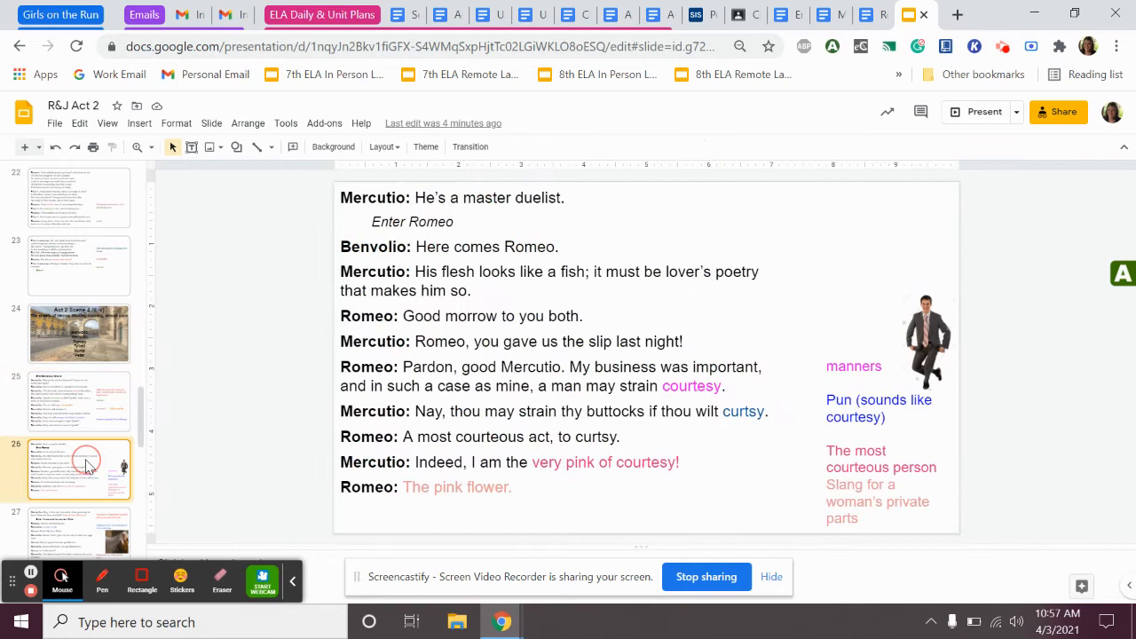
pyautogui.moveTo(429, 221)
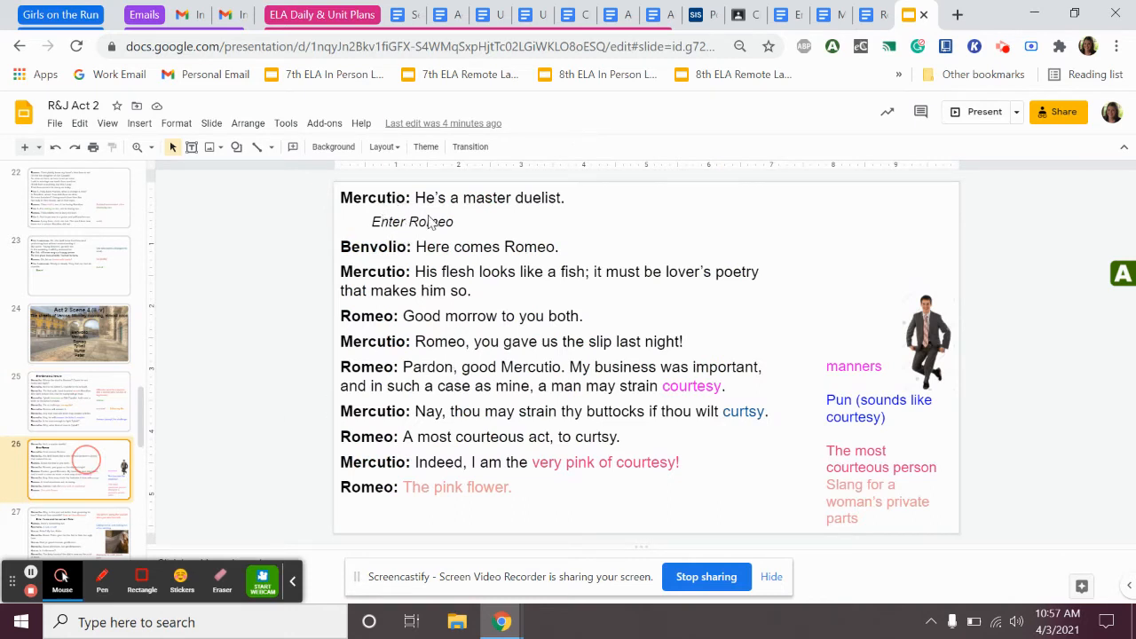
pyautogui.moveTo(526, 220)
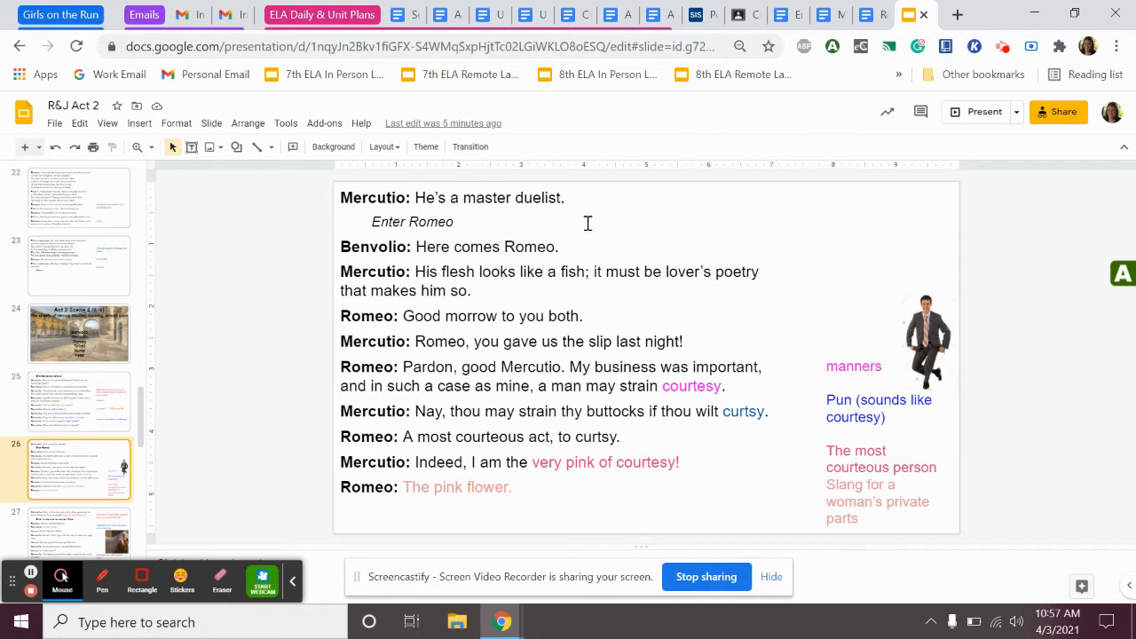
pyautogui.moveTo(600, 231)
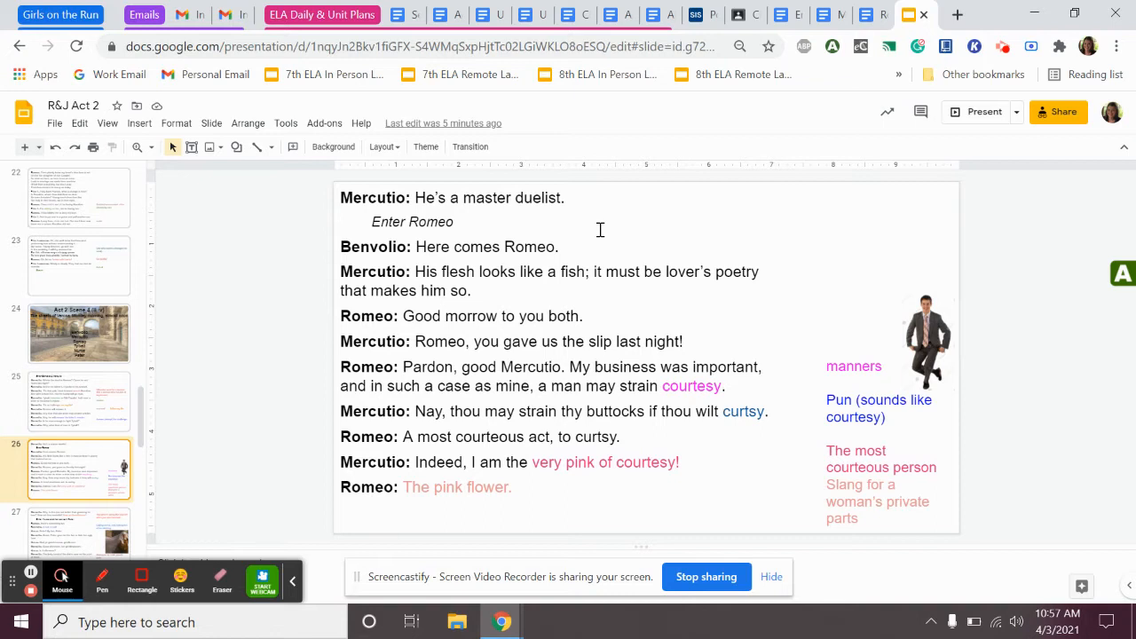
pyautogui.moveTo(600, 245)
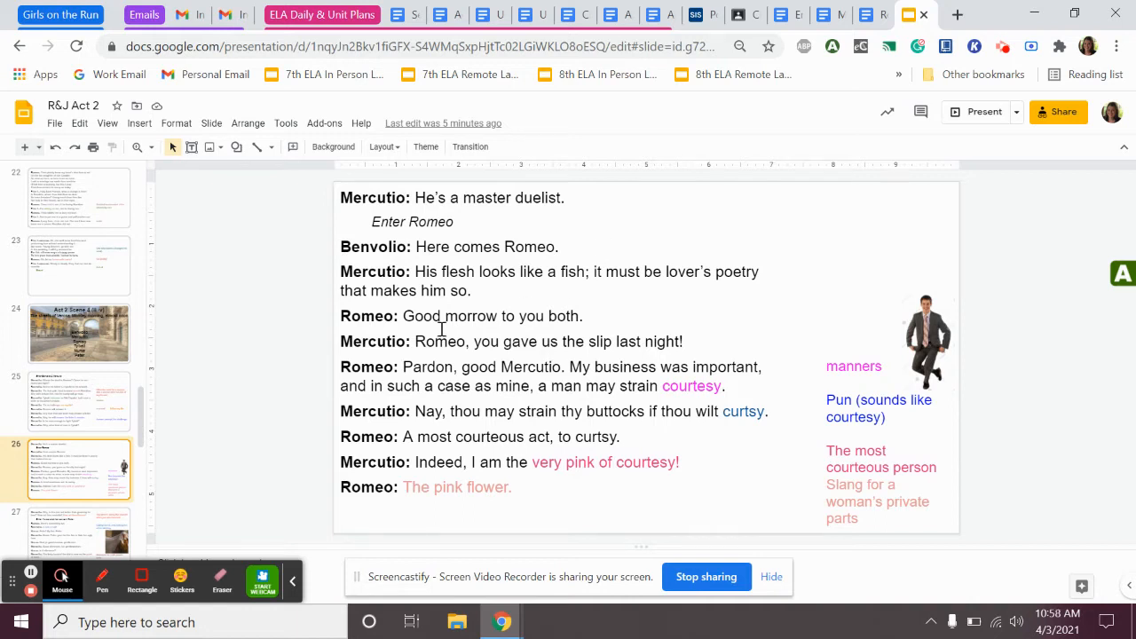
pyautogui.moveTo(362, 281)
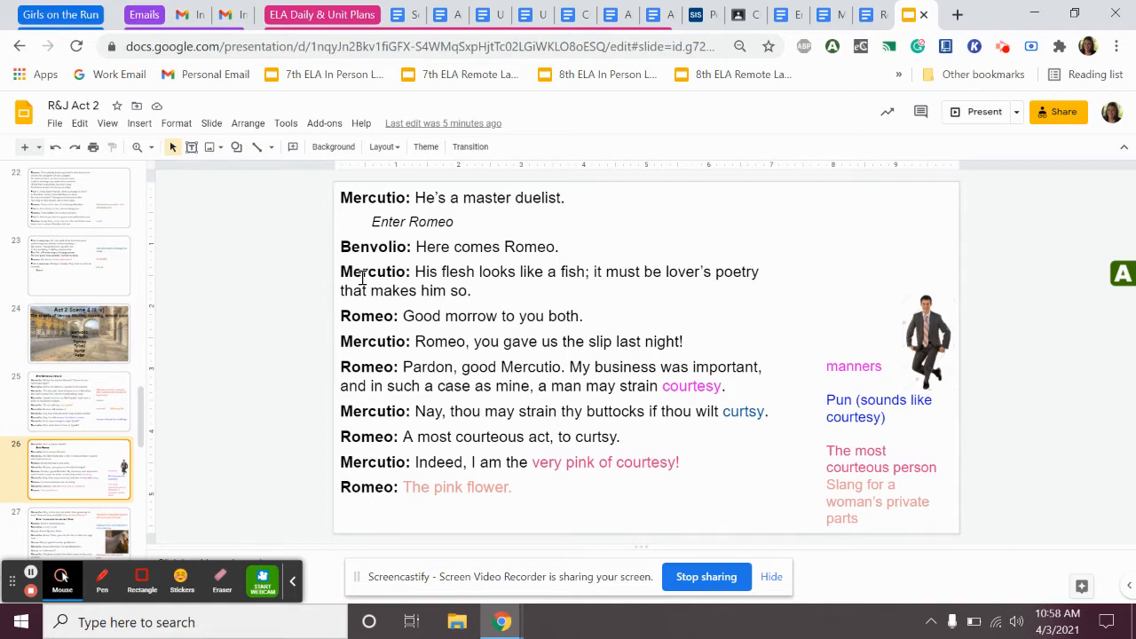
pyautogui.doubleClick(362, 272)
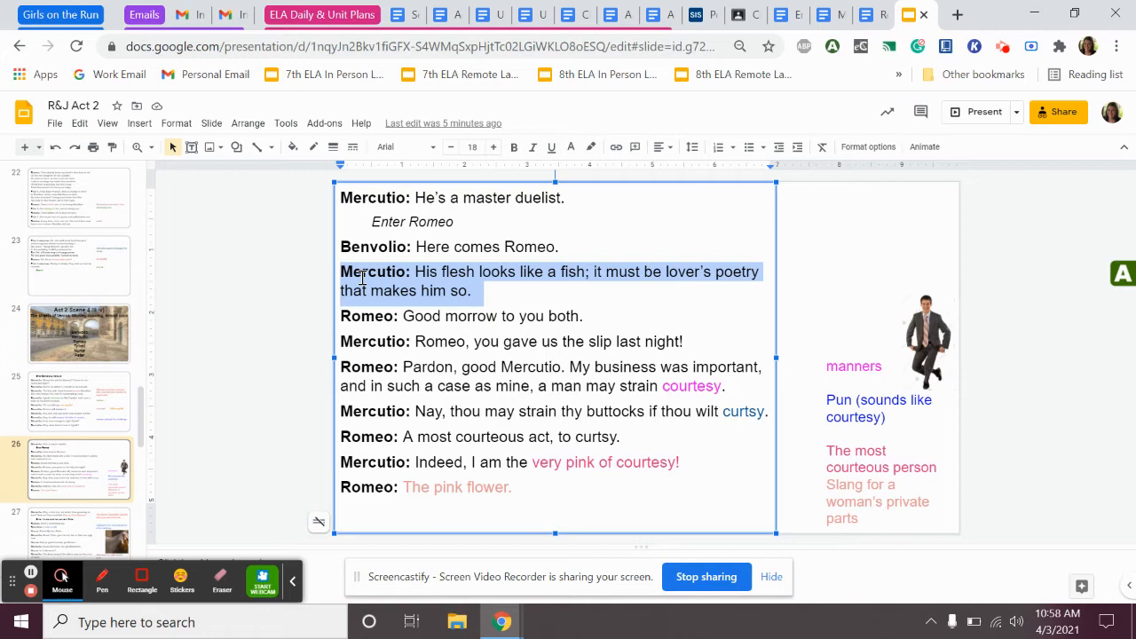
pyautogui.click(363, 277)
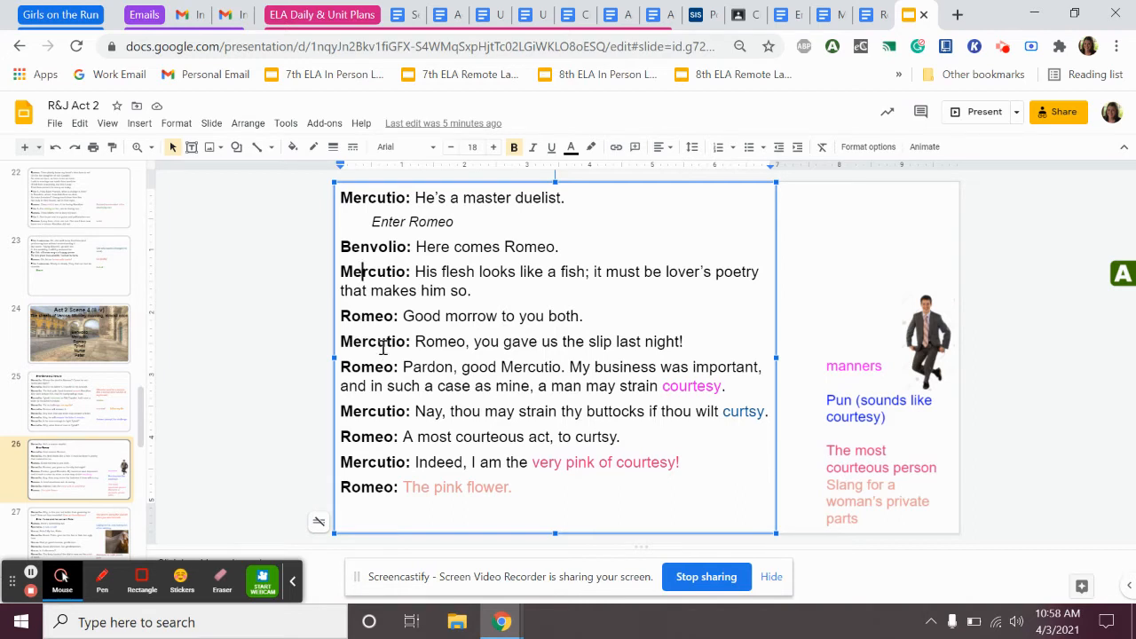
pyautogui.moveTo(379, 362)
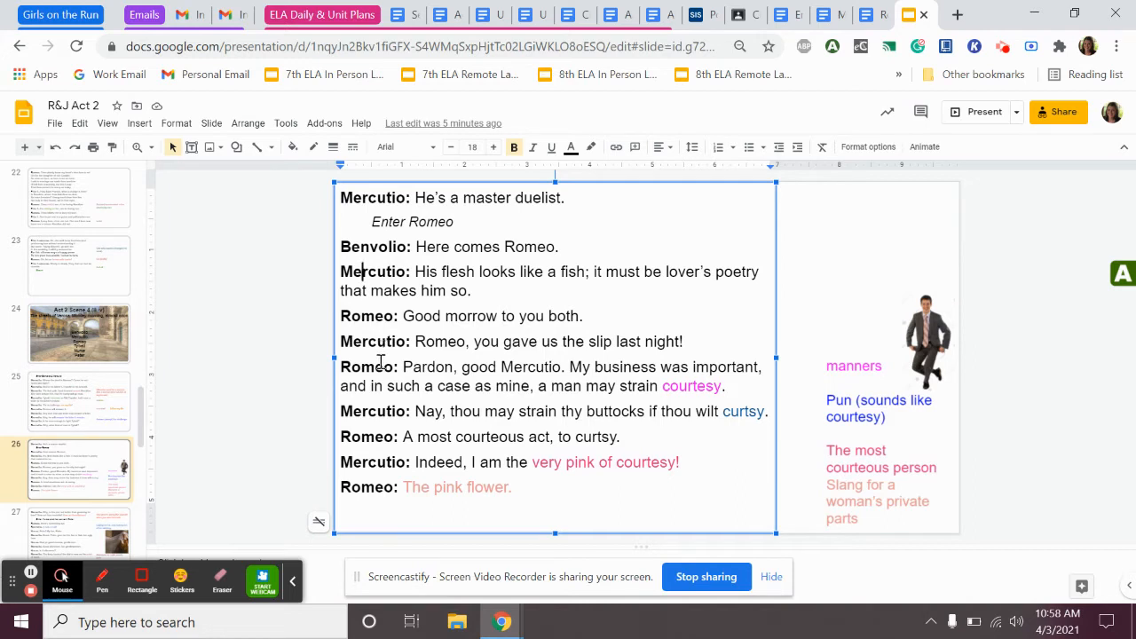
pyautogui.moveTo(376, 385)
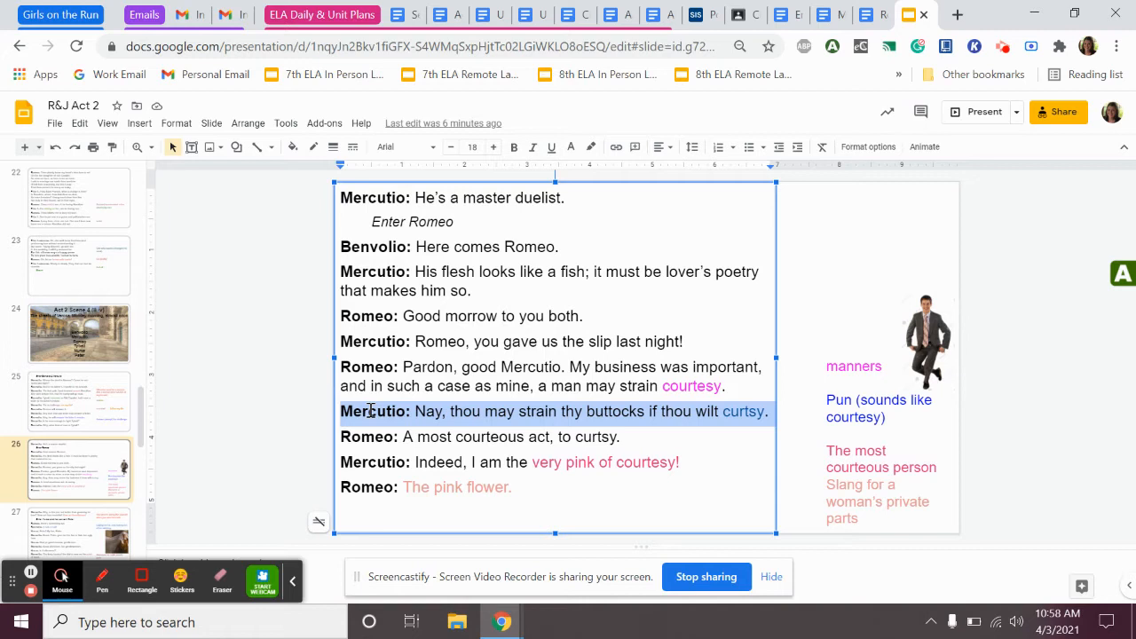
pyautogui.moveTo(372, 443)
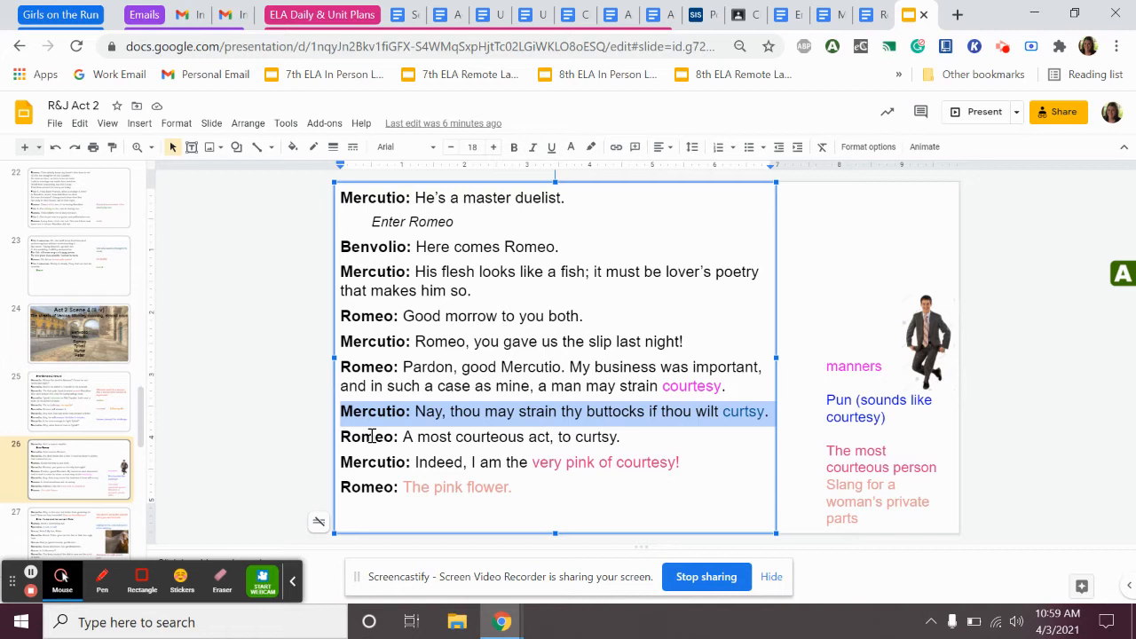
pyautogui.moveTo(376, 326)
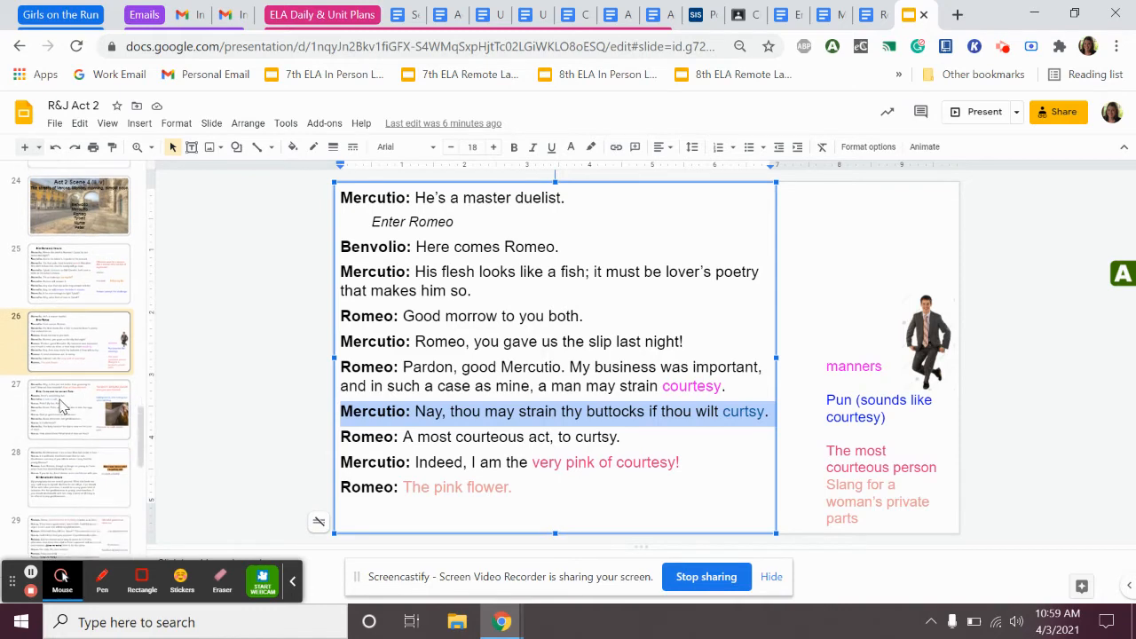
pyautogui.moveTo(80, 406)
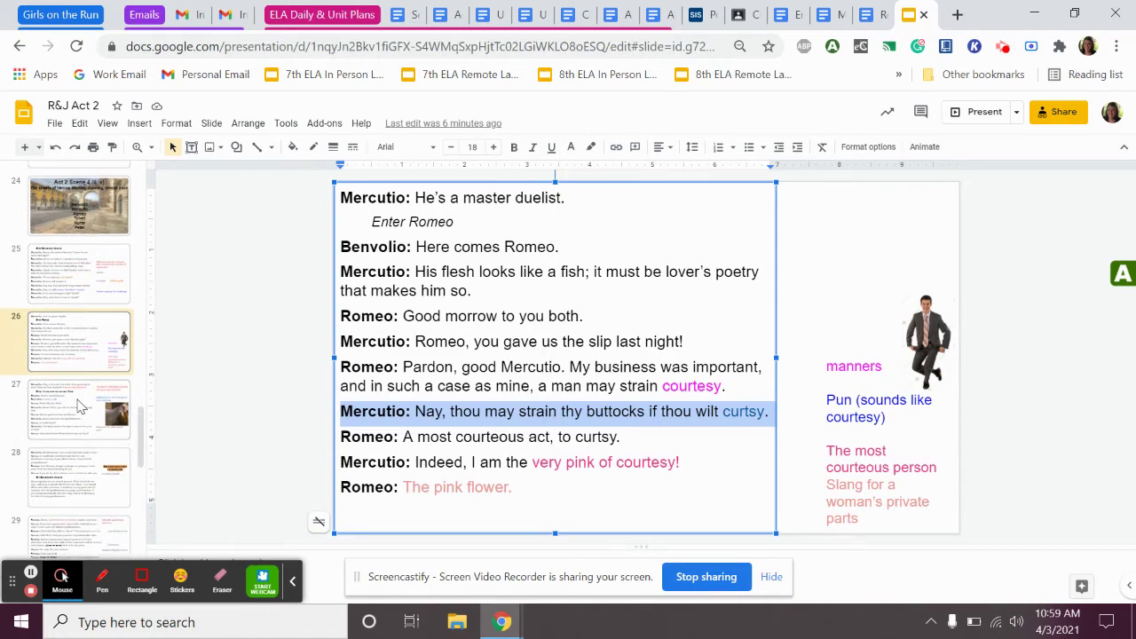
# Step: Show slide 27 where the Nurse and her servant Peter enter
pyautogui.click(78, 409)
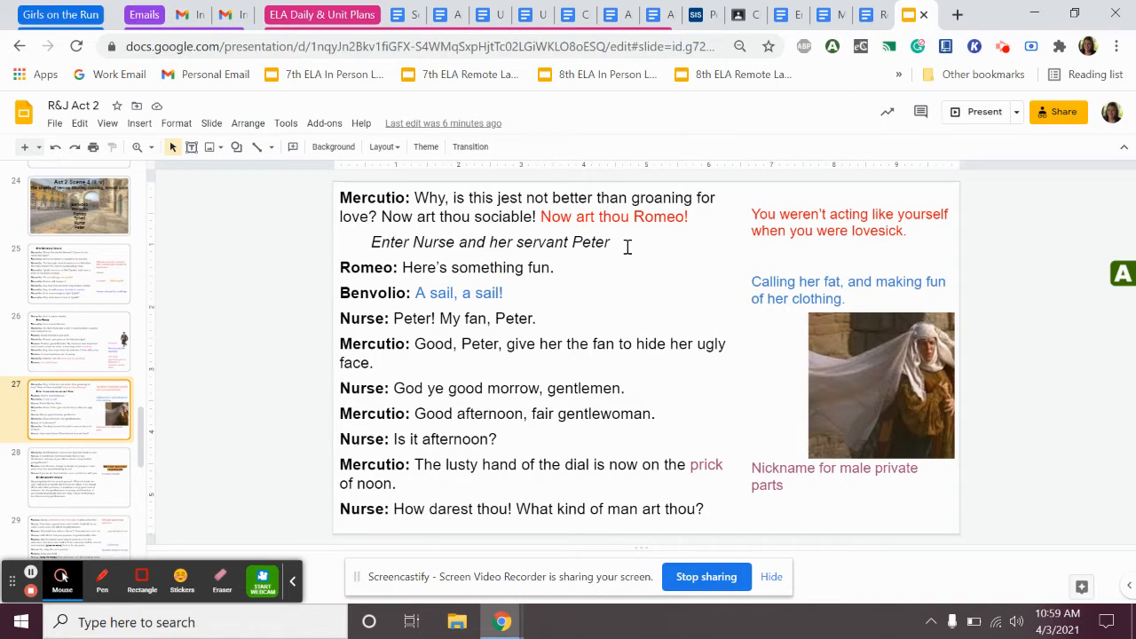
pyautogui.moveTo(806, 222)
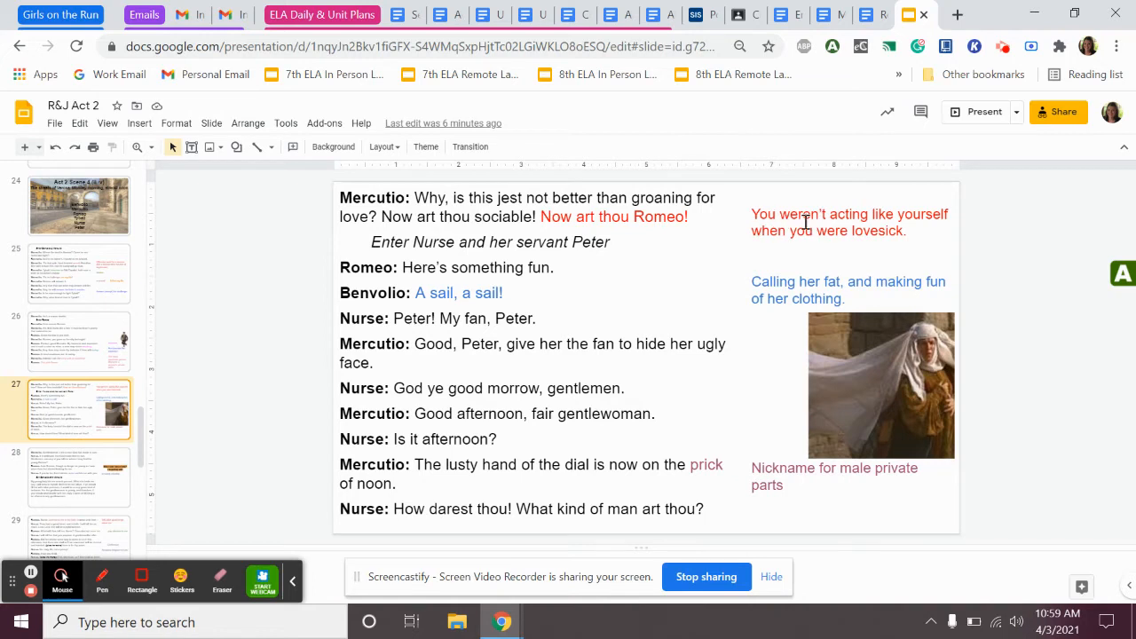
pyautogui.moveTo(654, 234)
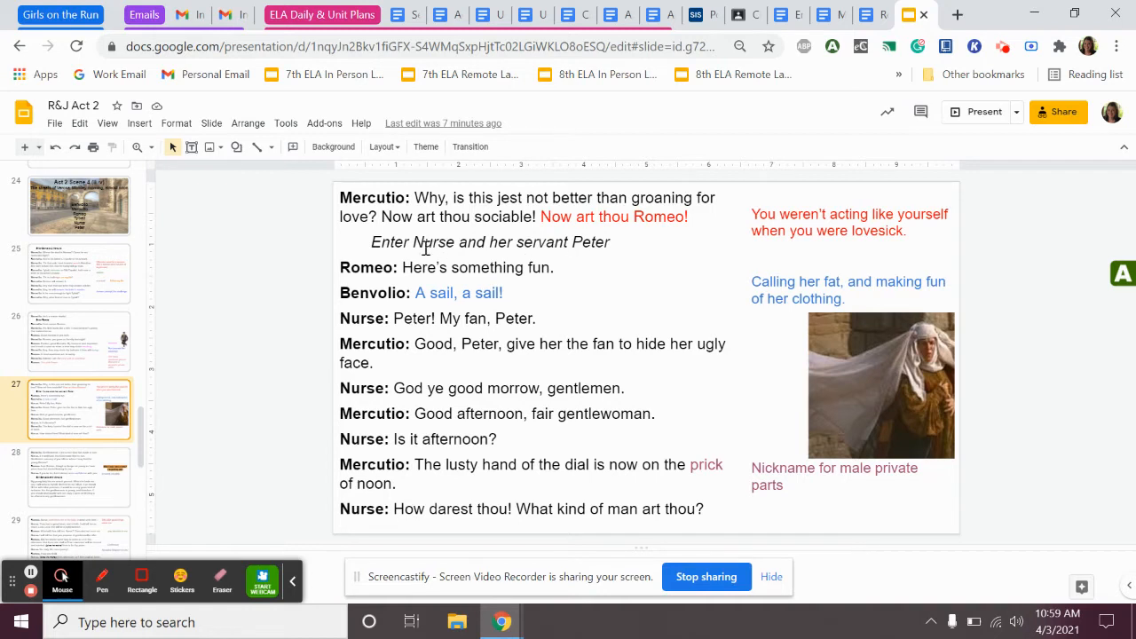
pyautogui.moveTo(589, 259)
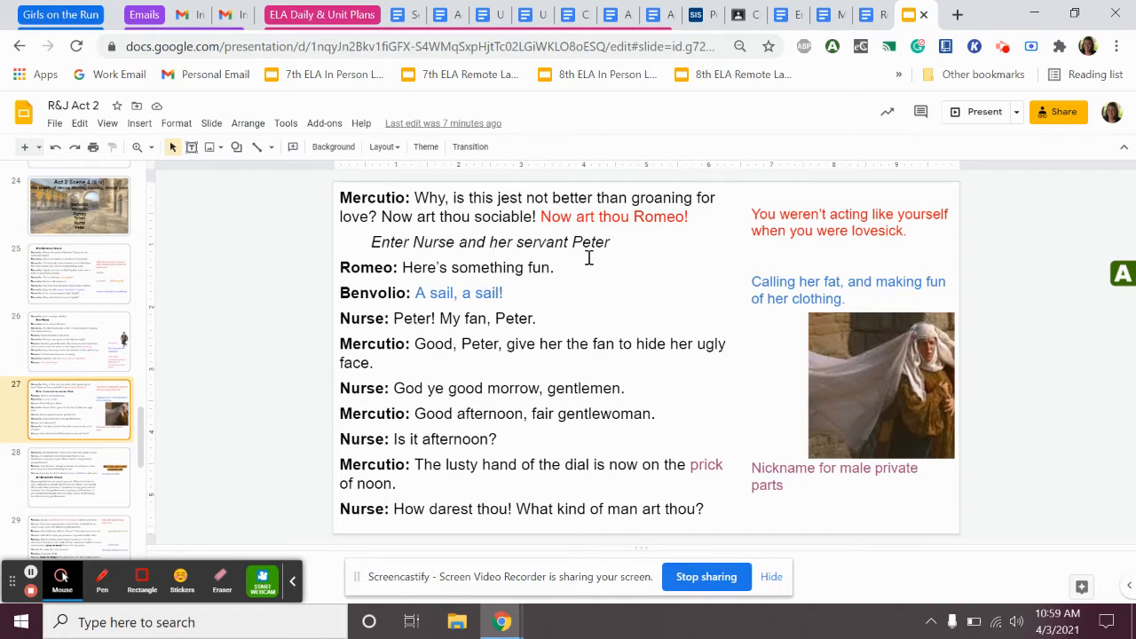
pyautogui.moveTo(621, 245)
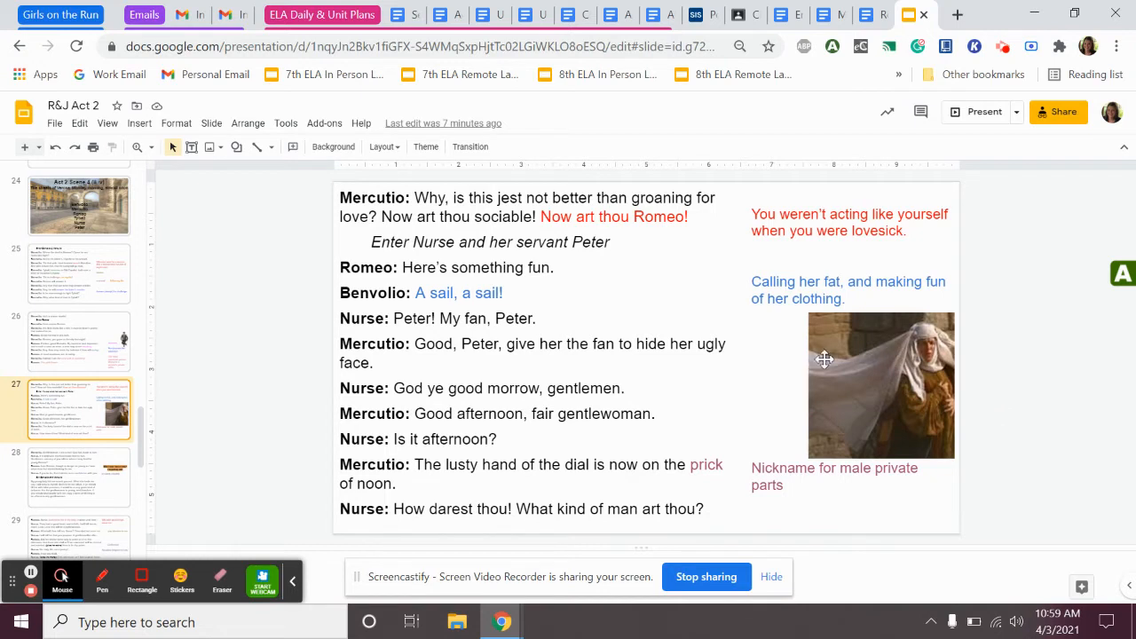
pyautogui.moveTo(795, 352)
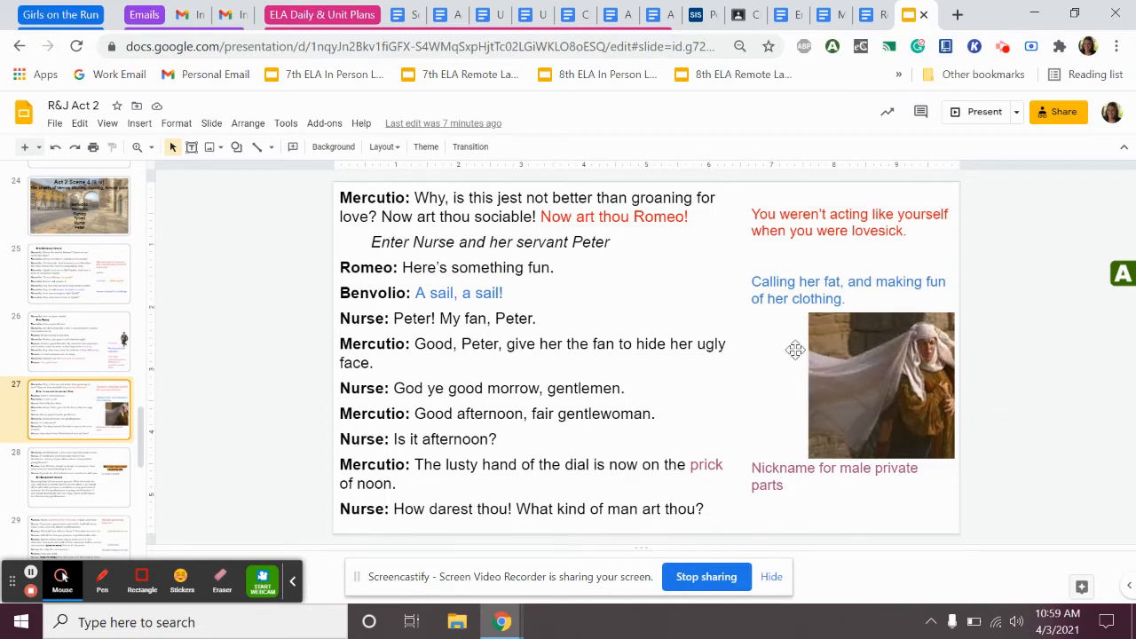
pyautogui.moveTo(841, 421)
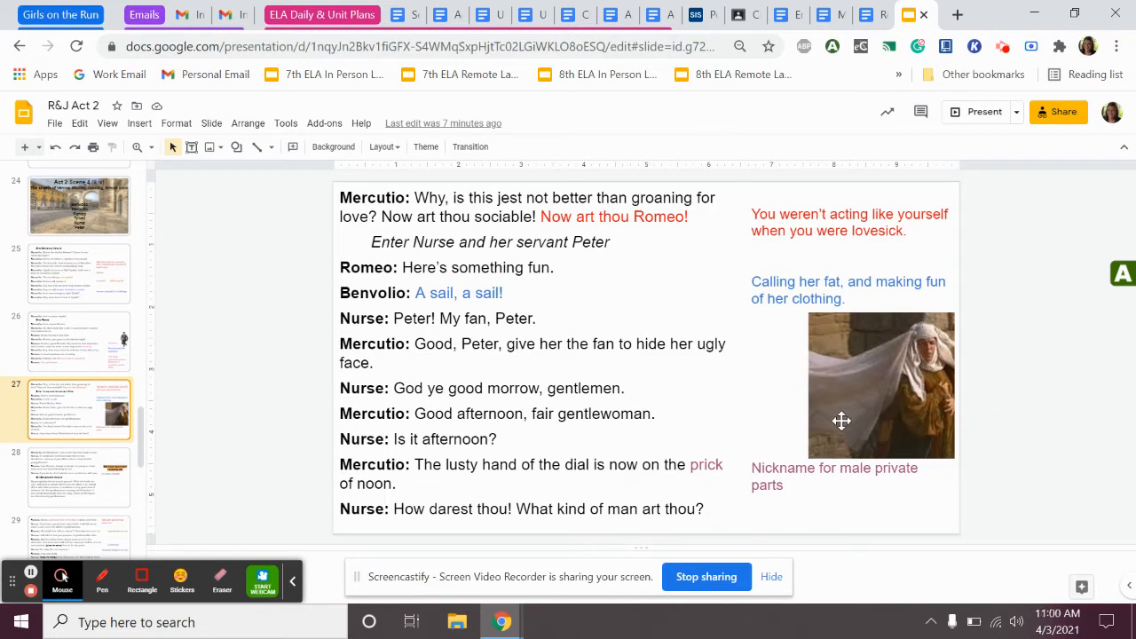
pyautogui.moveTo(823, 371)
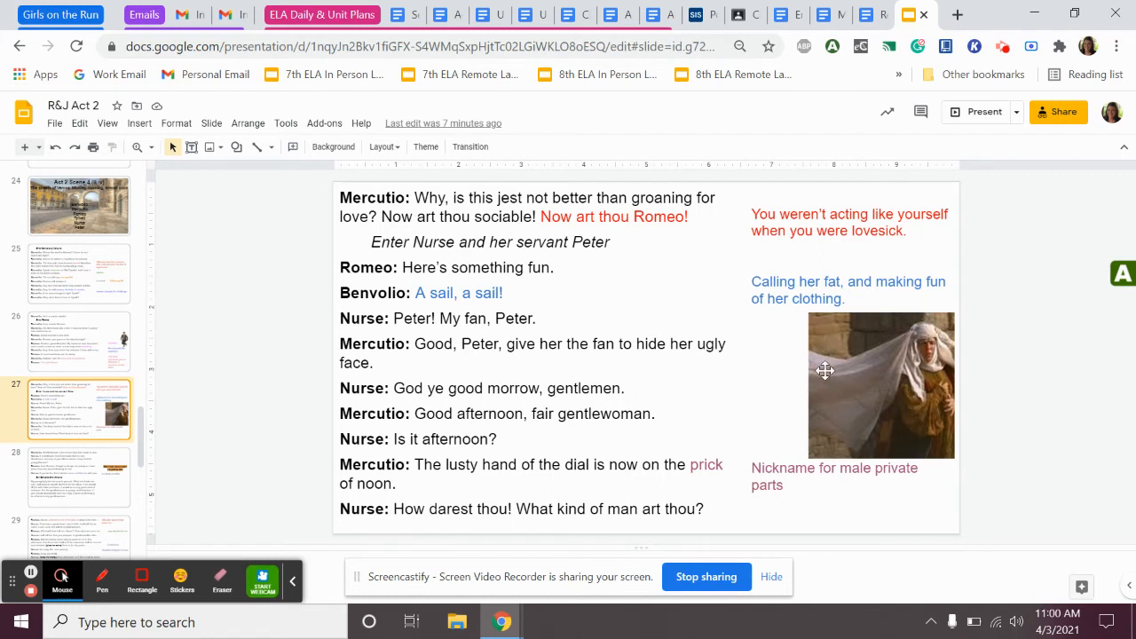
pyautogui.moveTo(816, 353)
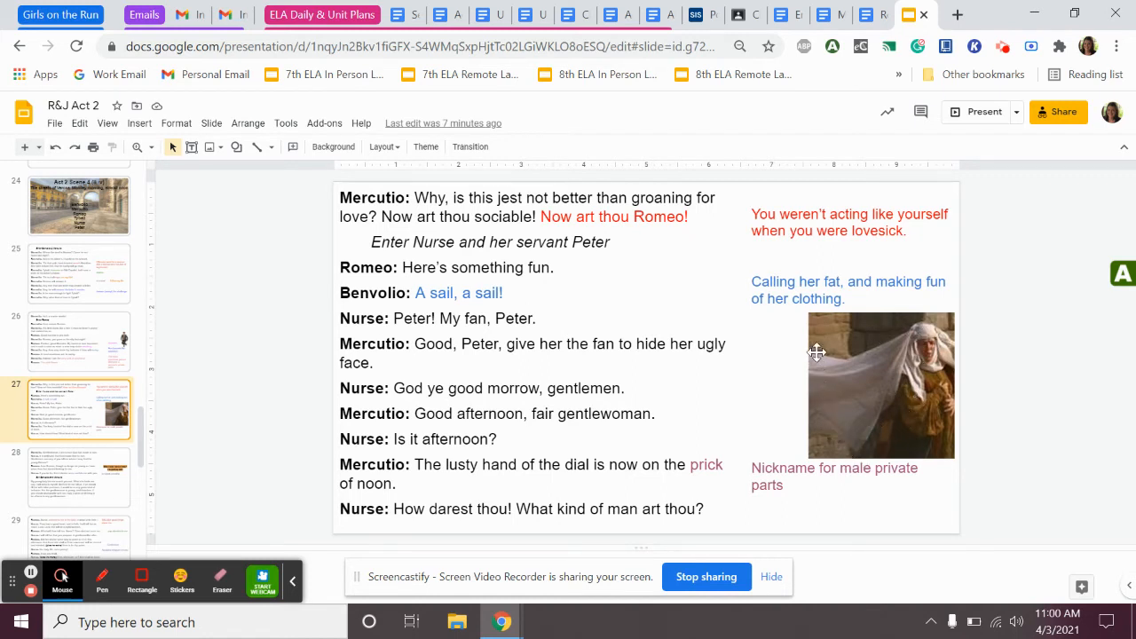
pyautogui.moveTo(880, 433)
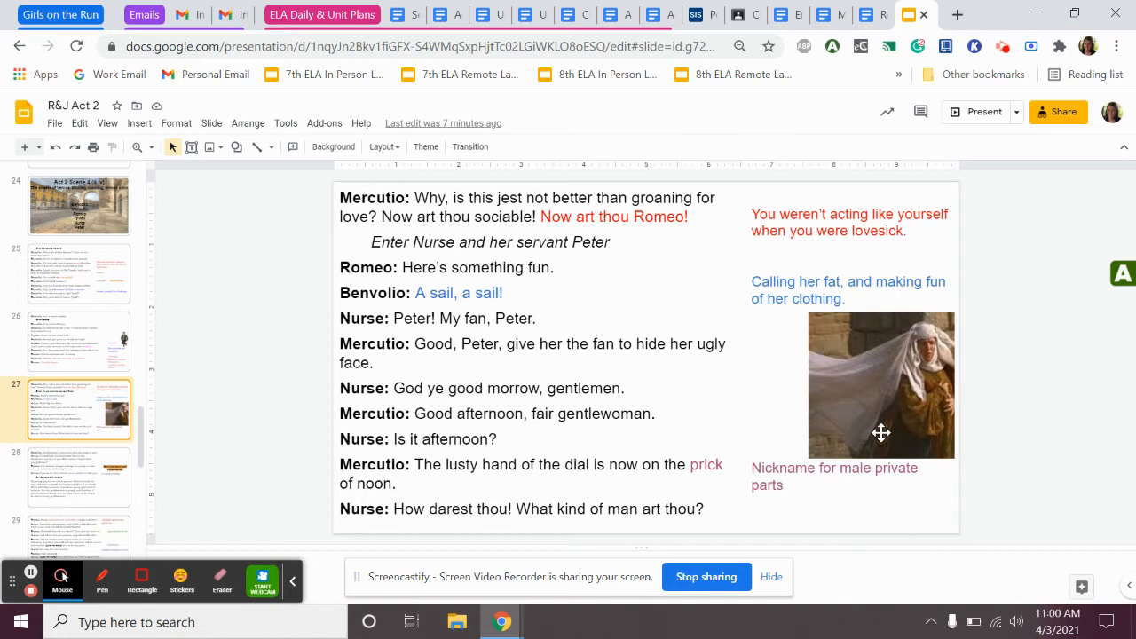
pyautogui.moveTo(820, 347)
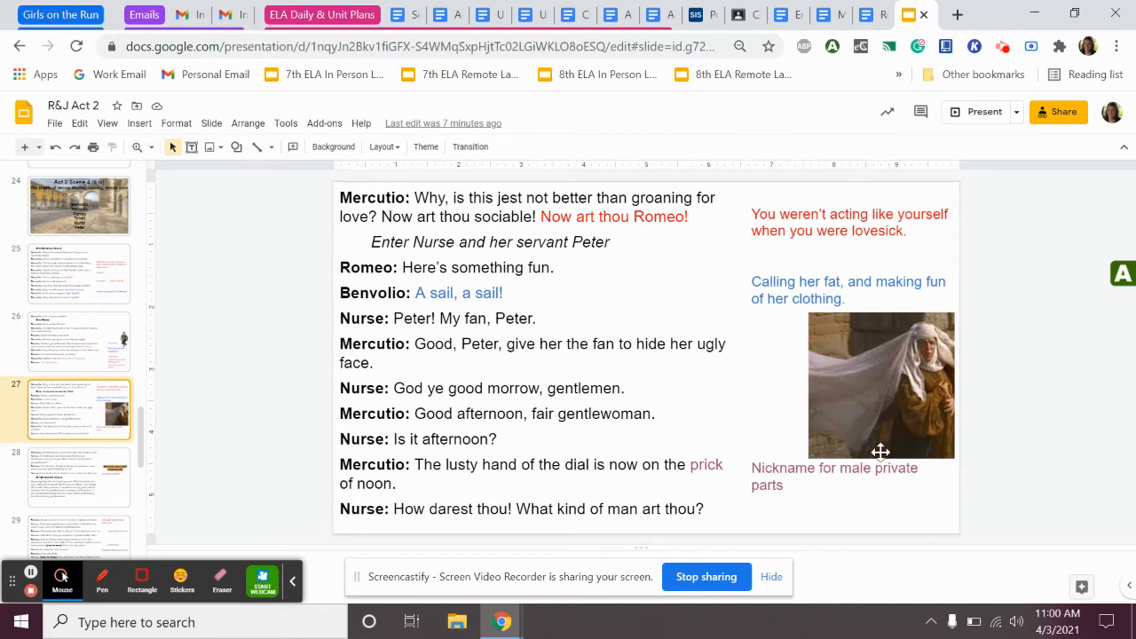
pyautogui.moveTo(967, 362)
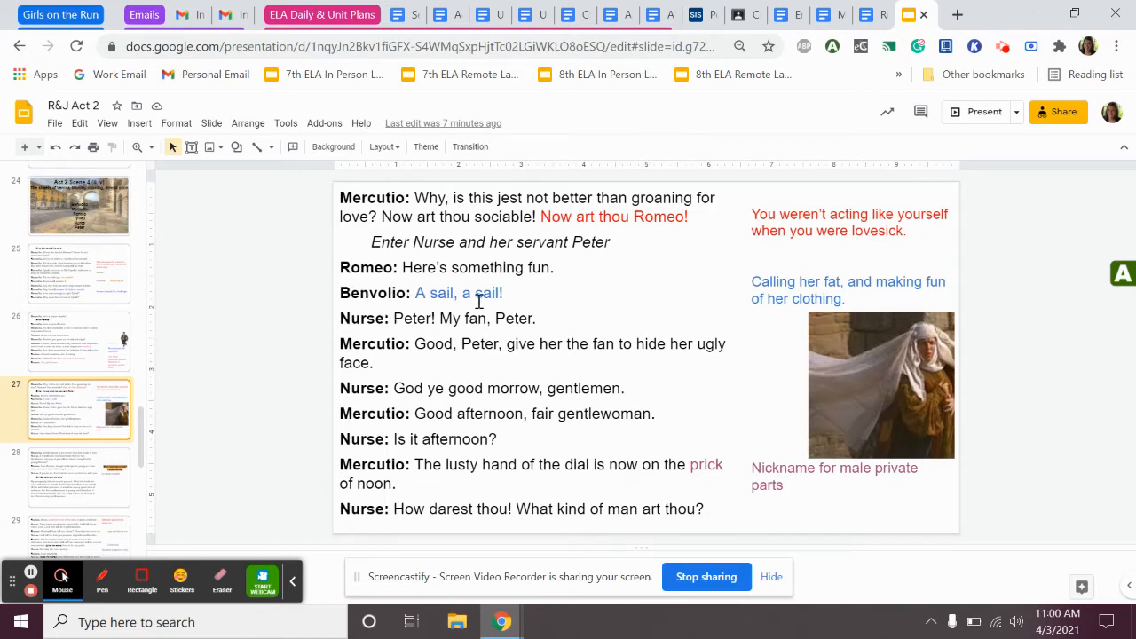
pyautogui.moveTo(793, 307)
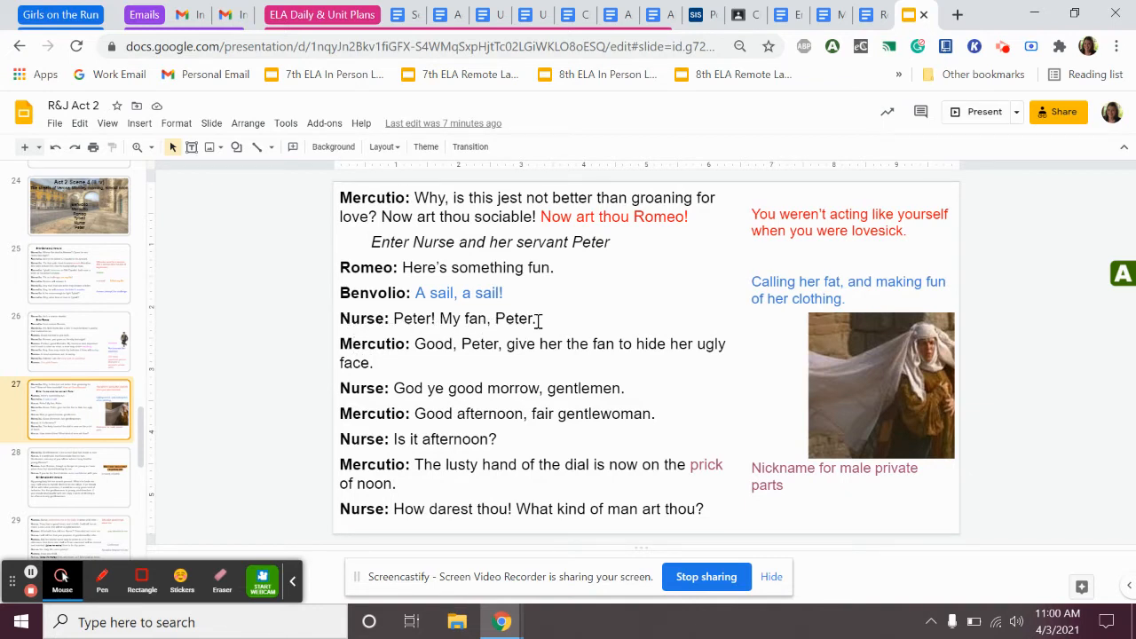
pyautogui.moveTo(811, 359)
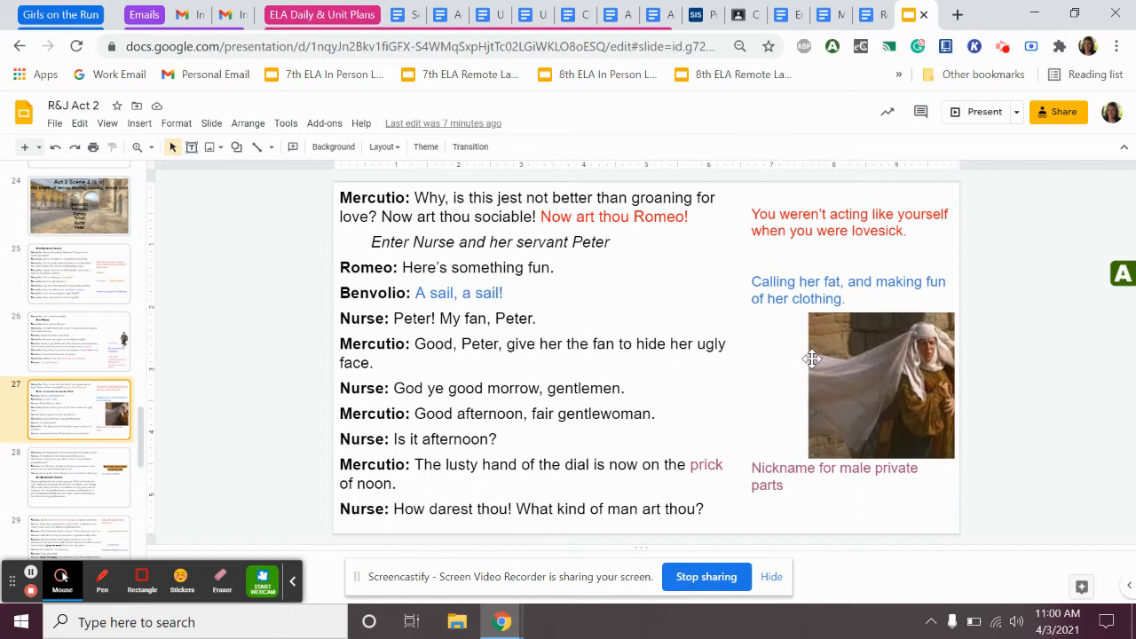
pyautogui.moveTo(745, 357)
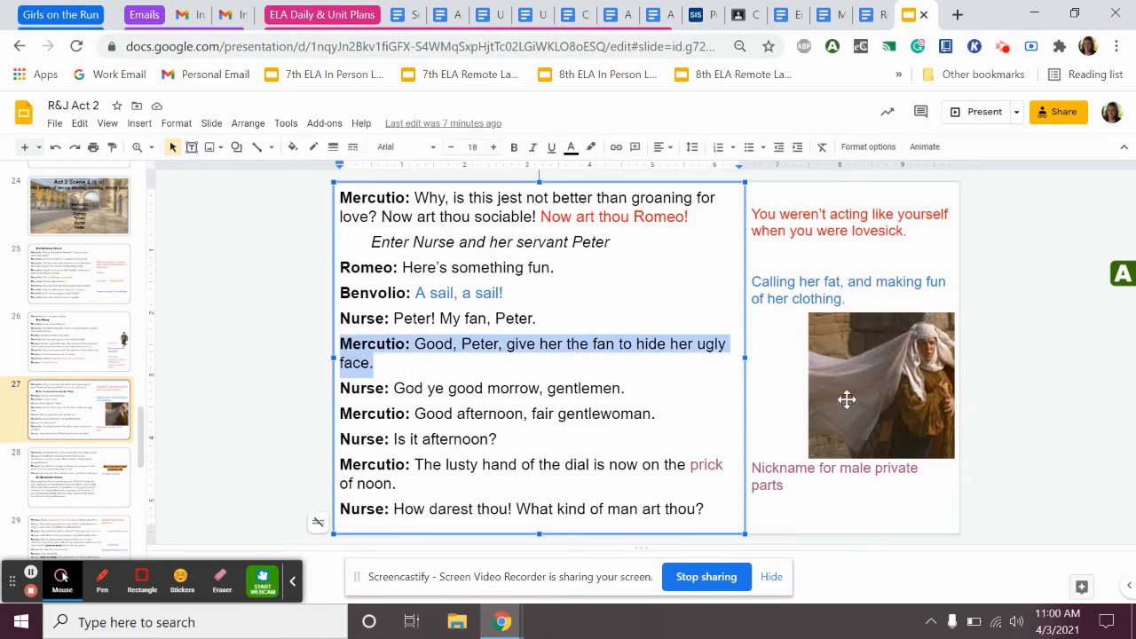
pyautogui.moveTo(724, 290)
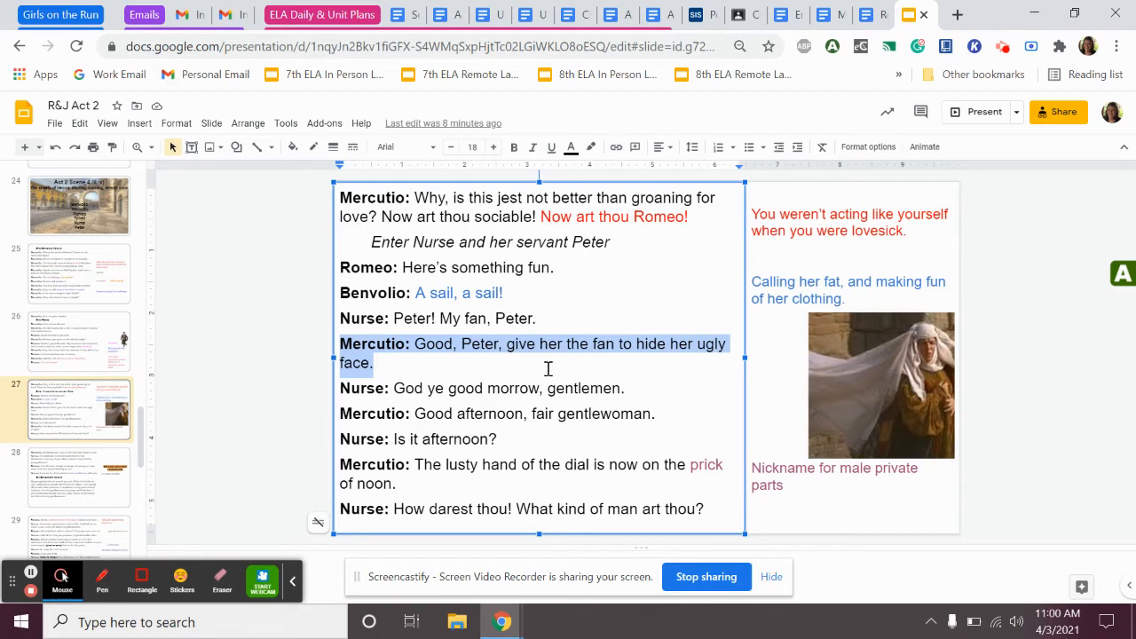
pyautogui.moveTo(367, 401)
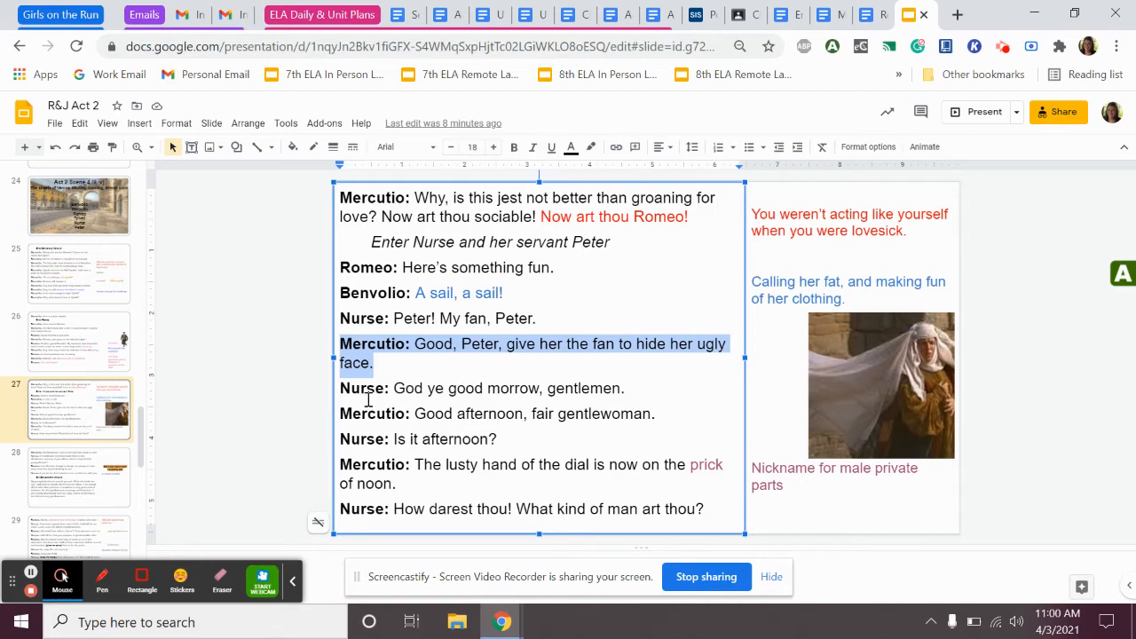
pyautogui.moveTo(582, 388)
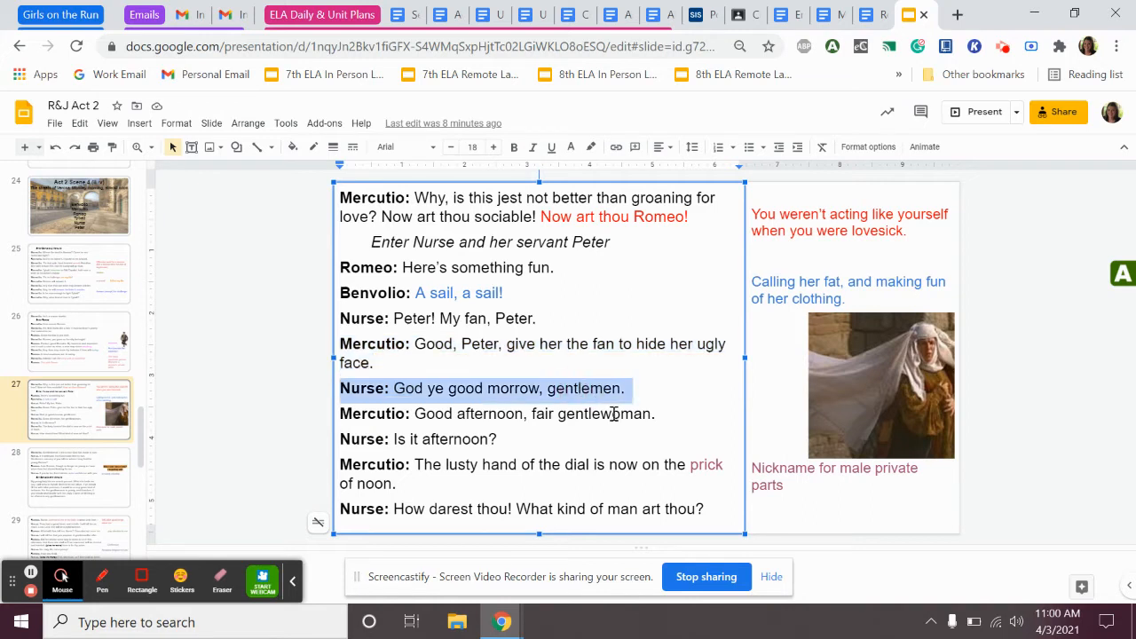
# Step: Finish reading the Nurse's lines, then advance to the slide where Romeo meets the Nurse
pyautogui.click(536, 415)
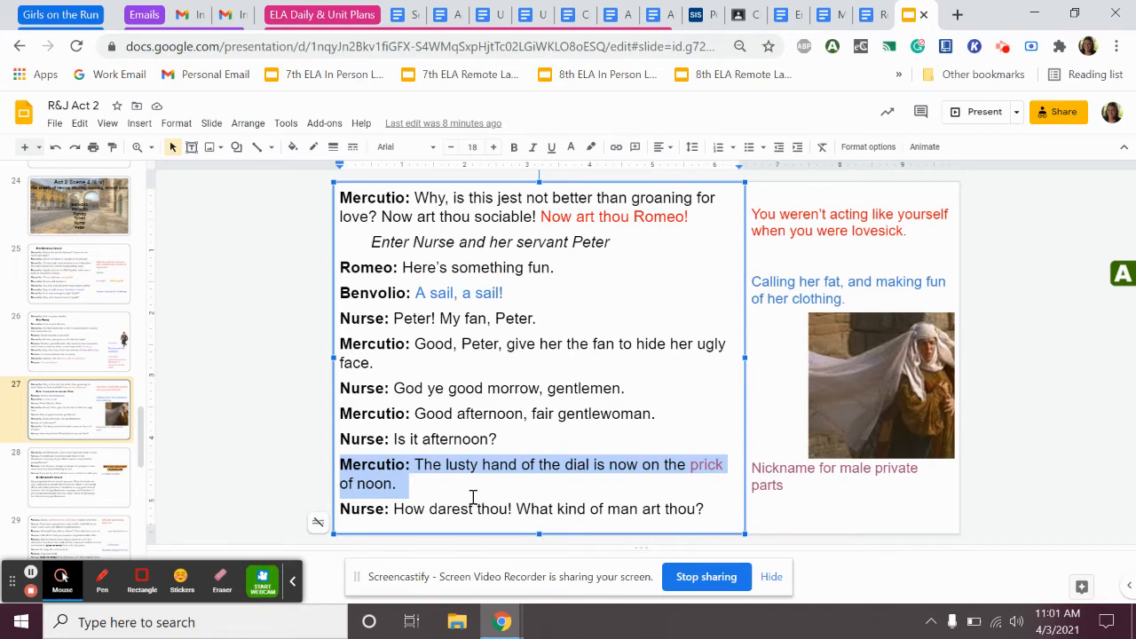
pyautogui.moveTo(469, 486)
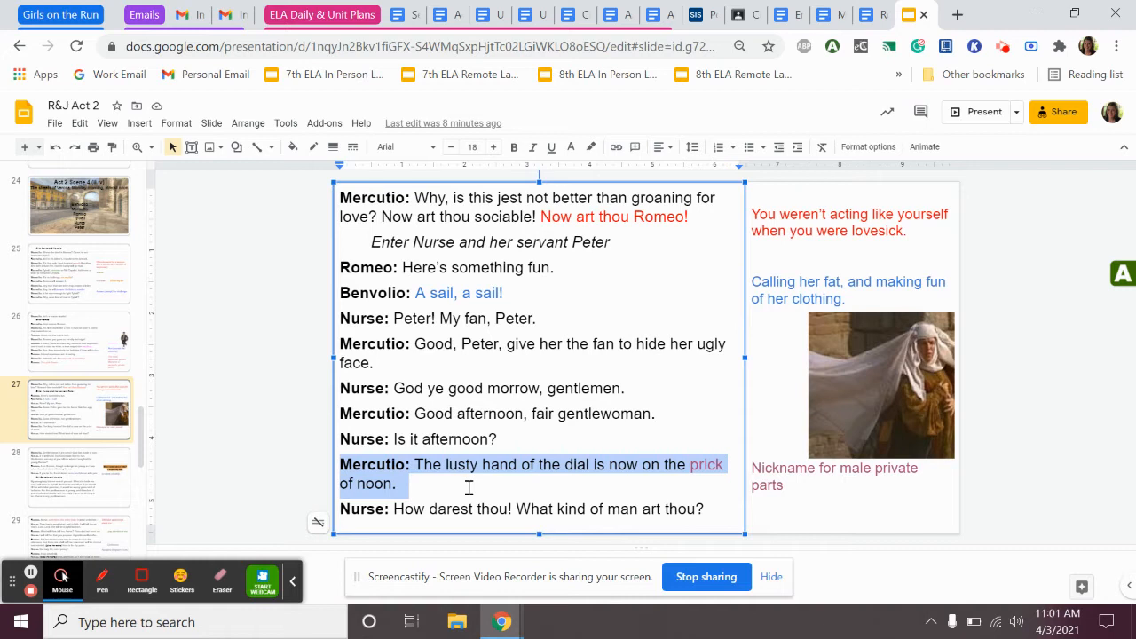
pyautogui.moveTo(415, 522)
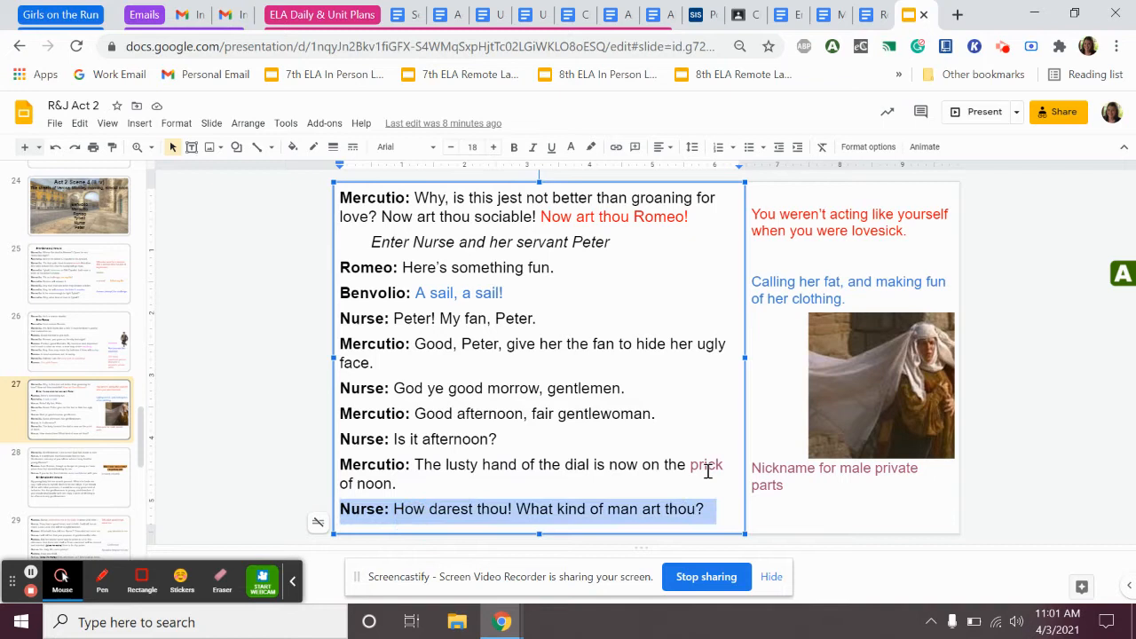
pyautogui.moveTo(374, 547)
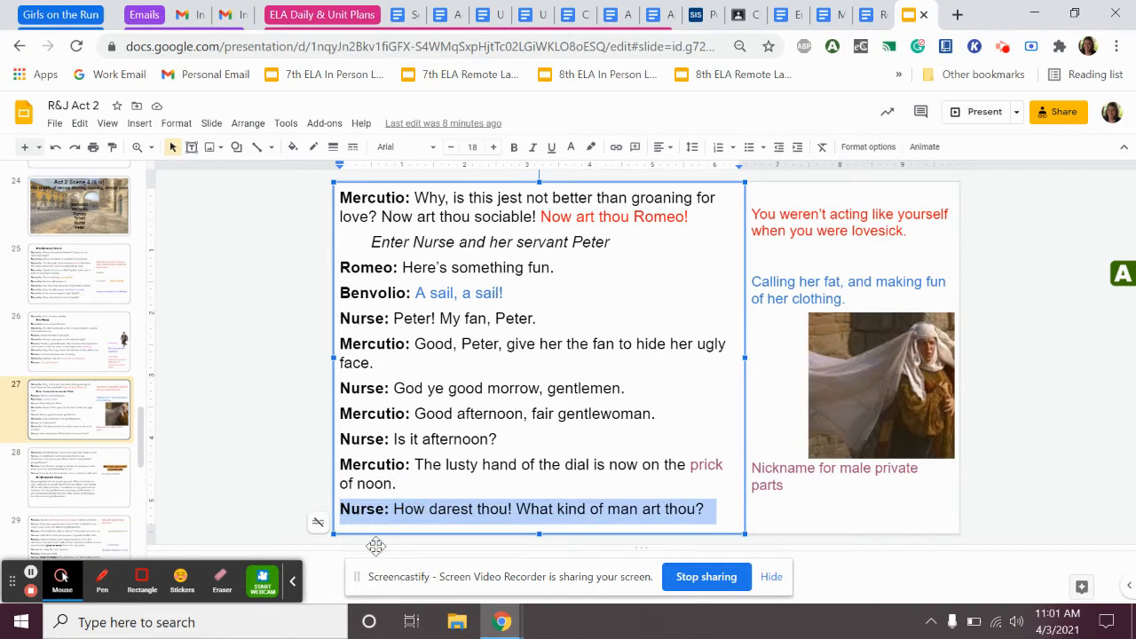
pyautogui.moveTo(635, 532)
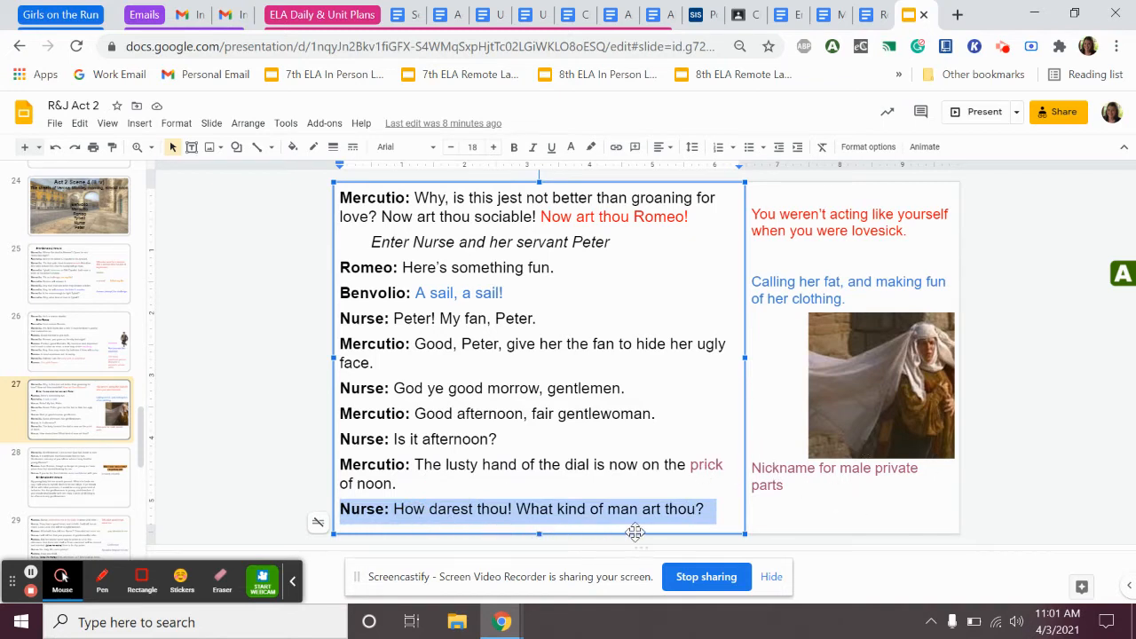
pyautogui.moveTo(64, 490)
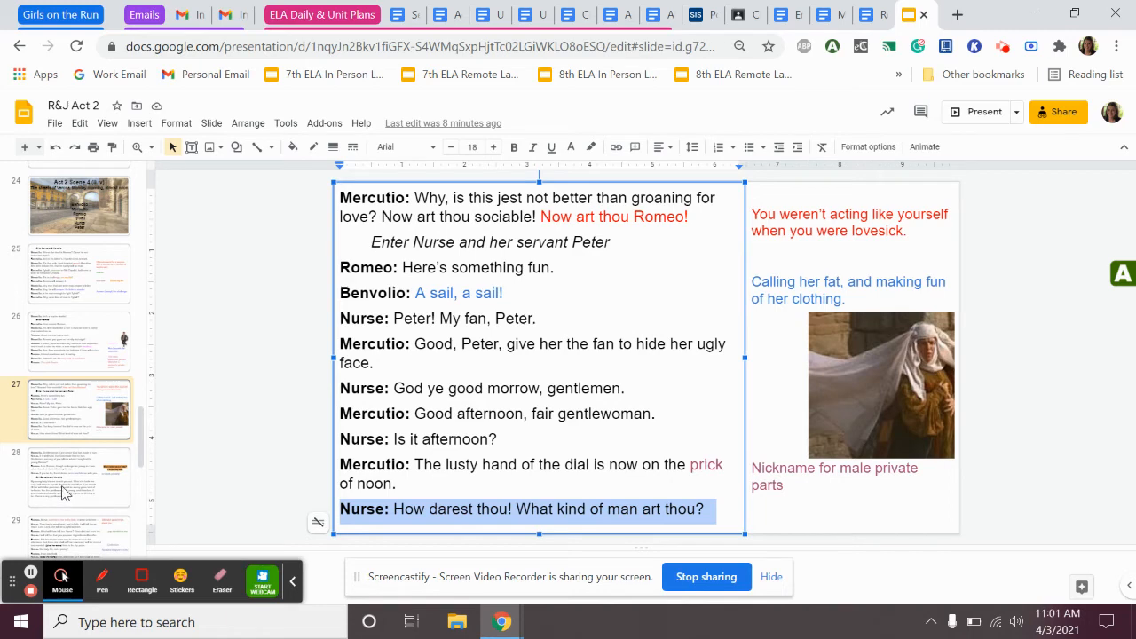
pyautogui.click(79, 476)
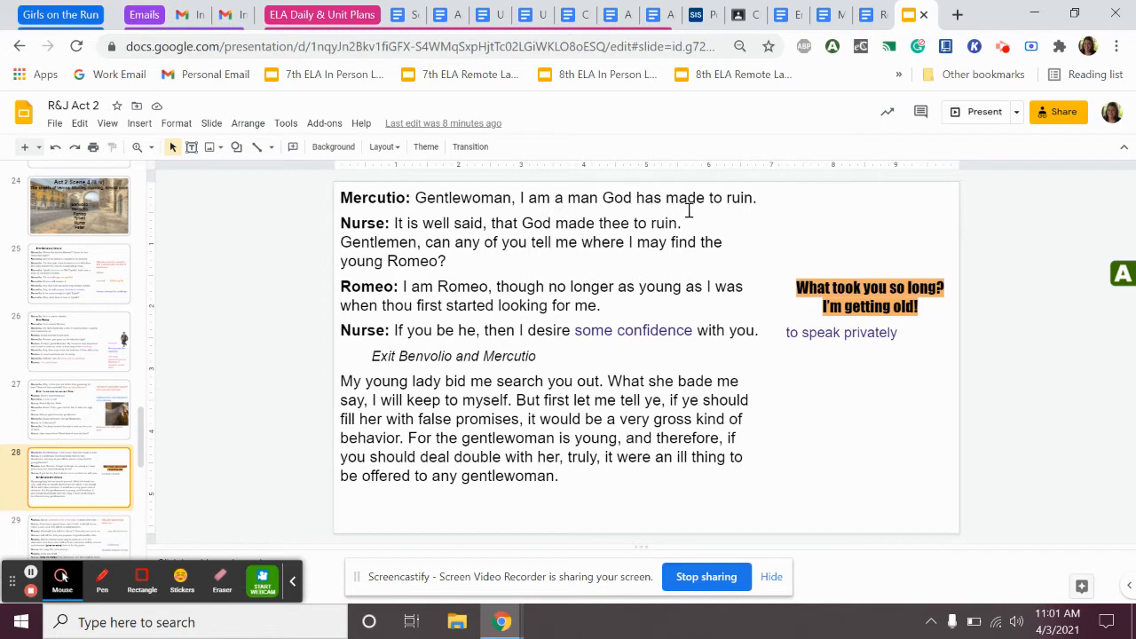
pyautogui.moveTo(360, 229)
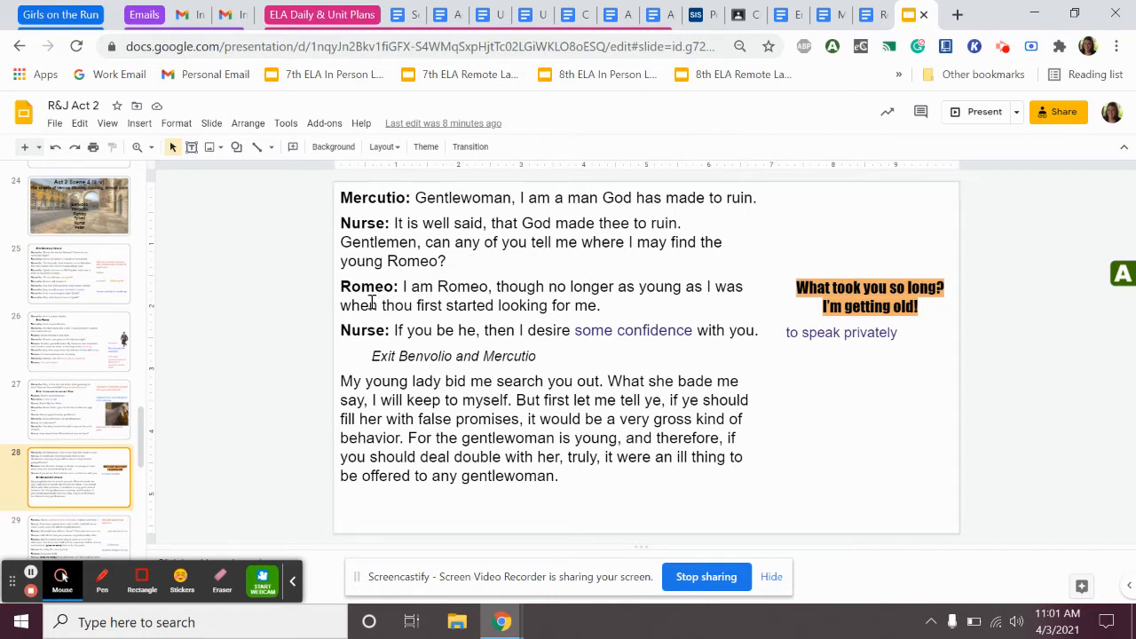
pyautogui.moveTo(656, 298)
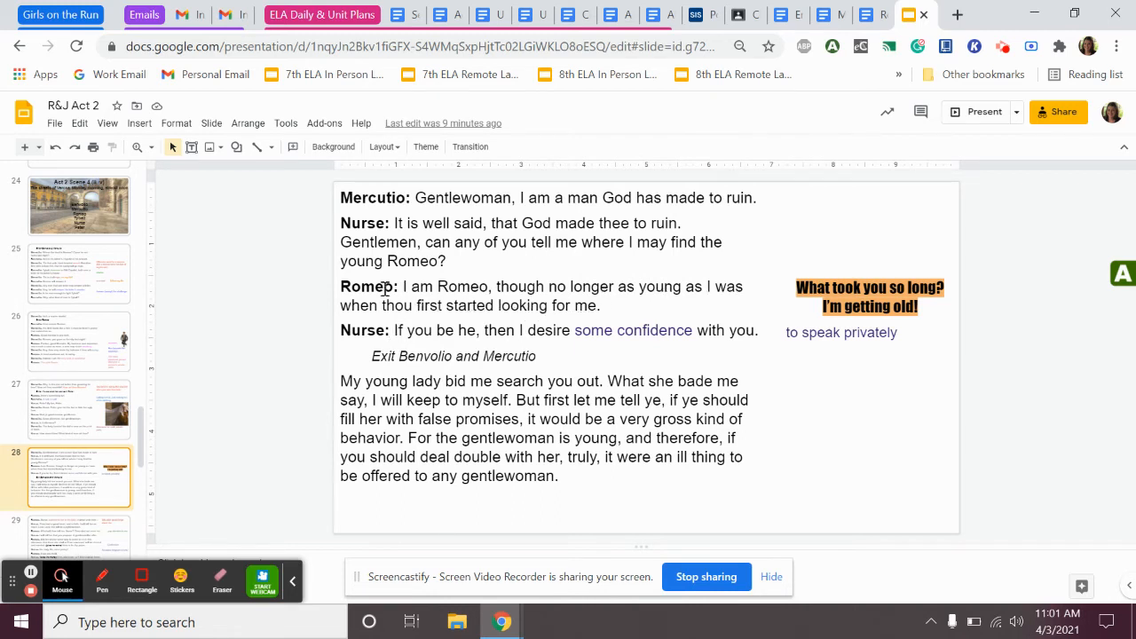
pyautogui.moveTo(554, 312)
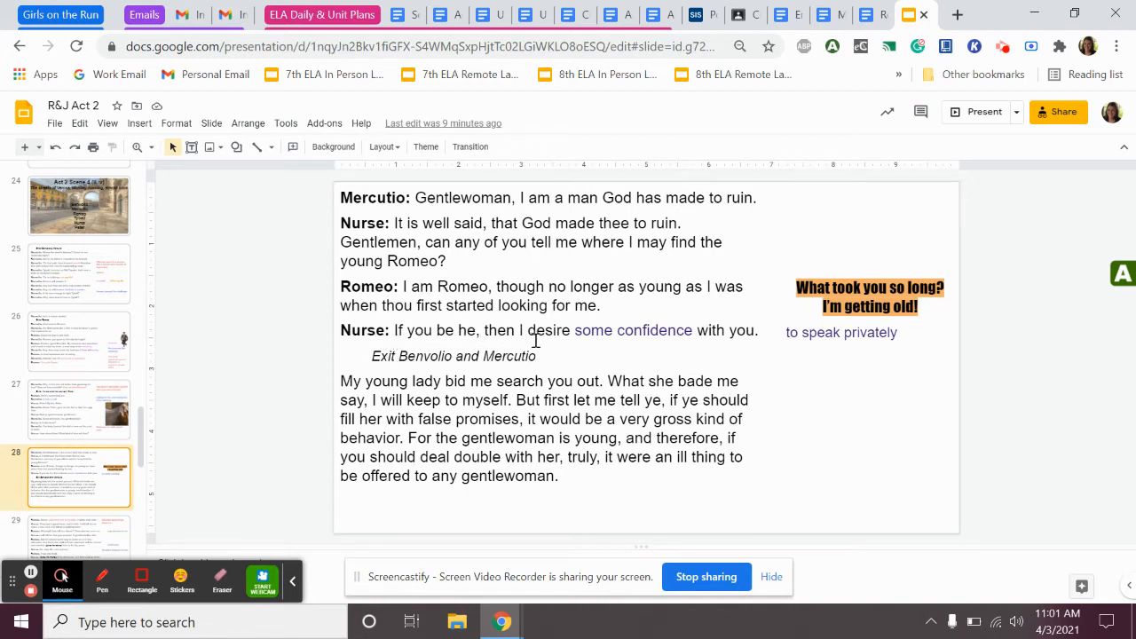
pyautogui.moveTo(779, 338)
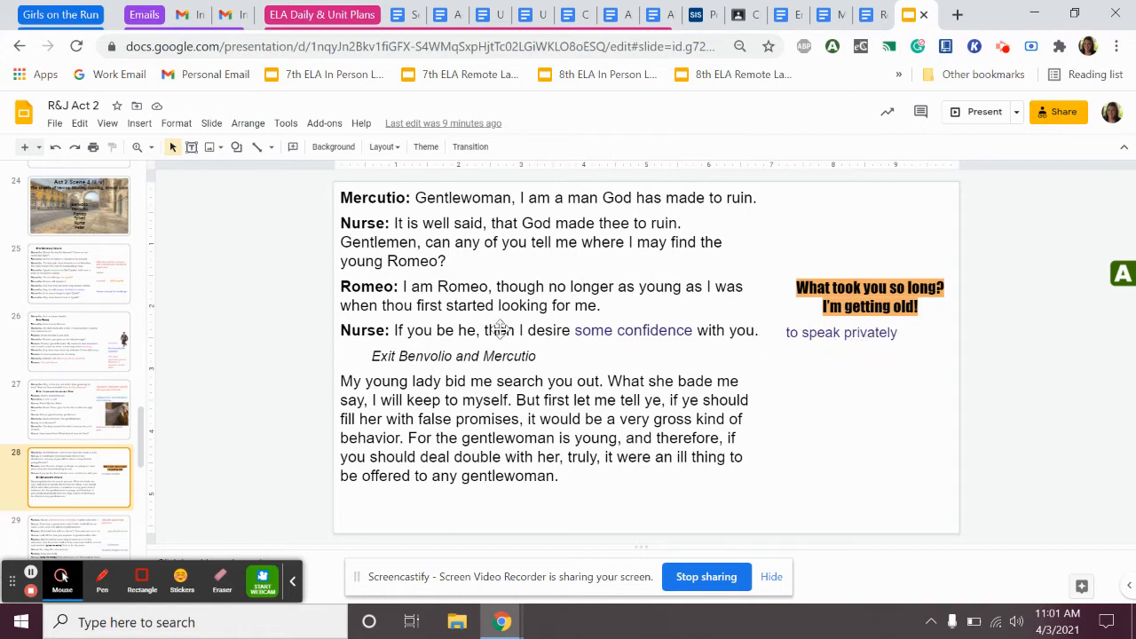
pyautogui.moveTo(366, 332)
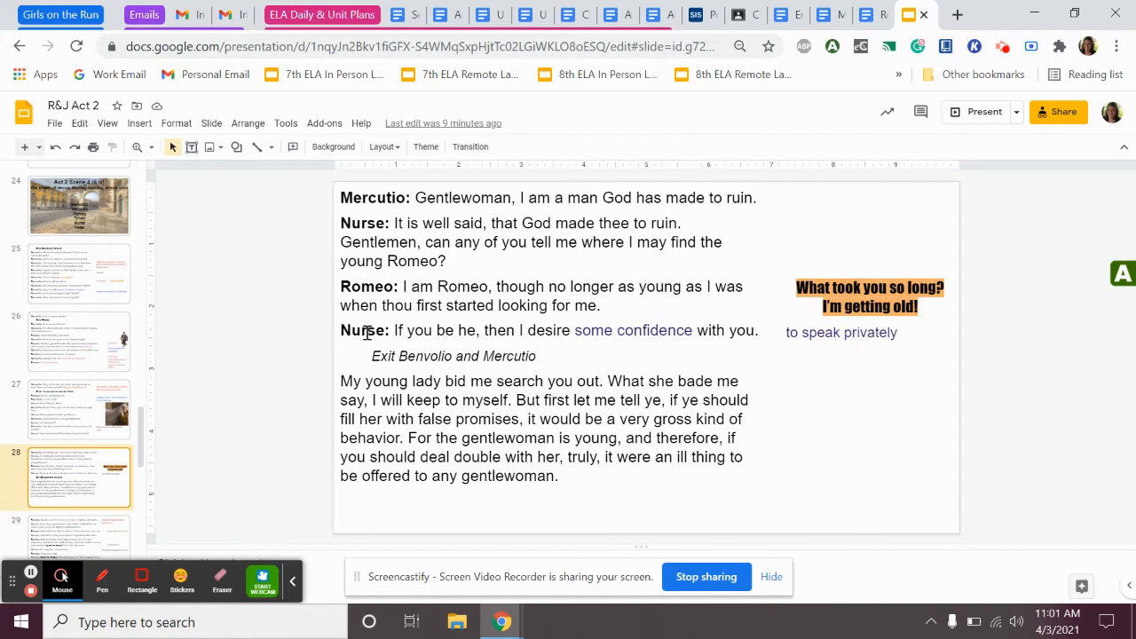
pyautogui.doubleClick(362, 330)
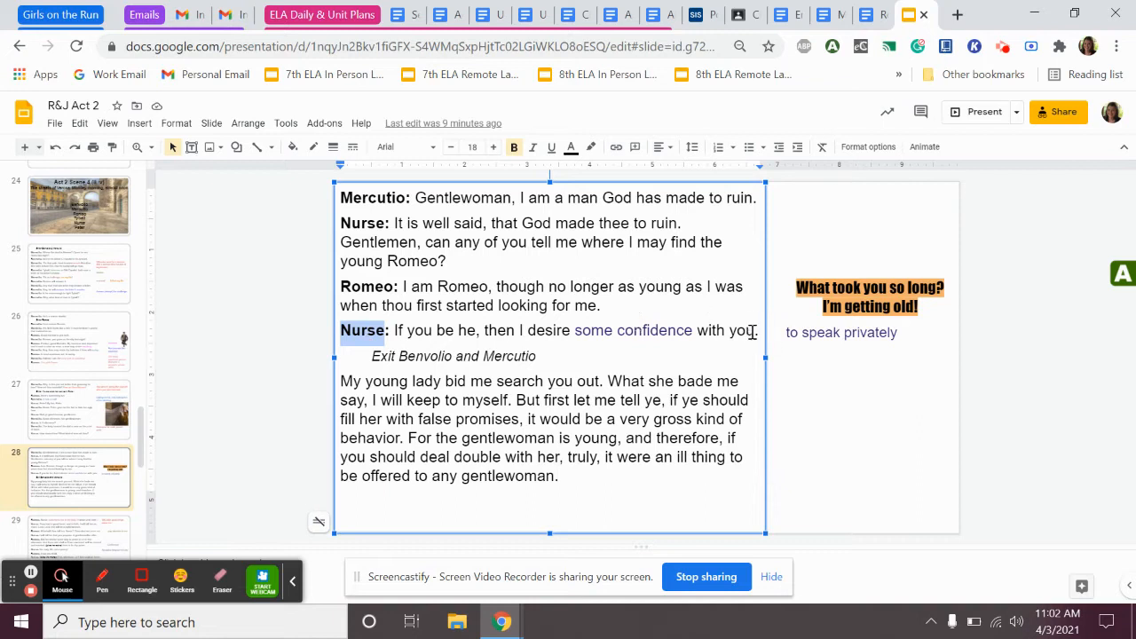
pyautogui.moveTo(540, 355)
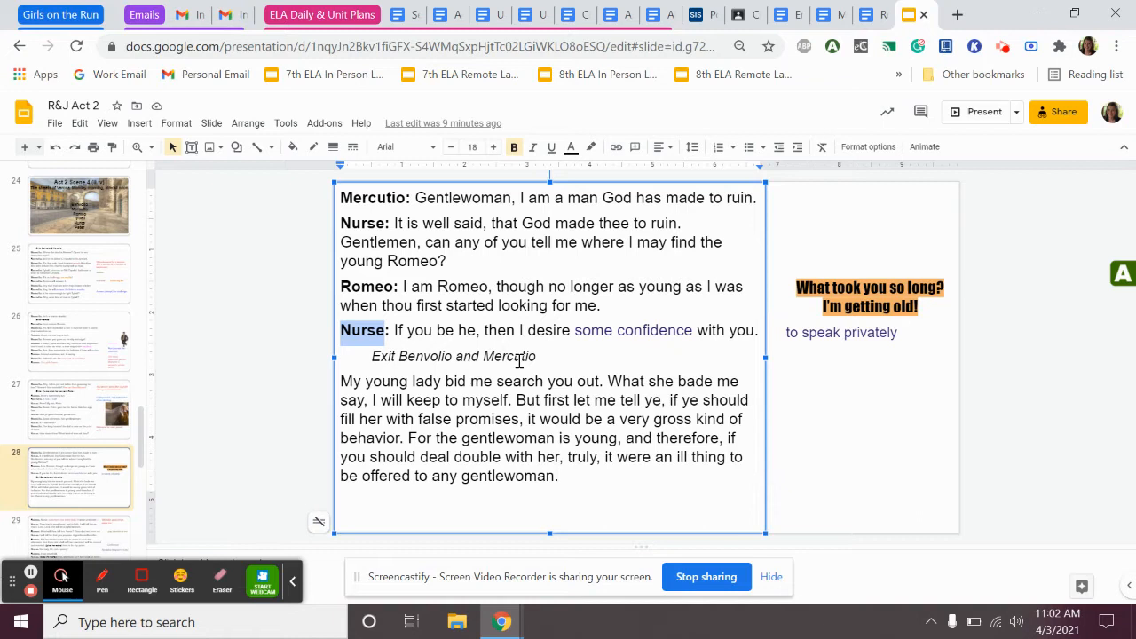
pyautogui.tripleClick(455, 357)
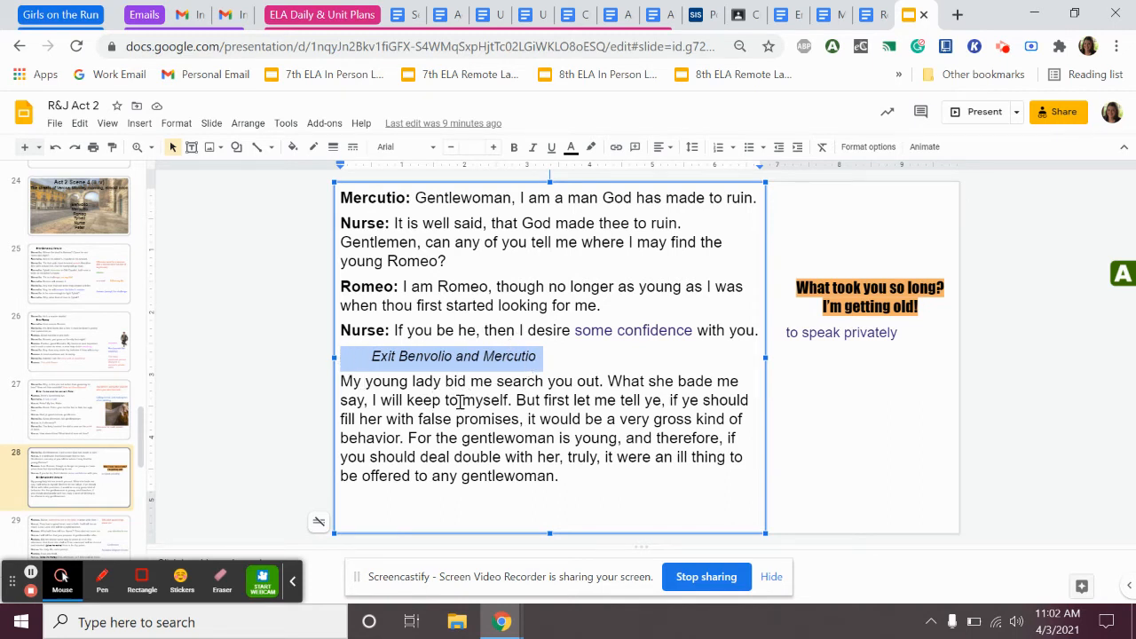
pyautogui.moveTo(344, 348)
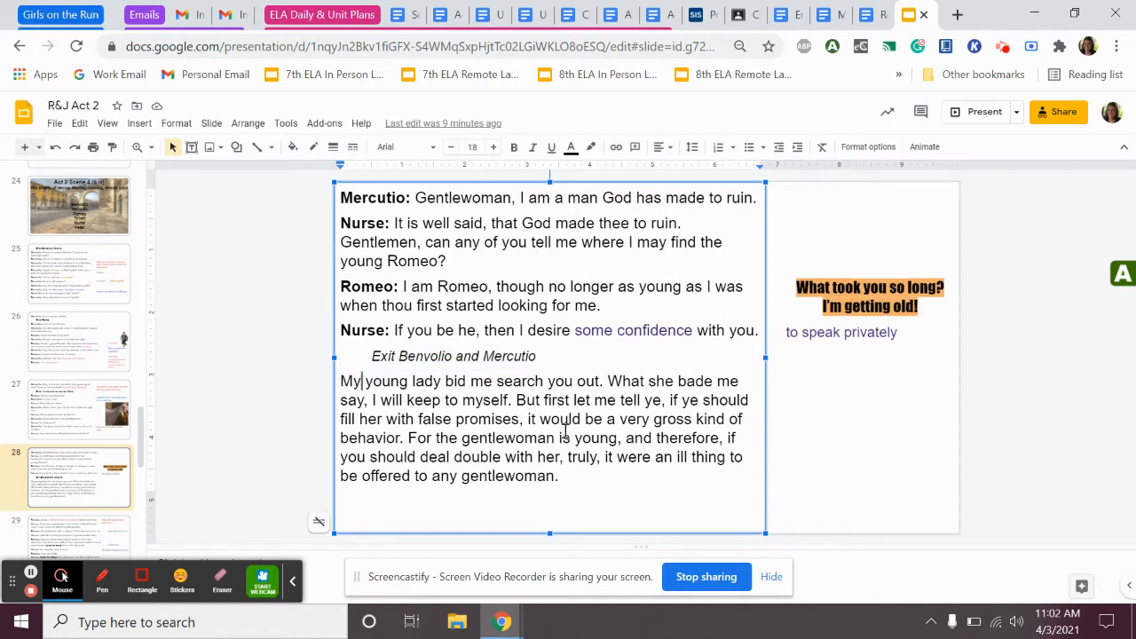
pyautogui.moveTo(614, 443)
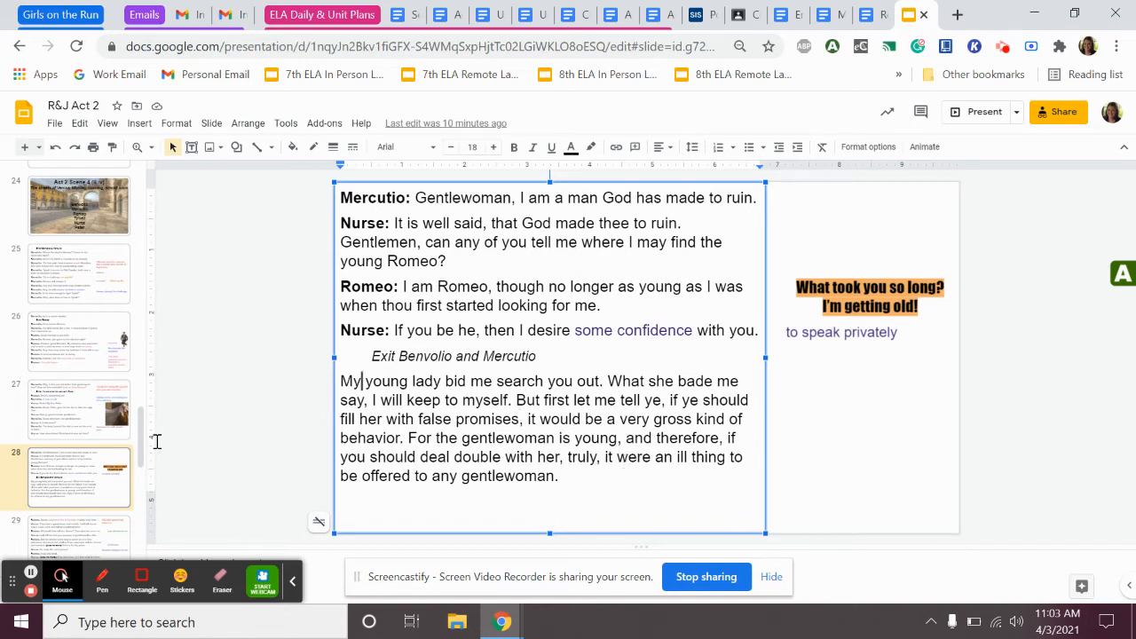
pyautogui.moveTo(87, 523)
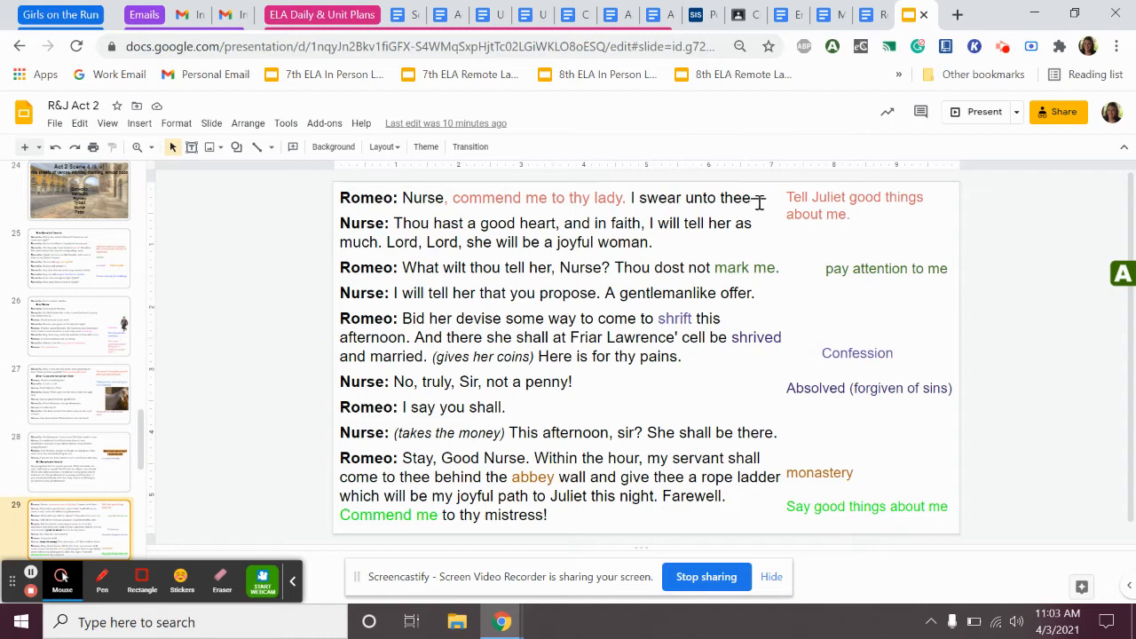
pyautogui.moveTo(364, 206)
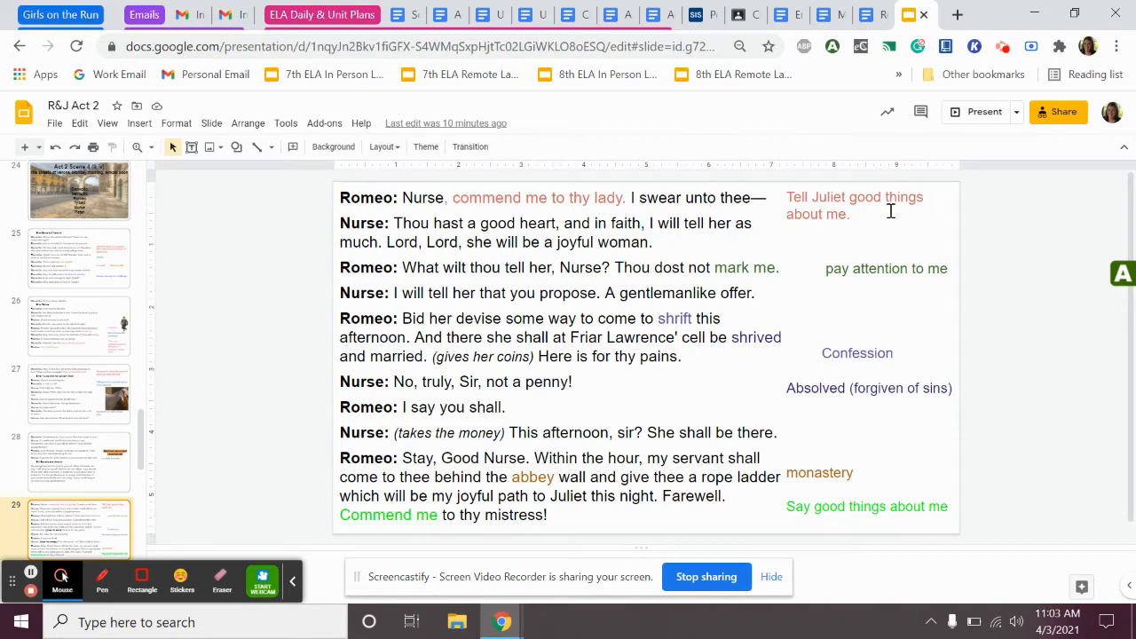
pyautogui.moveTo(852, 197)
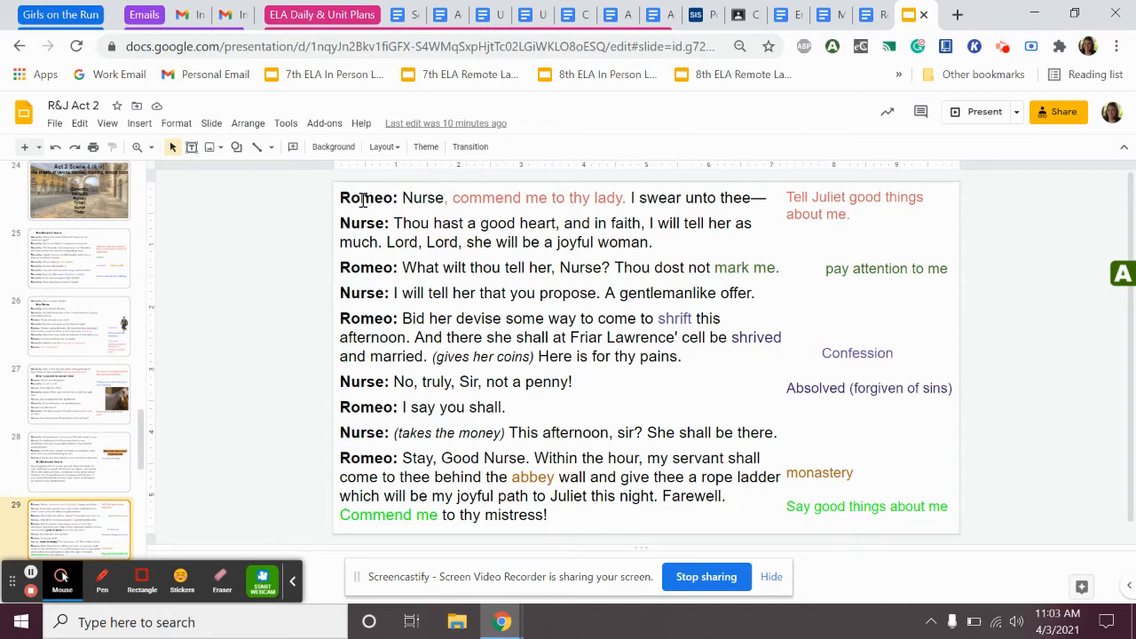
pyautogui.moveTo(365, 234)
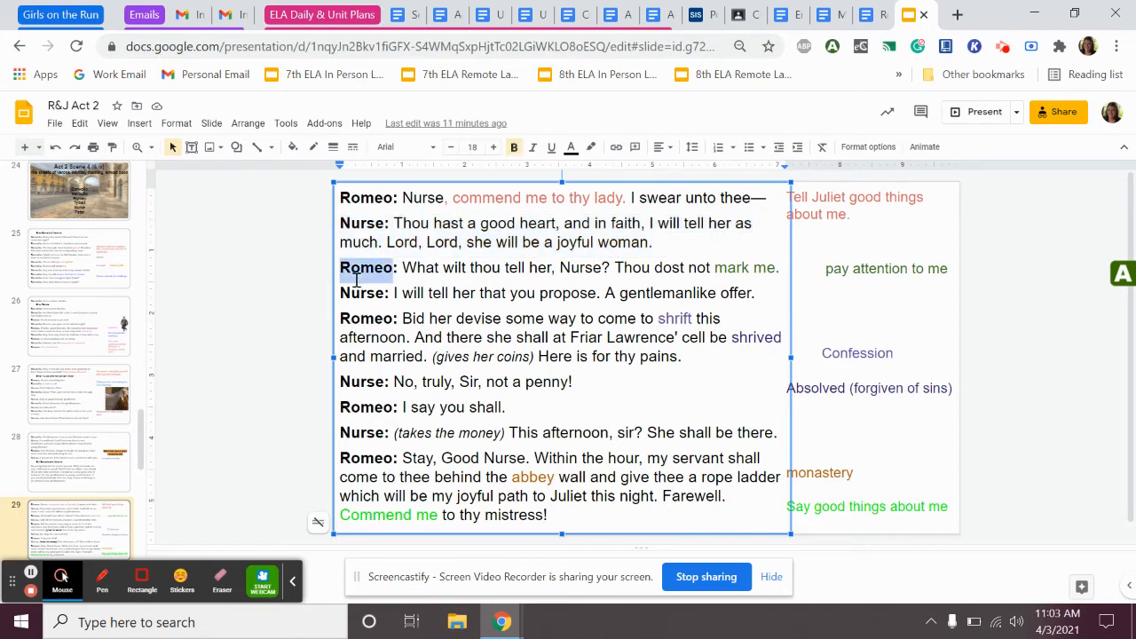
pyautogui.tripleClick(559, 266)
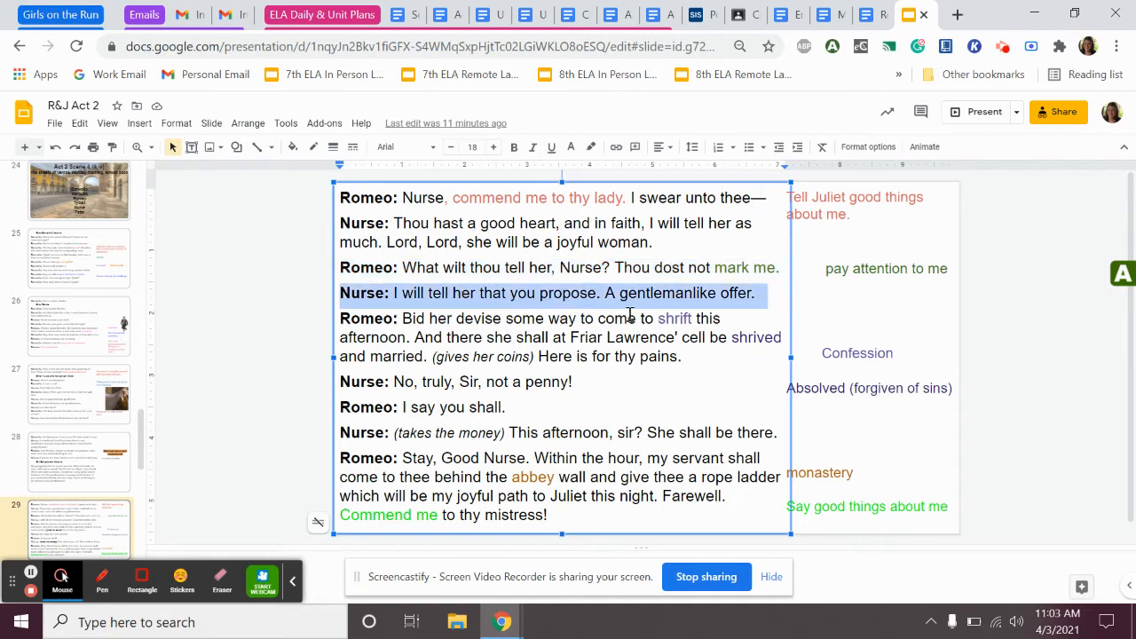
pyautogui.moveTo(760, 309)
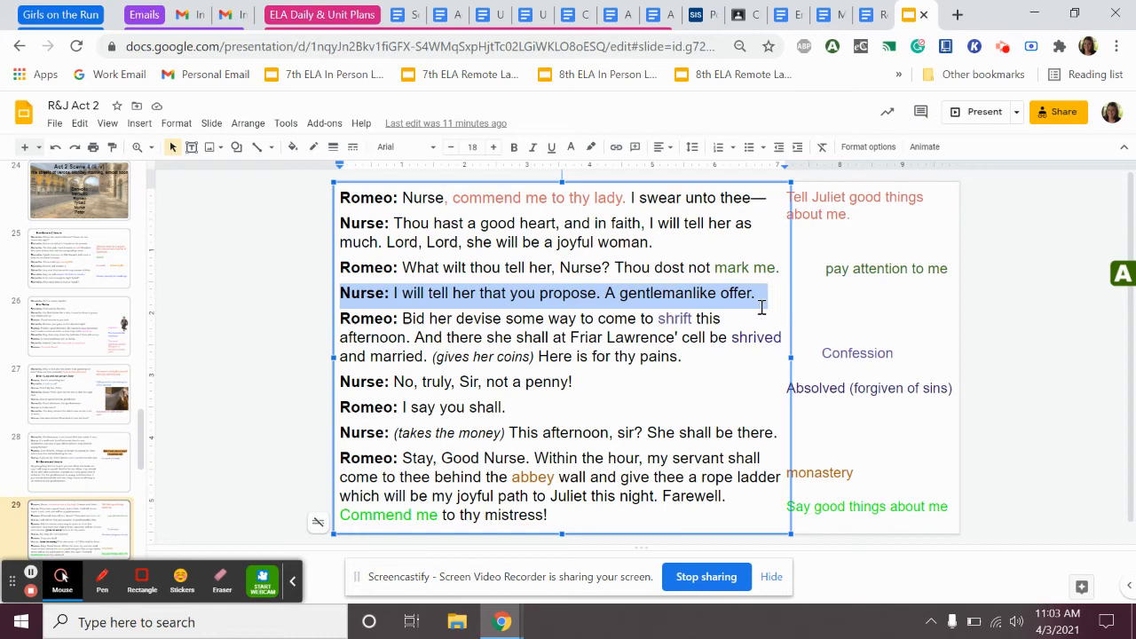
pyautogui.moveTo(360, 293)
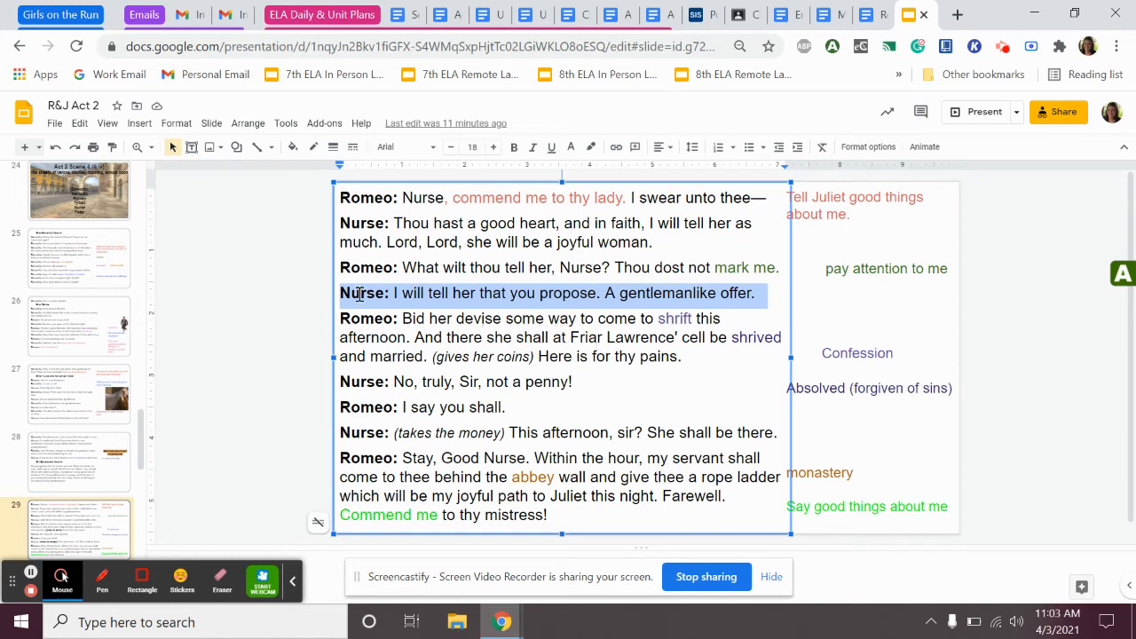
pyautogui.moveTo(486, 285)
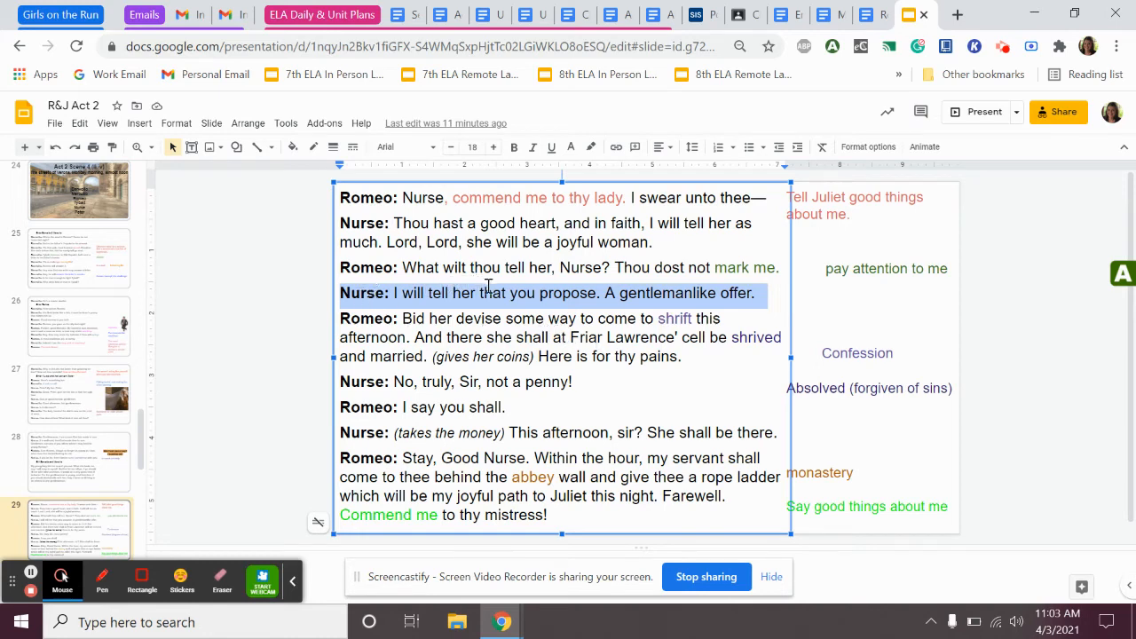
pyautogui.moveTo(575, 346)
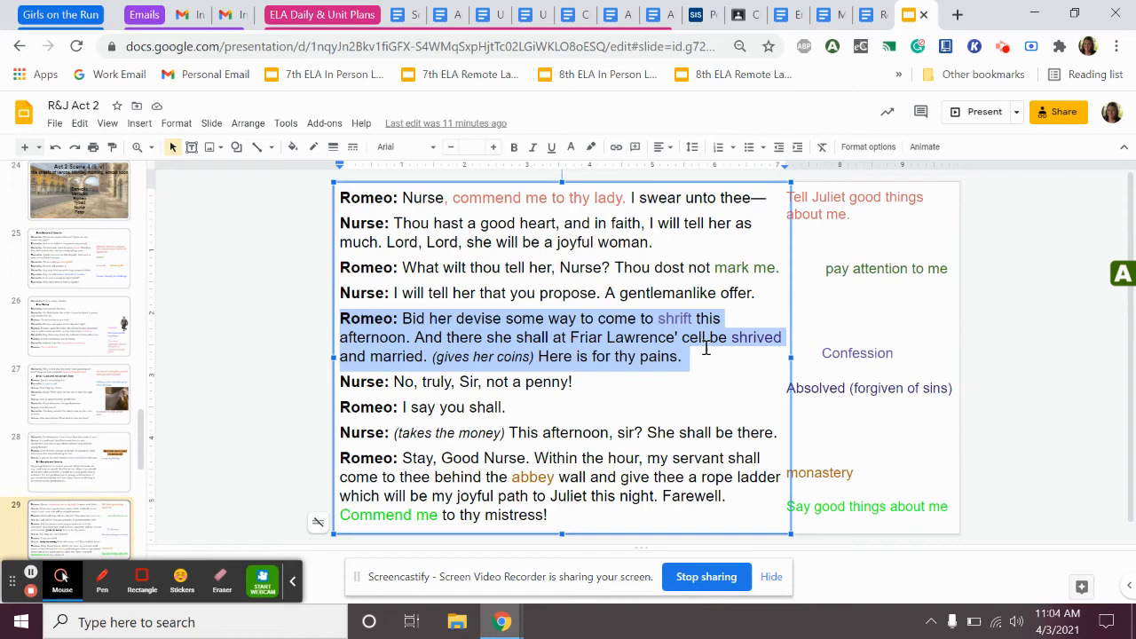
pyautogui.moveTo(795, 360)
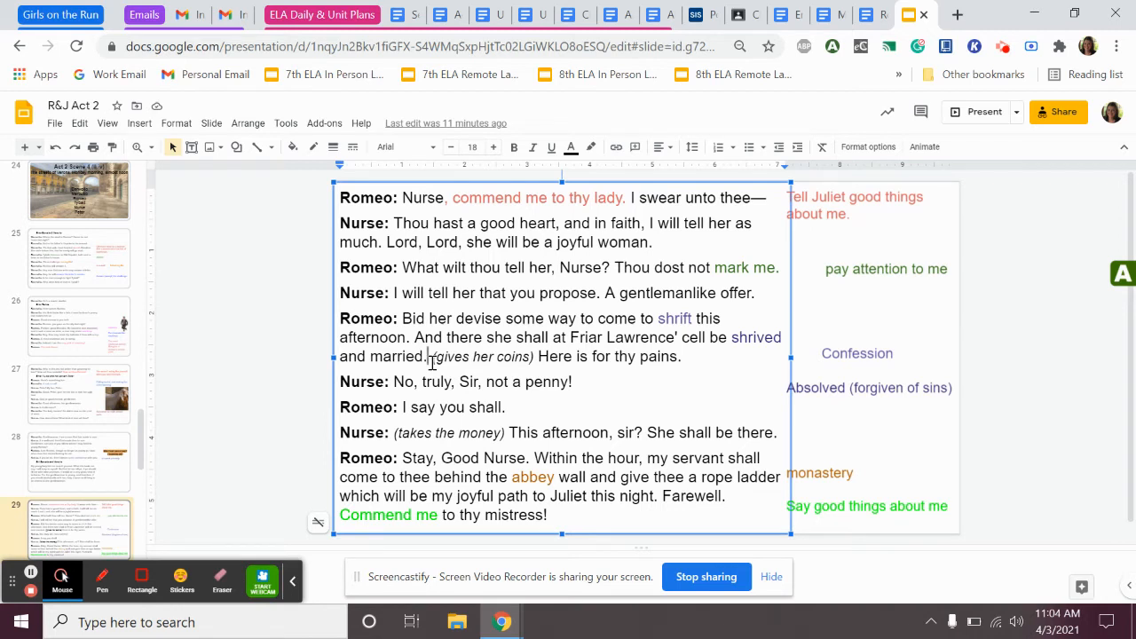
pyautogui.moveTo(476, 369)
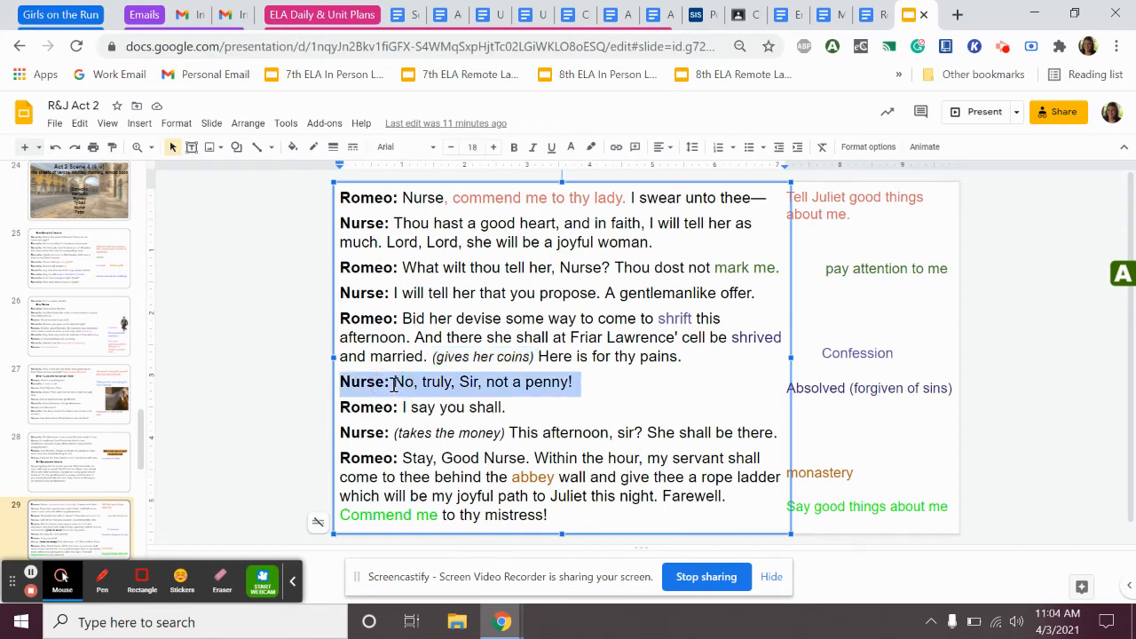
pyautogui.moveTo(454, 408)
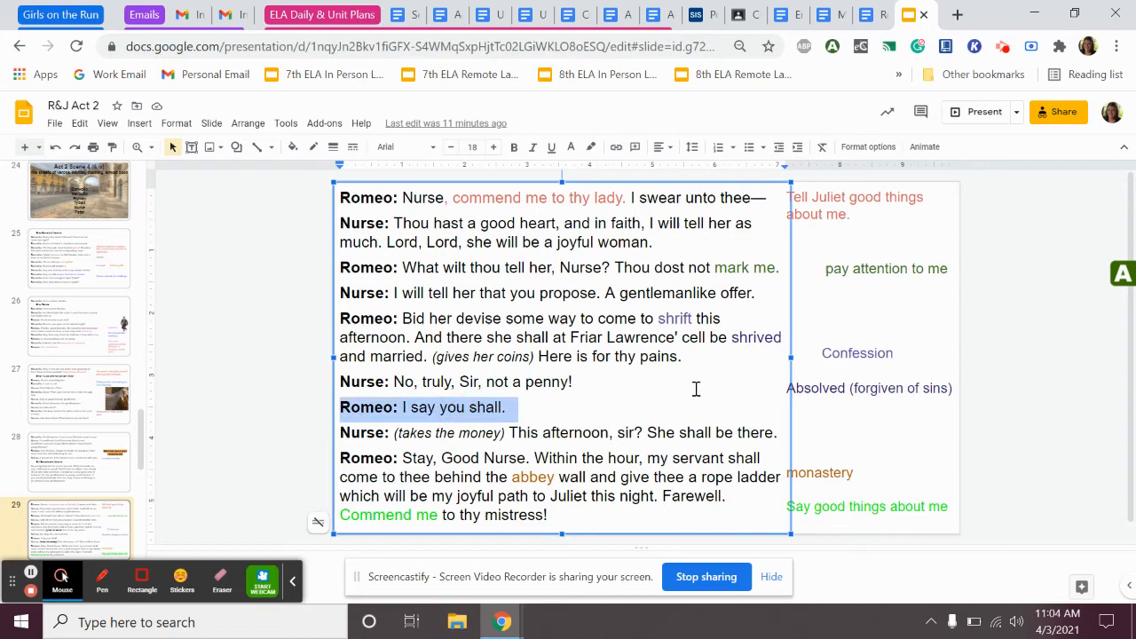
pyautogui.moveTo(291, 376)
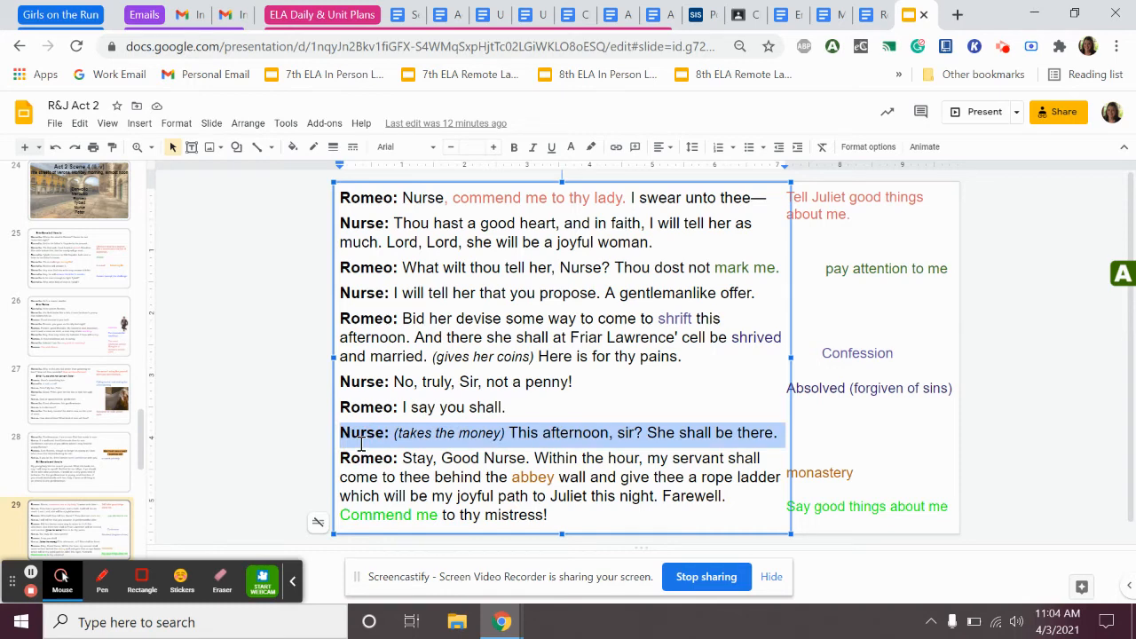
pyautogui.moveTo(369, 436)
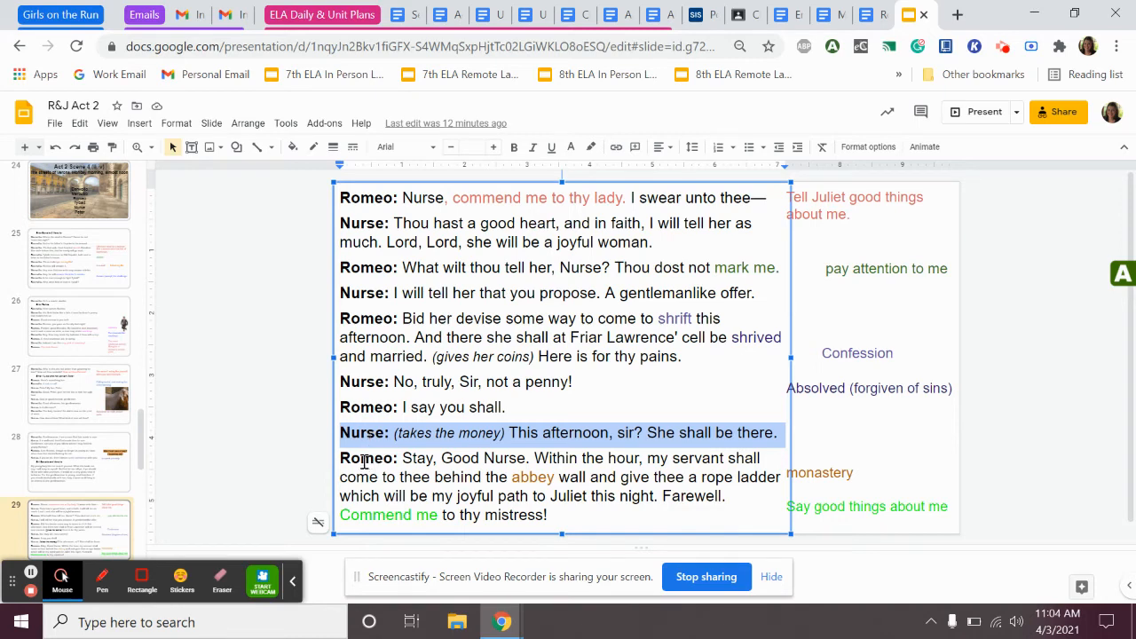
pyautogui.click(366, 458)
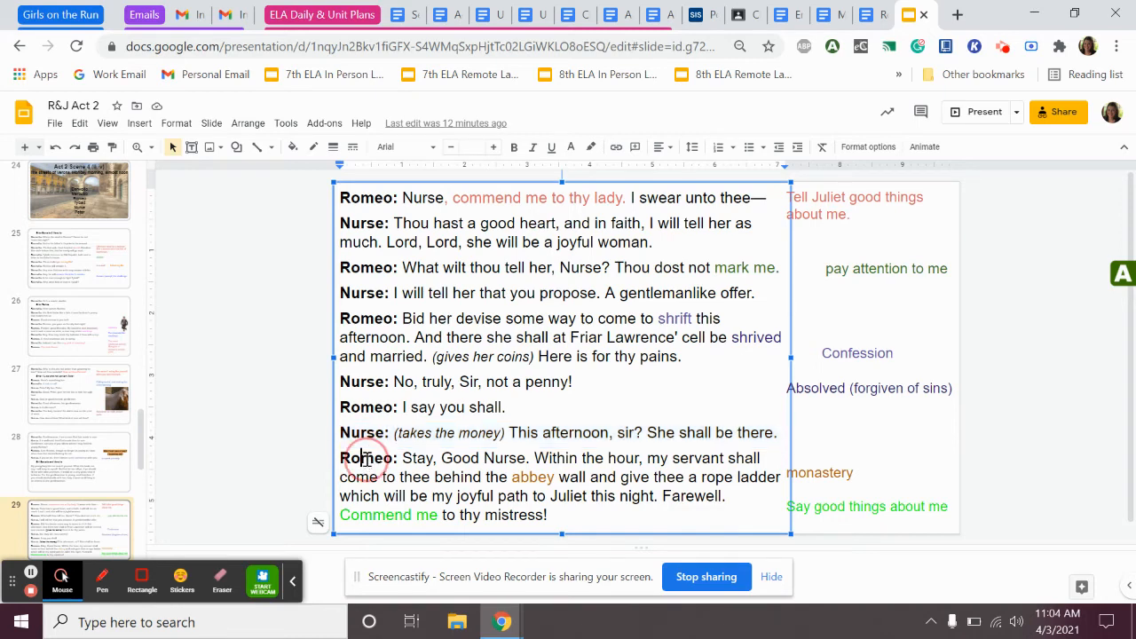
pyautogui.moveTo(341, 458); pyautogui.dragTo(547, 514)
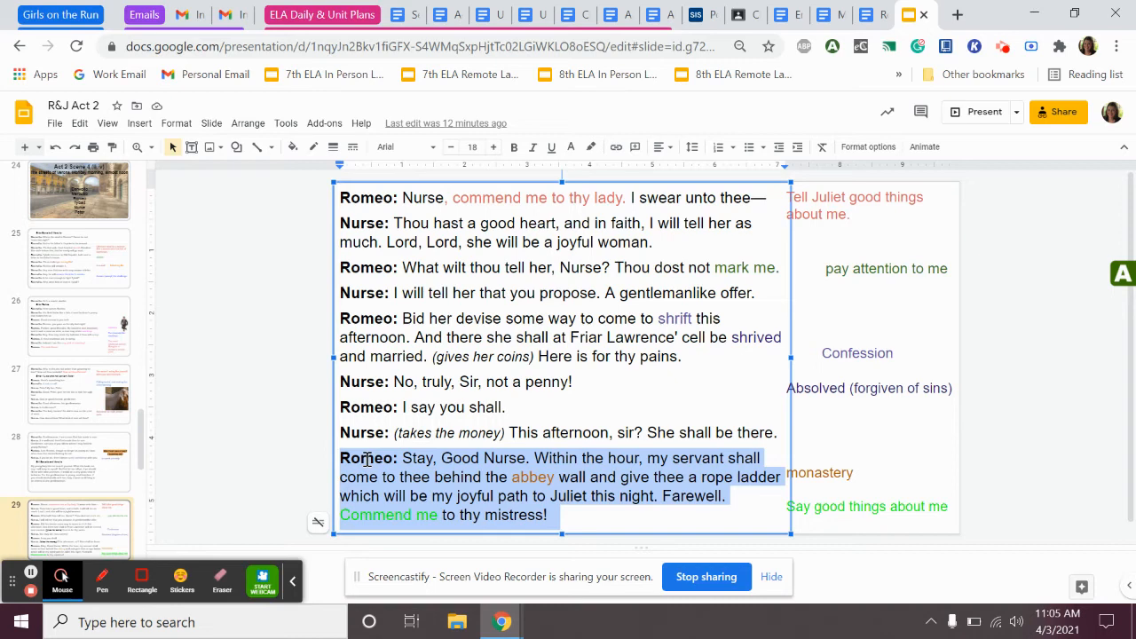
pyautogui.moveTo(682, 455)
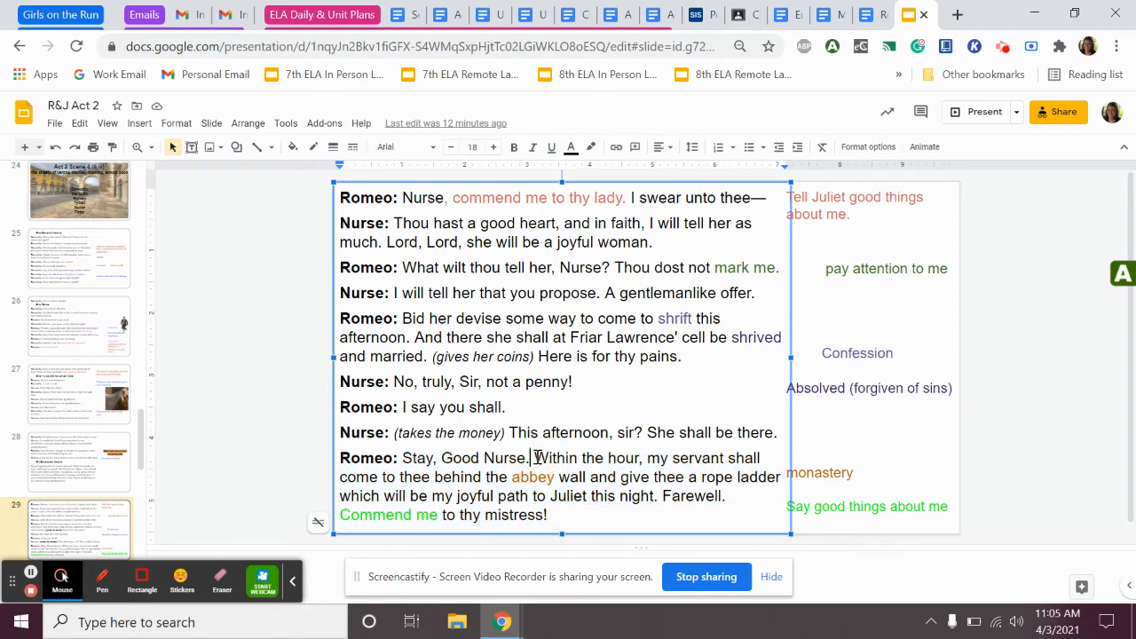
pyautogui.moveTo(536, 458); pyautogui.dragTo(640, 458)
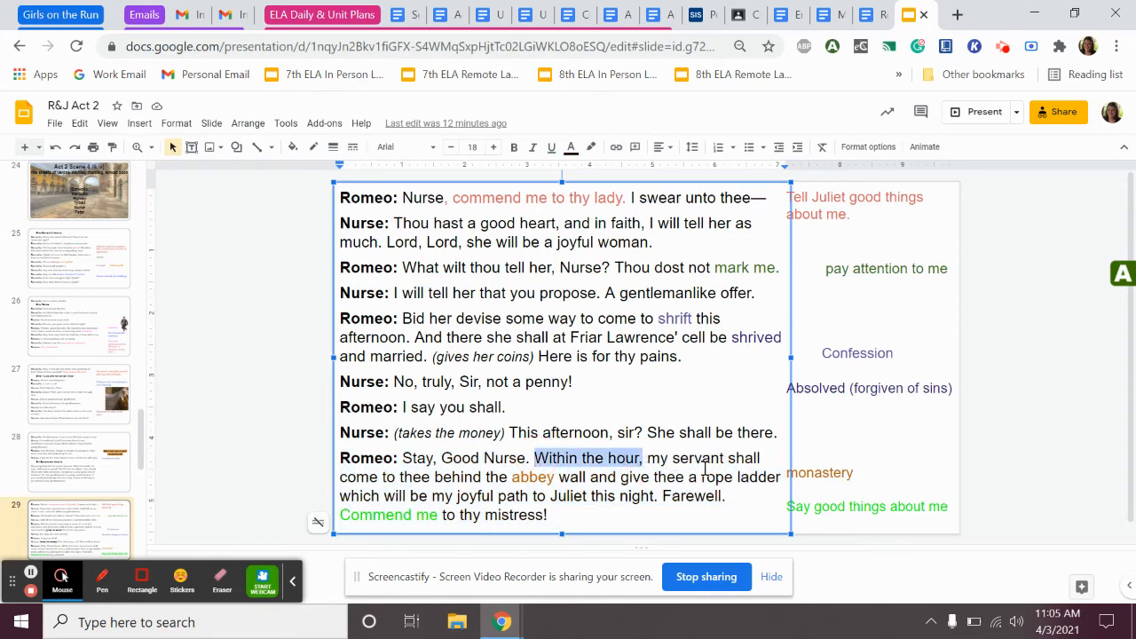
pyautogui.moveTo(440, 495)
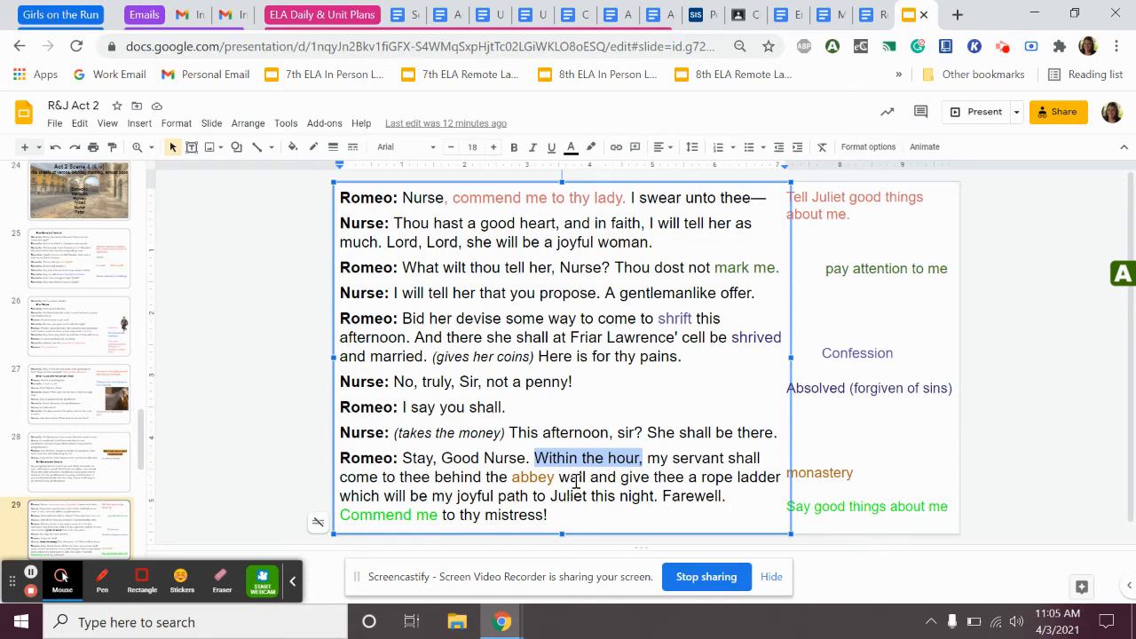
pyautogui.moveTo(756, 497)
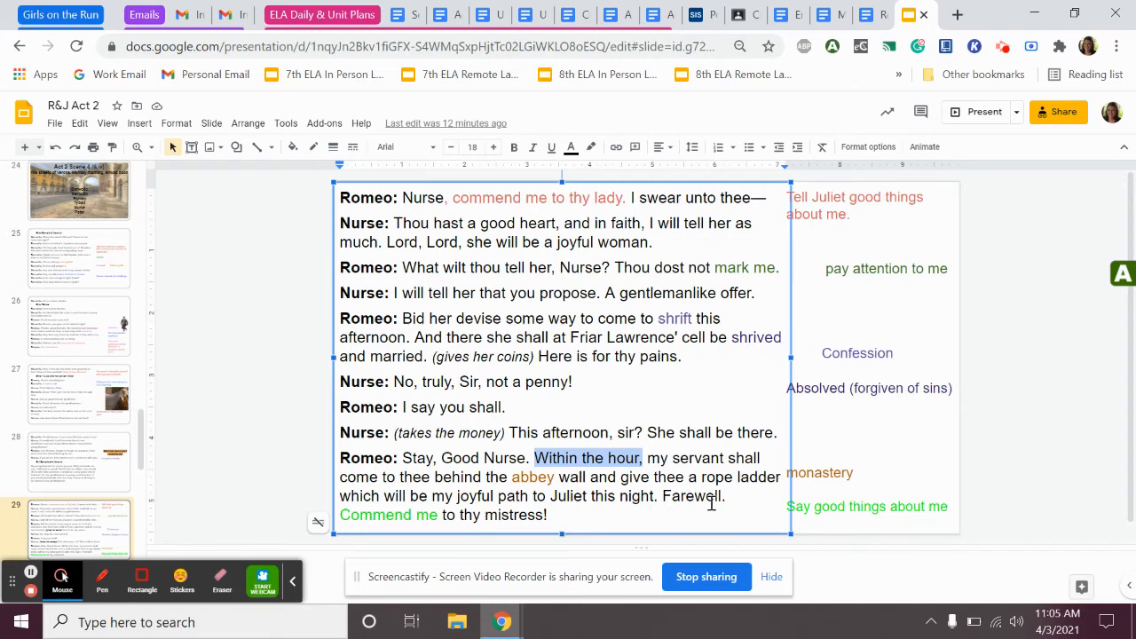
pyautogui.moveTo(702, 519)
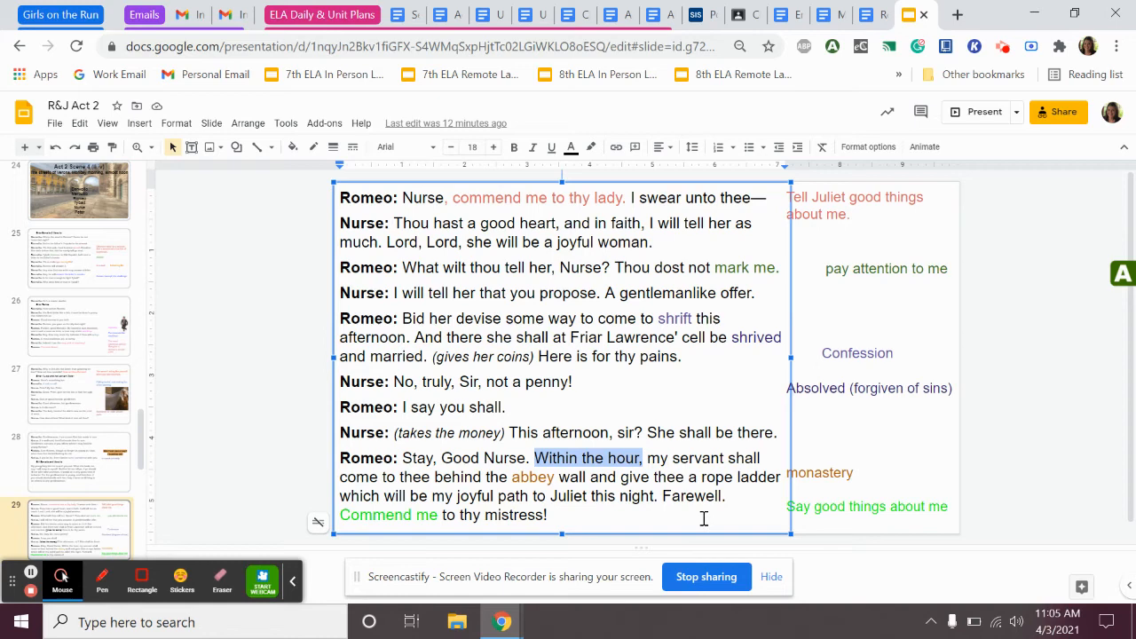
pyautogui.moveTo(644, 515)
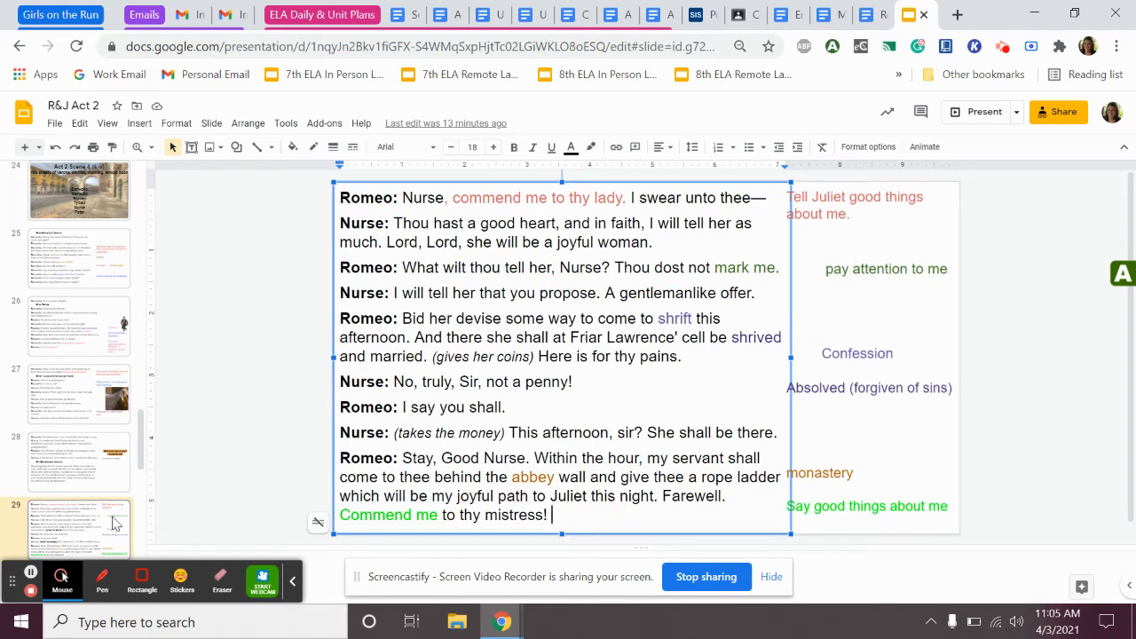
pyautogui.scroll(-3)
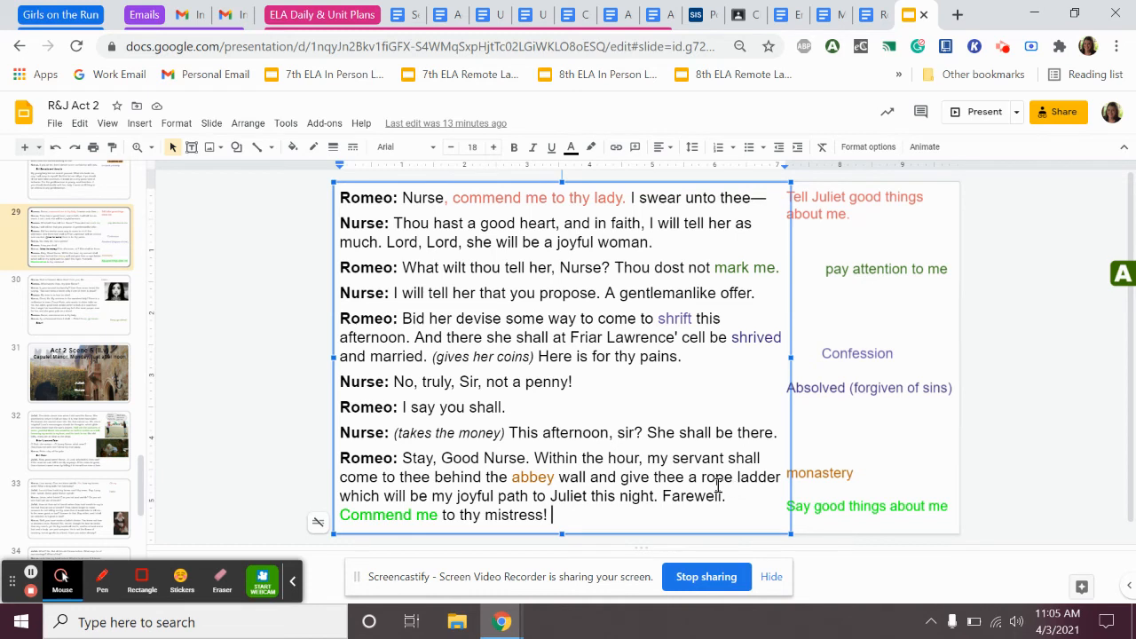
pyautogui.moveTo(93, 332)
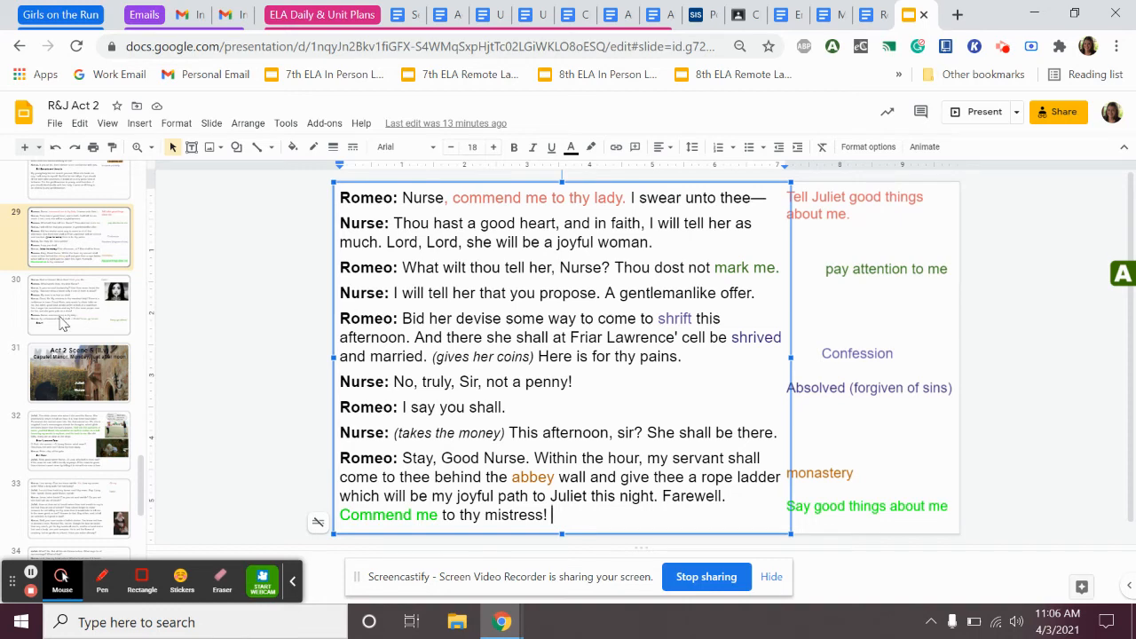
# Step: Show slide 30 and highlight Romeo's 'Nurse, commend me to thy lady' line while reading
pyautogui.click(78, 305)
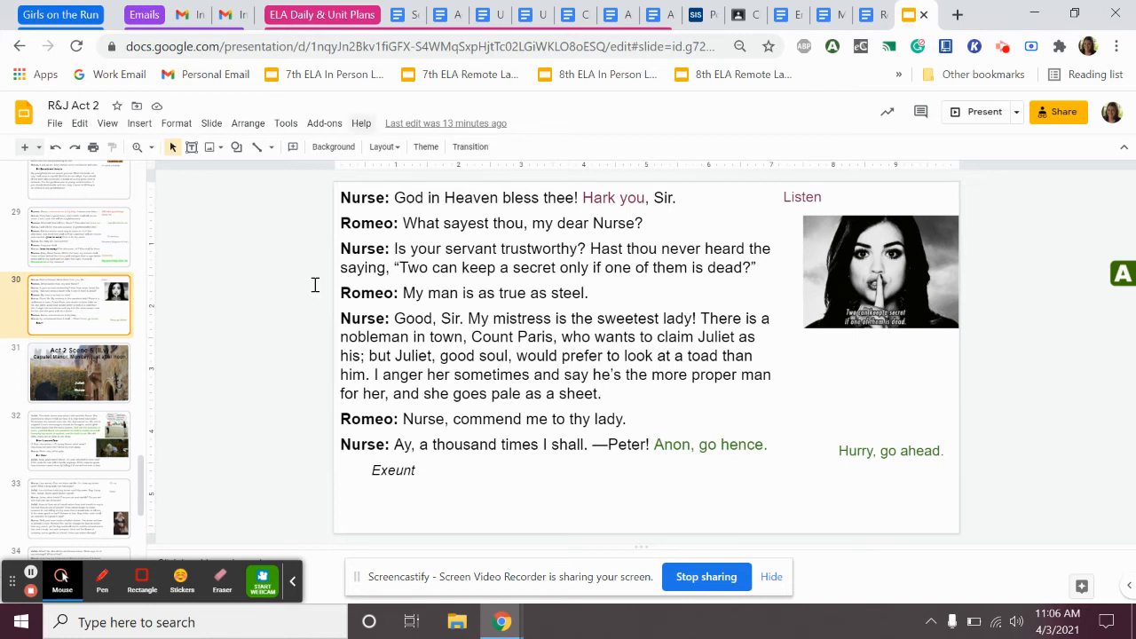
pyautogui.moveTo(320, 291)
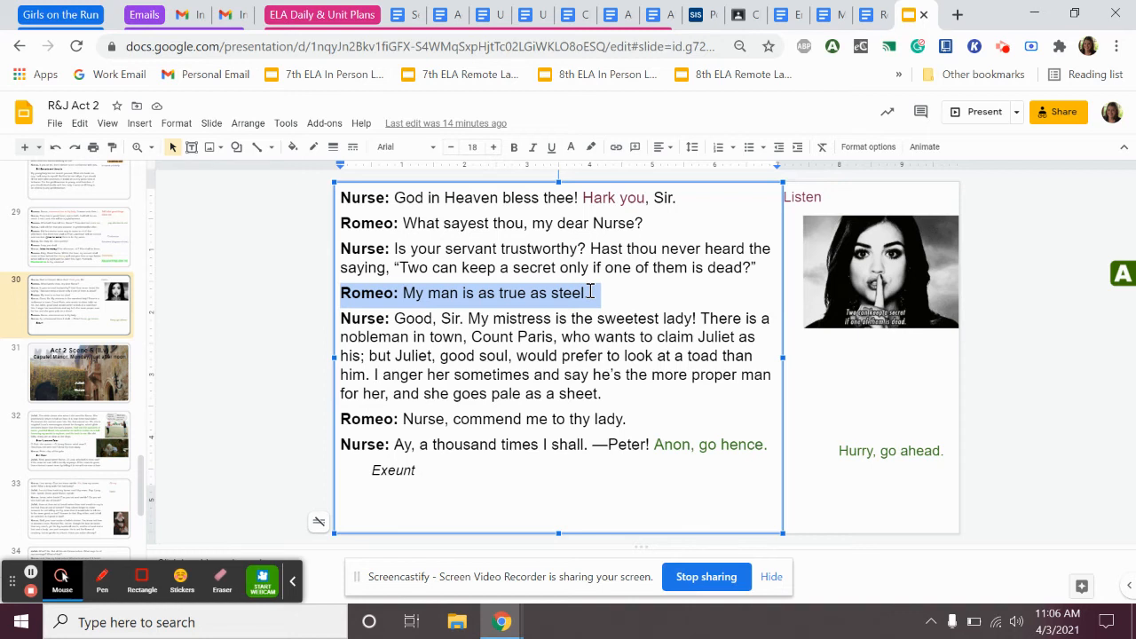
pyautogui.click(614, 394)
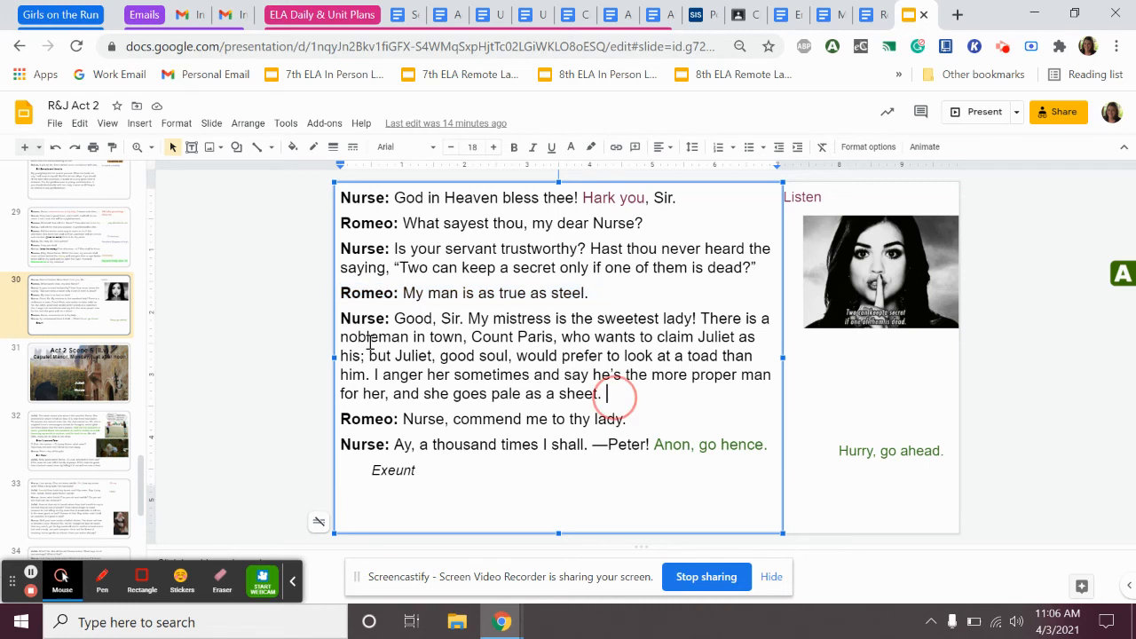
pyautogui.moveTo(611, 394); pyautogui.dragTo(344, 318)
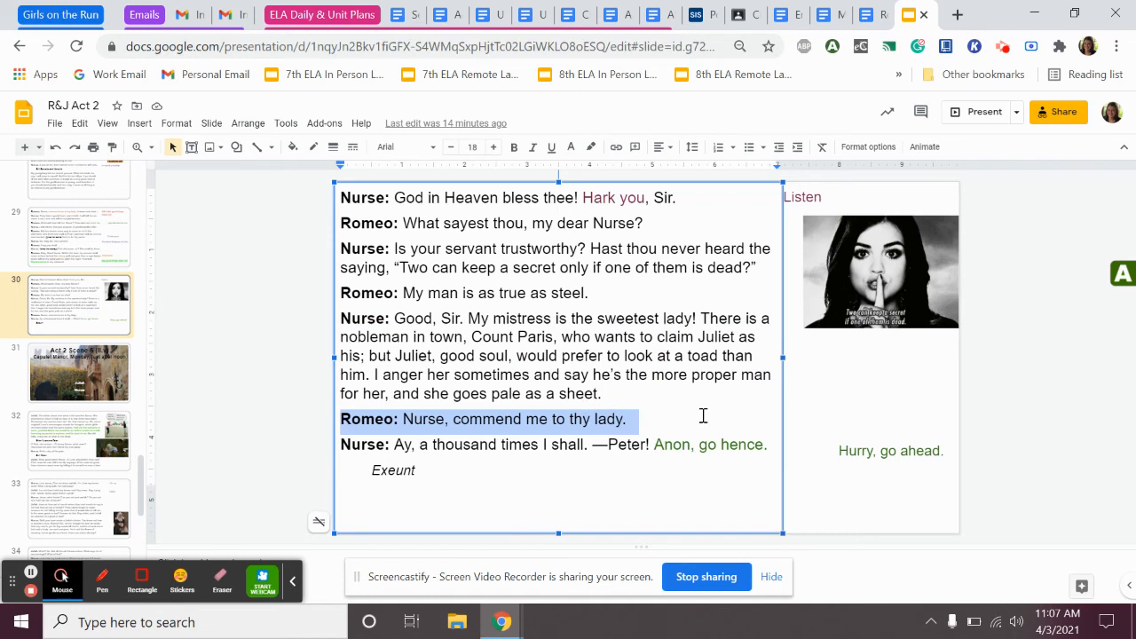
pyautogui.moveTo(562, 458)
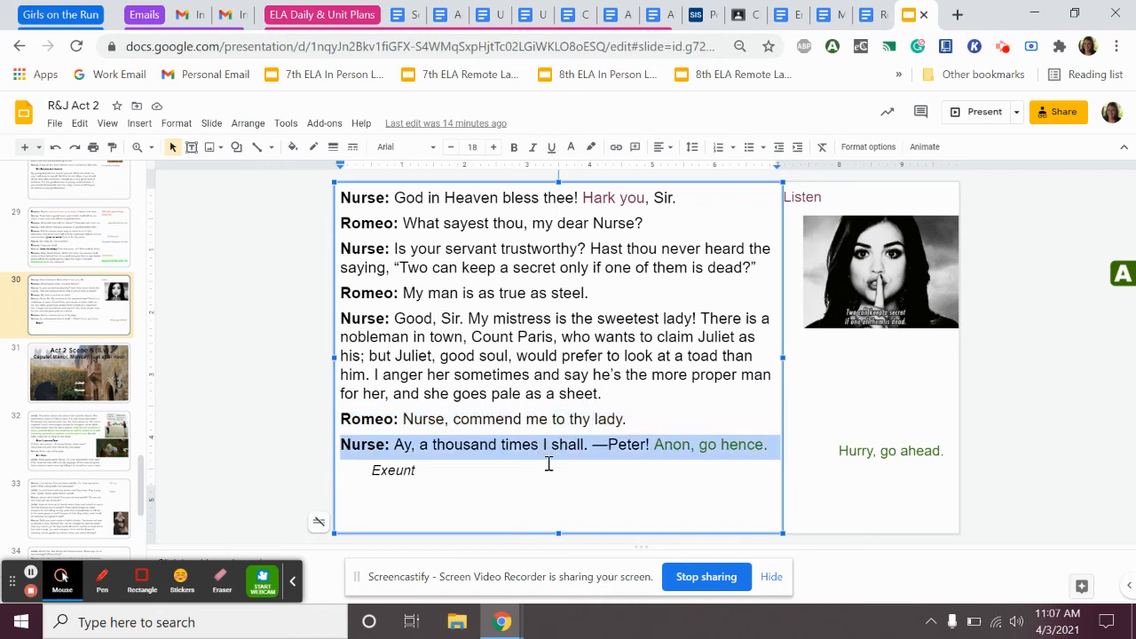
pyautogui.moveTo(568, 469)
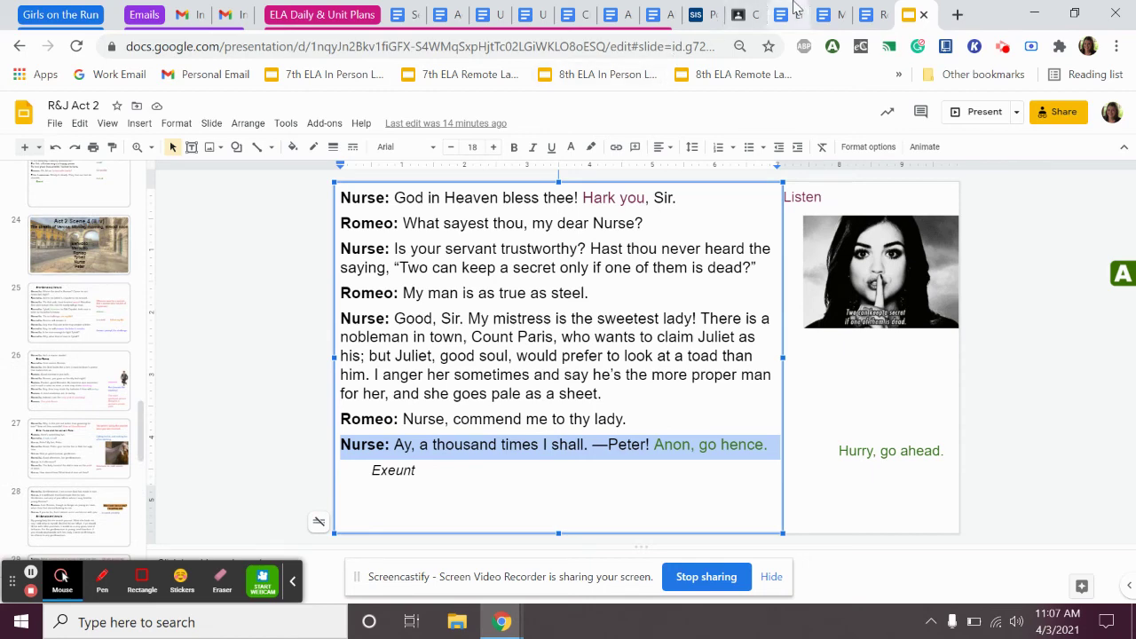
pyautogui.moveTo(566, 7)
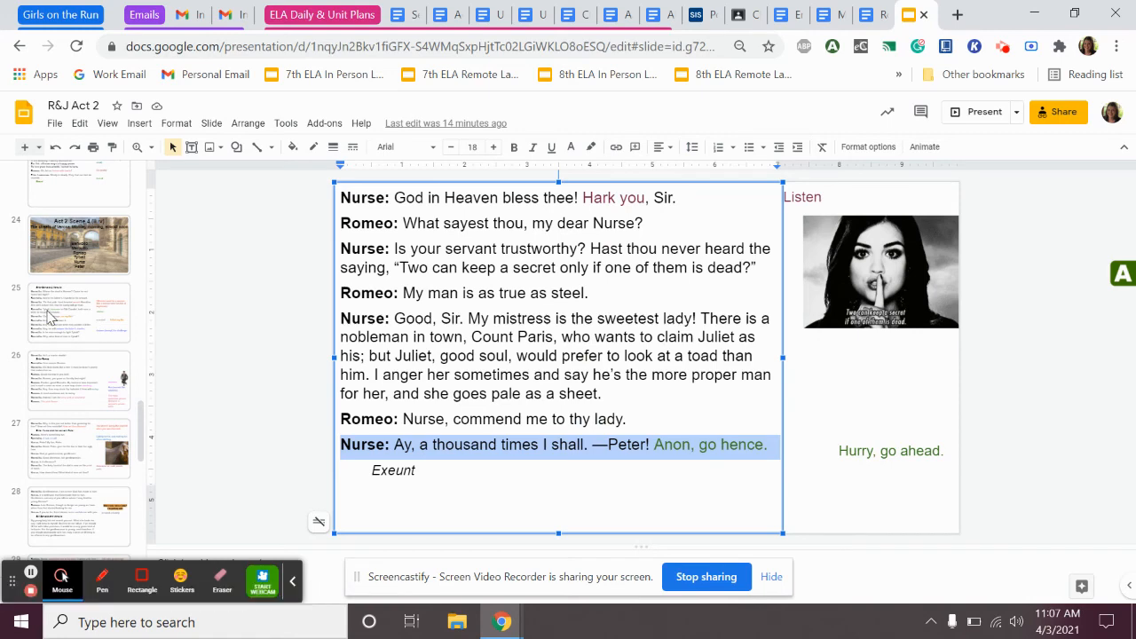
# Step: In the notes doc, summarize Scene 4: they mock the Nurse and make a plan for after they get married
pyautogui.click(78, 310)
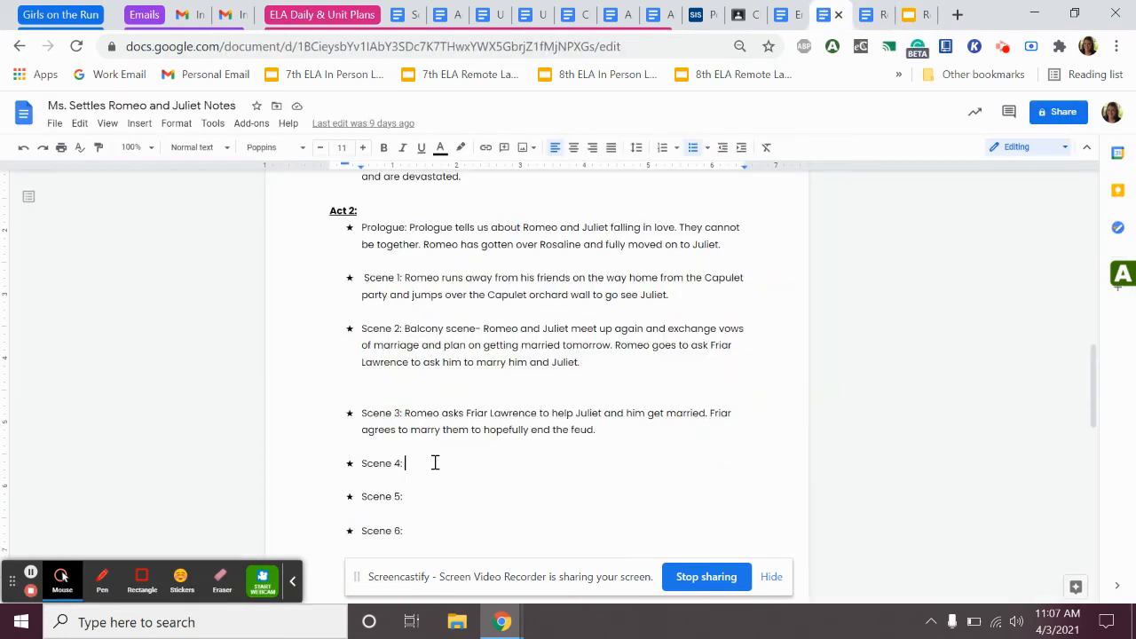
pyautogui.moveTo(422, 461)
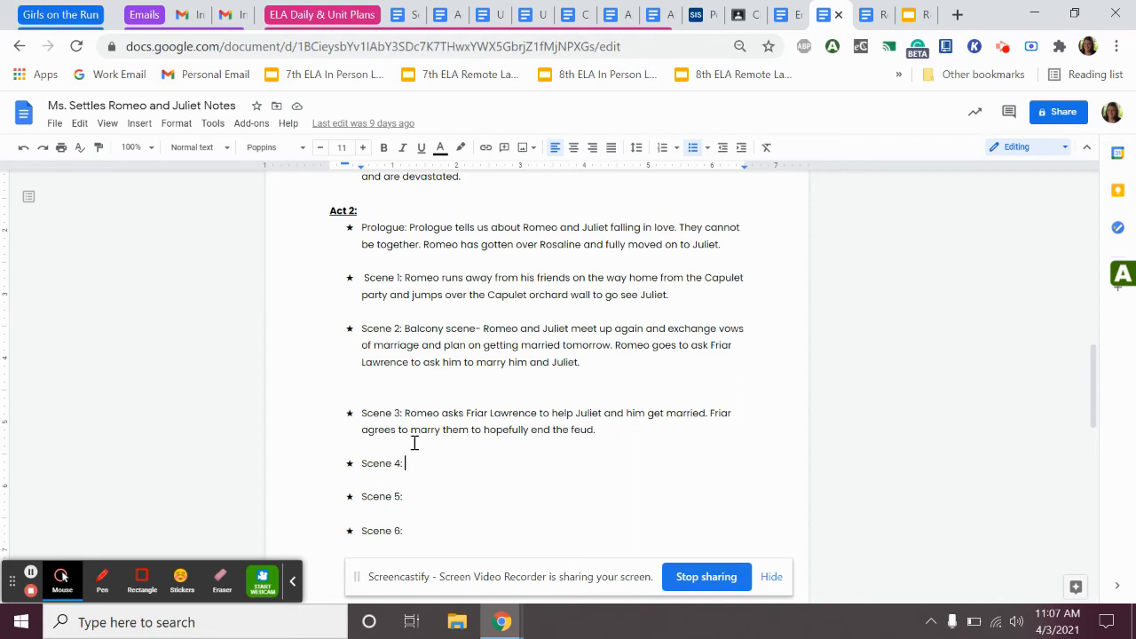
pyautogui.moveTo(415, 443)
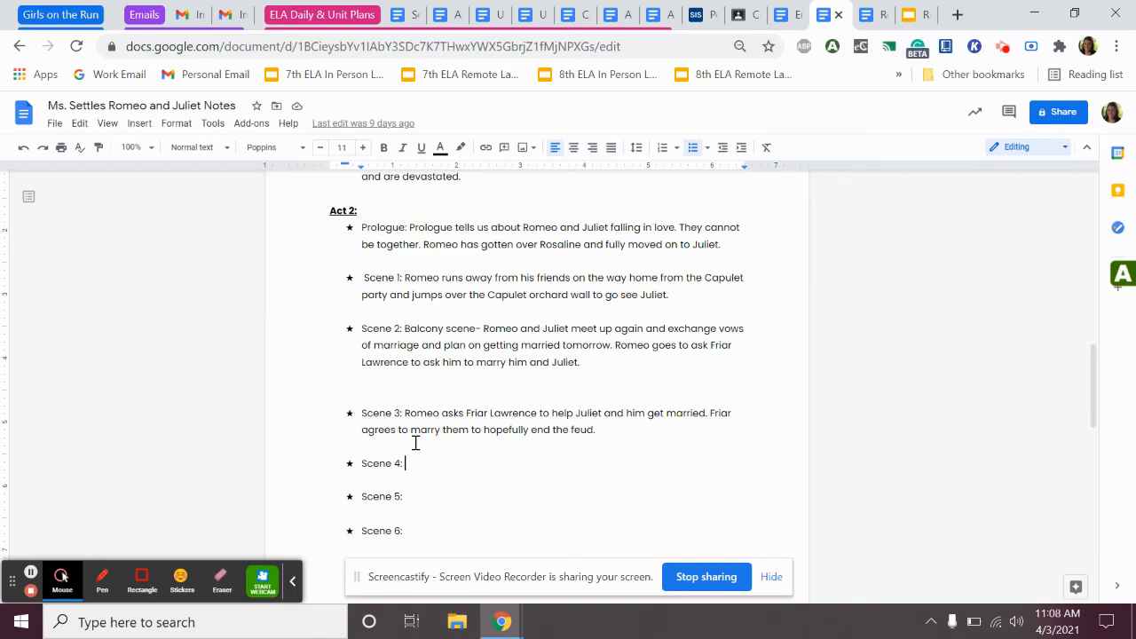
pyautogui.moveTo(475, 469)
pyautogui.write(' Mercutio and Benvolio are mad at Romeo for ditching them. The nurse arrives and Mercutio')
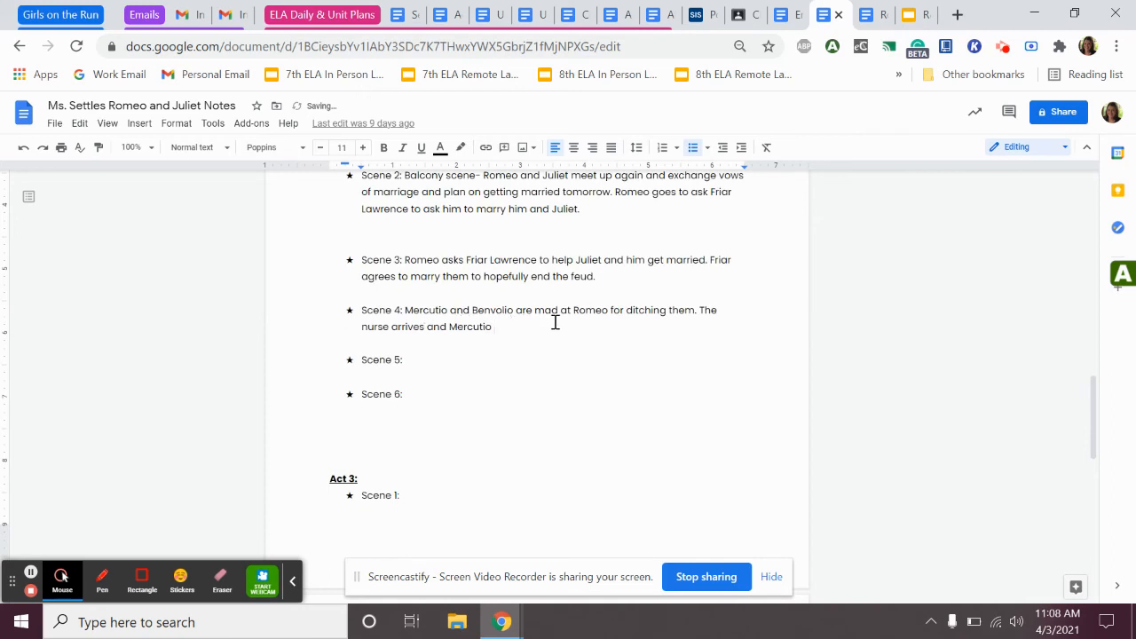
pyautogui.moveTo(722, 316)
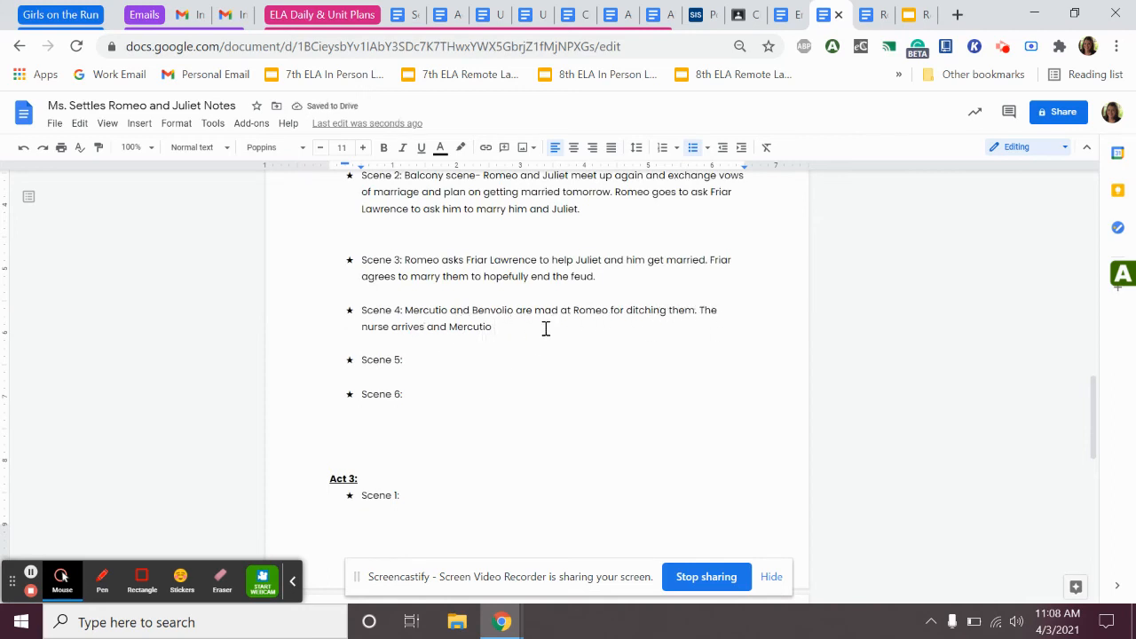
pyautogui.write('and Benvolio')
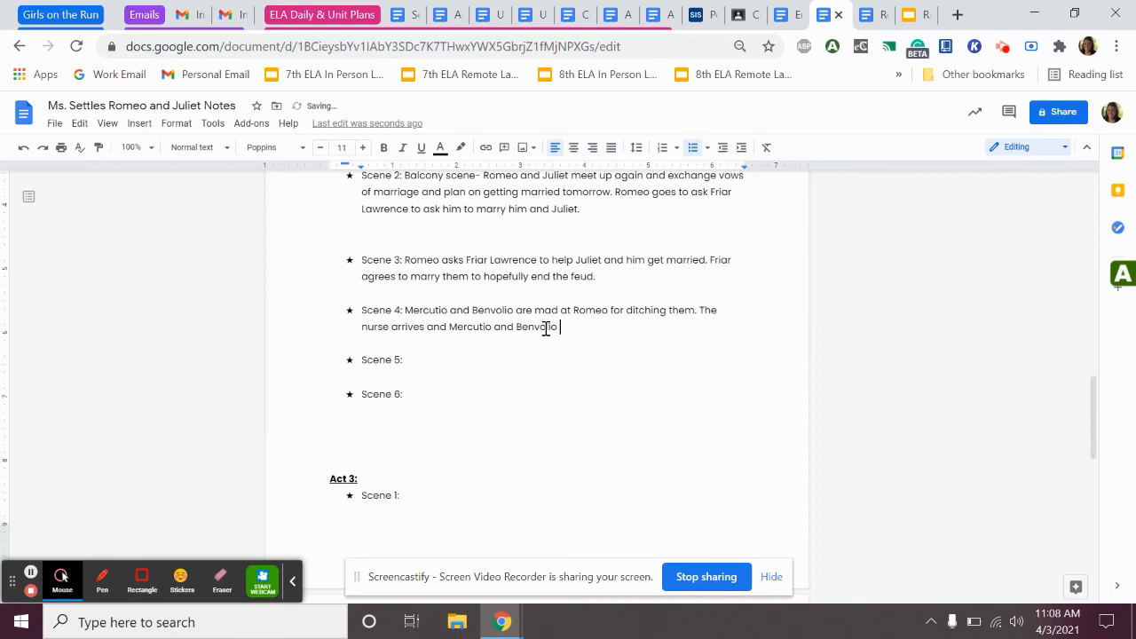
pyautogui.write('mock her and make fun of her. The nurse plans the wedding day with Romeo and')
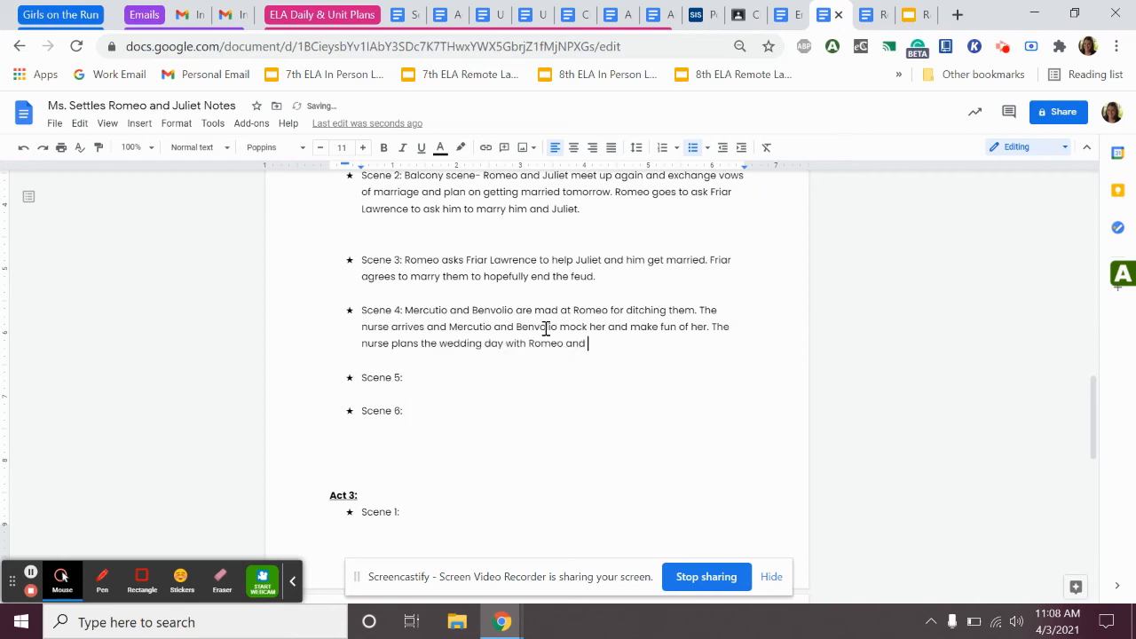
pyautogui.write('they also make a plan for')
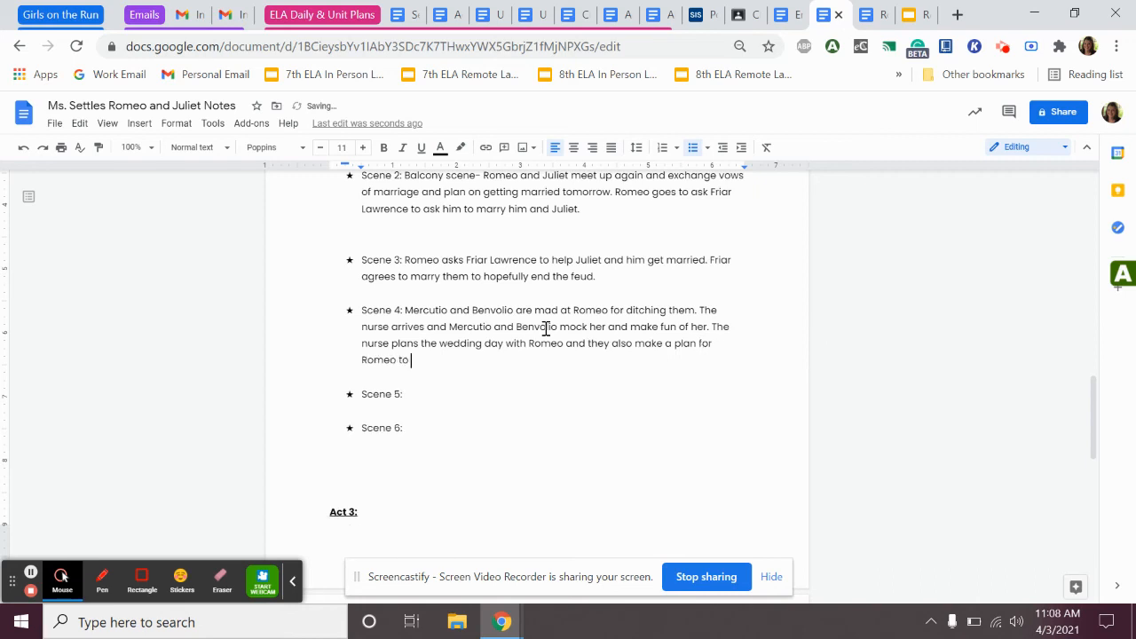
pyautogui.write('spend the night with Juliet')
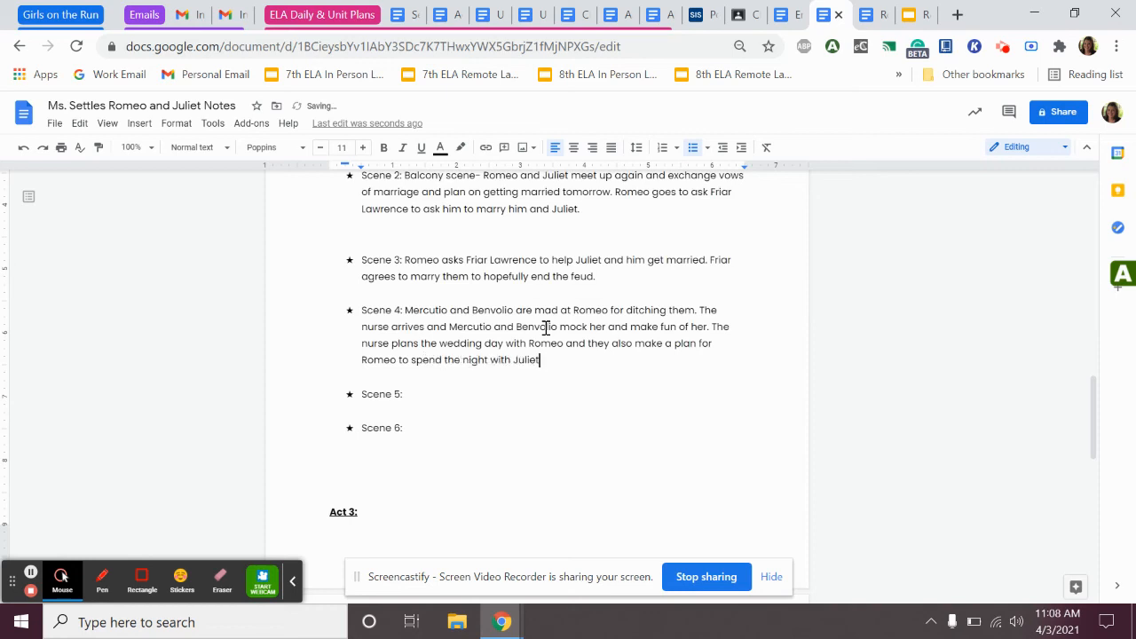
pyautogui.write('after')
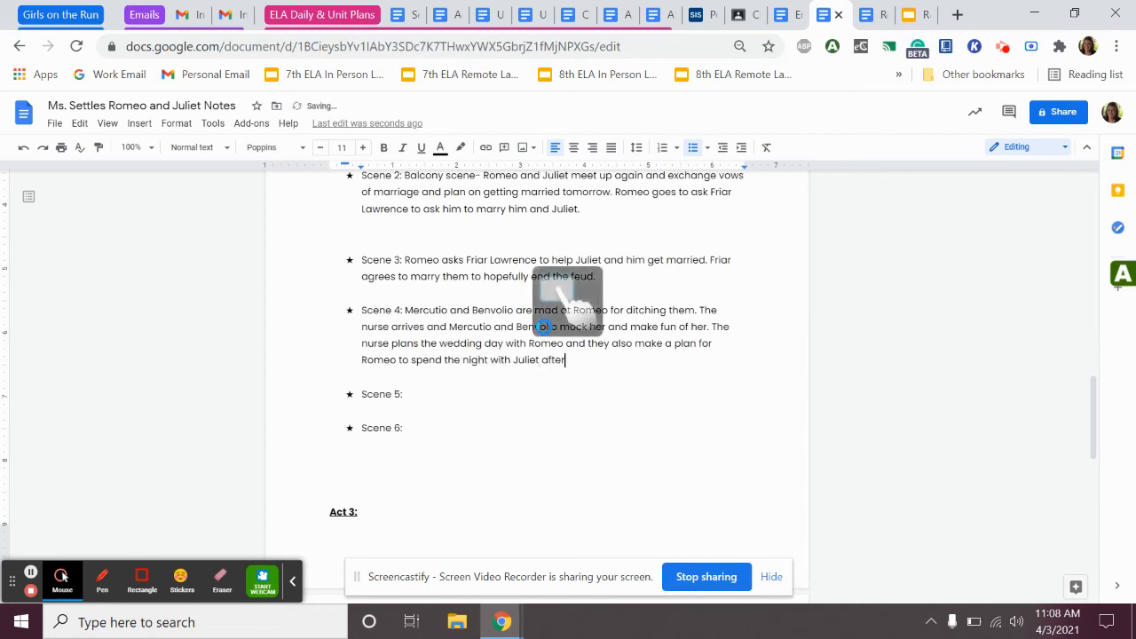
pyautogui.write('they get married.')
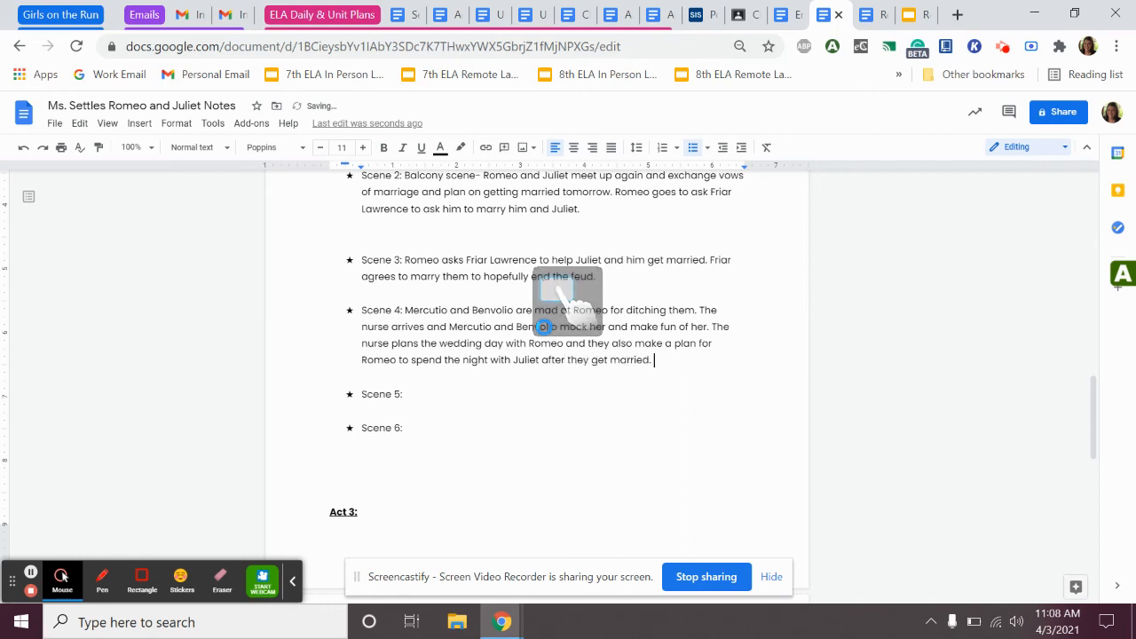
pyautogui.moveTo(688, 373)
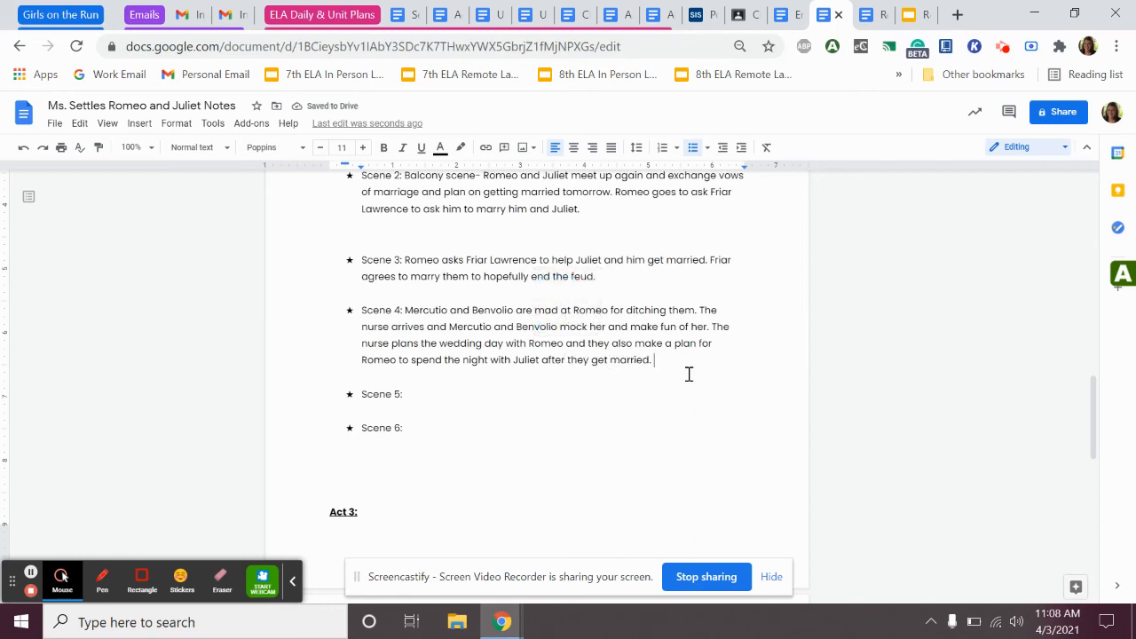
# Step: Insert 'to go see Juliet' into the Scene 4 summary bullet
pyautogui.scroll(3)
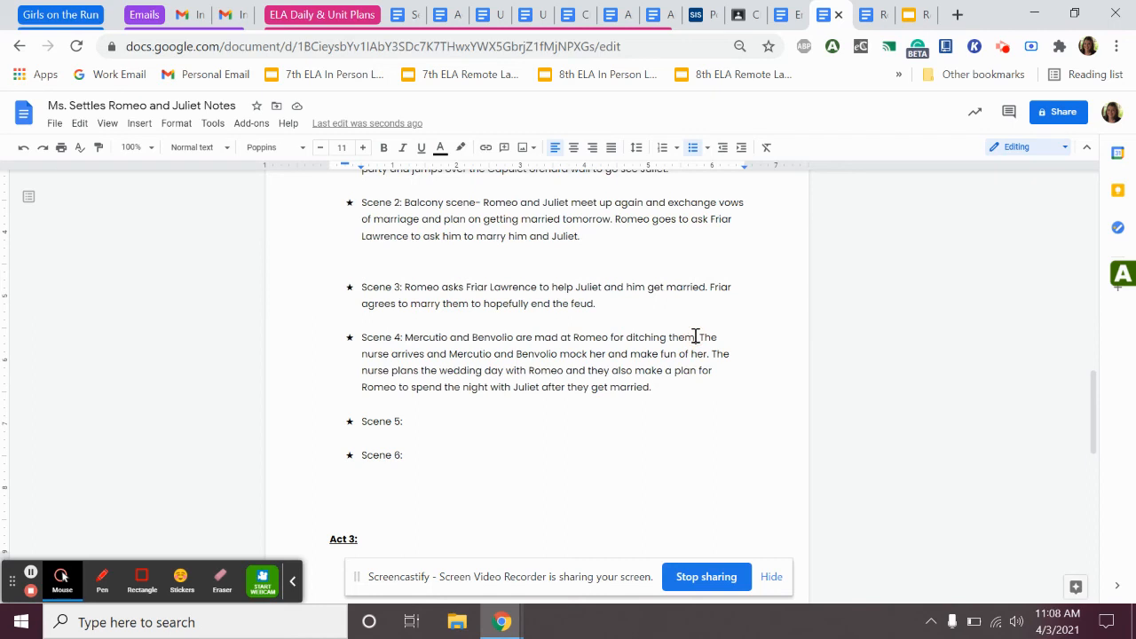
pyautogui.write('to go see Juliet')
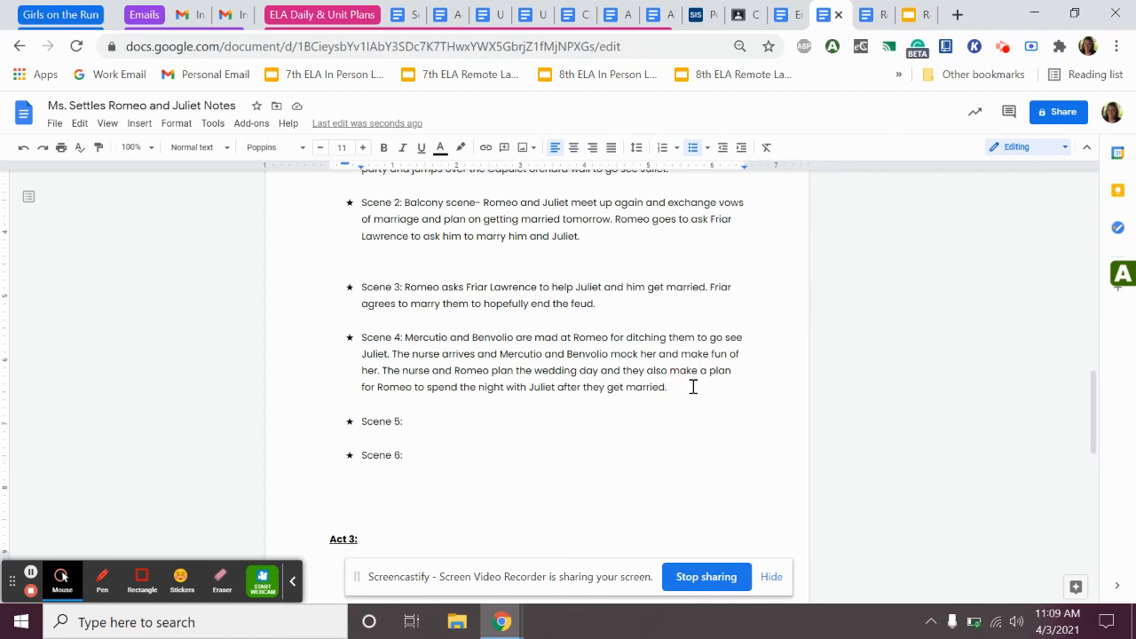
# Step: Add that the Nurse will bring Juliet to the church to marry Romeo later today
pyautogui.write('The nurse')
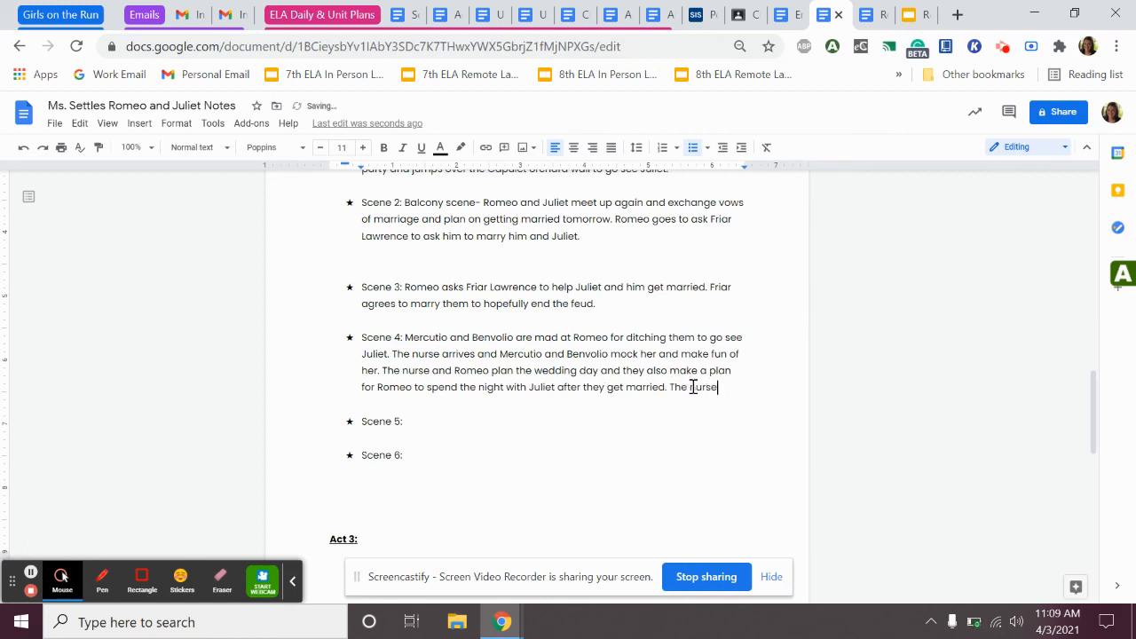
pyautogui.write('will')
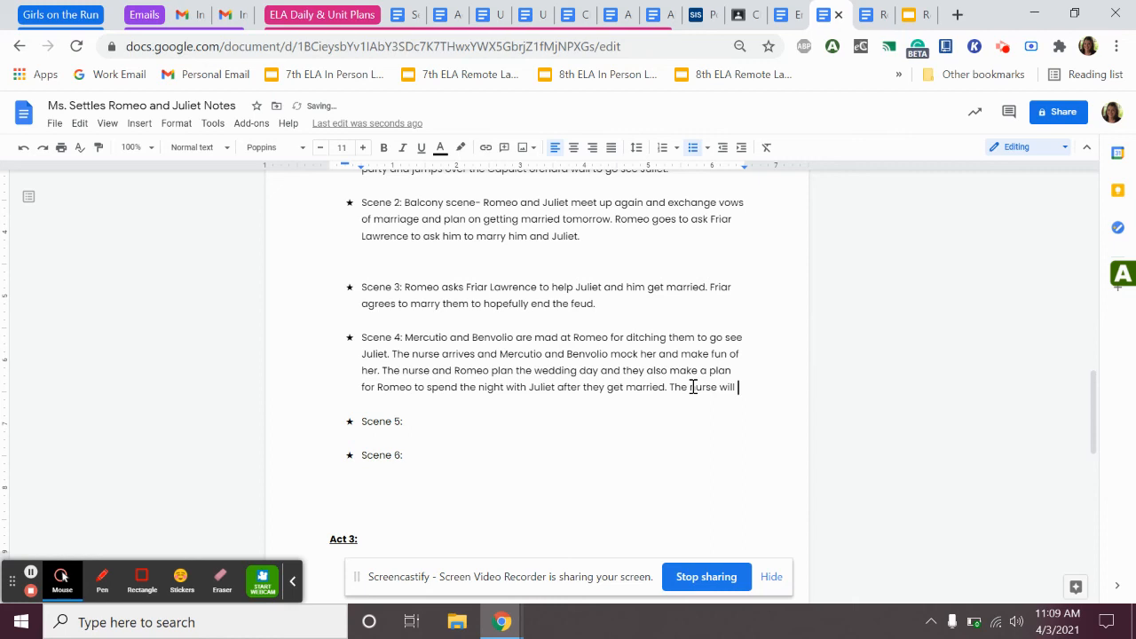
pyautogui.write('bring Juliet to the c')
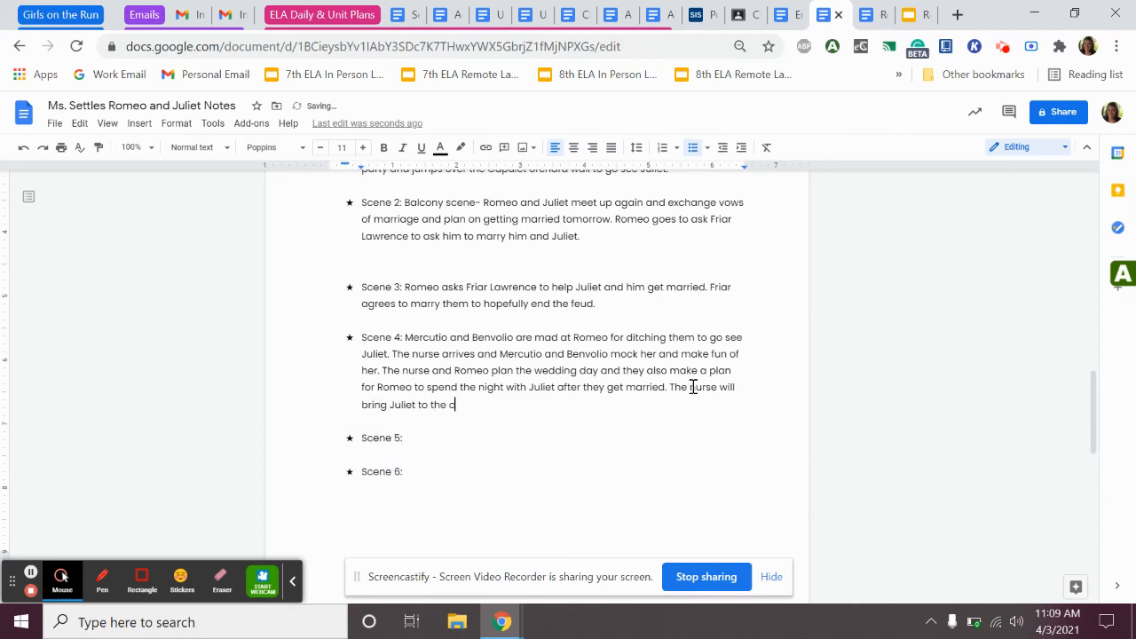
pyautogui.write('hurch')
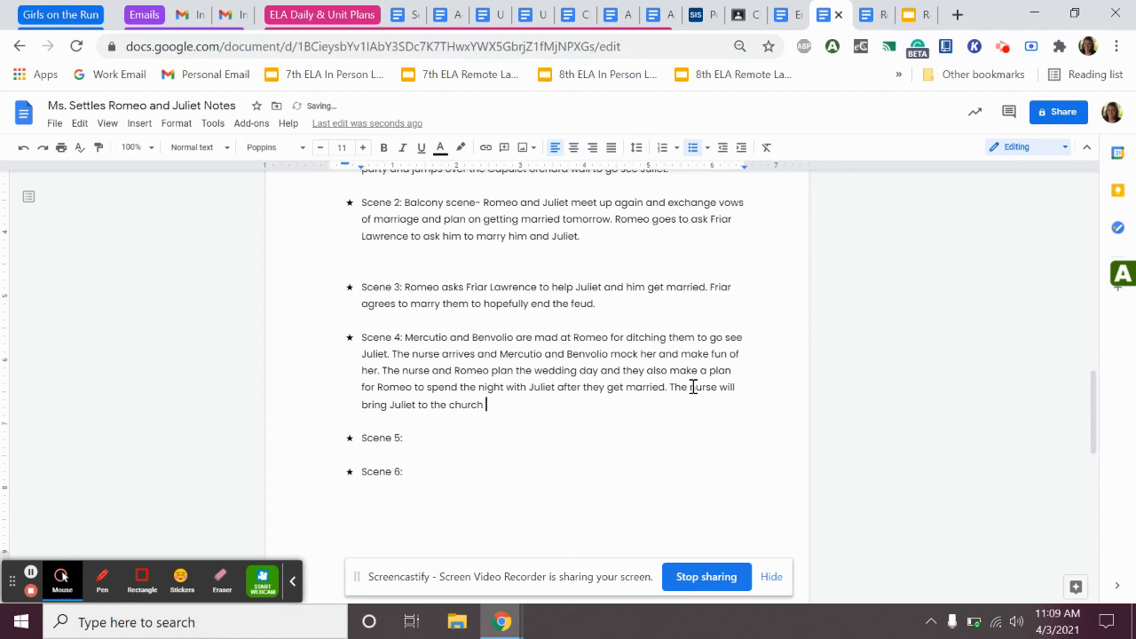
pyautogui.write('to get married to Romeo today.')
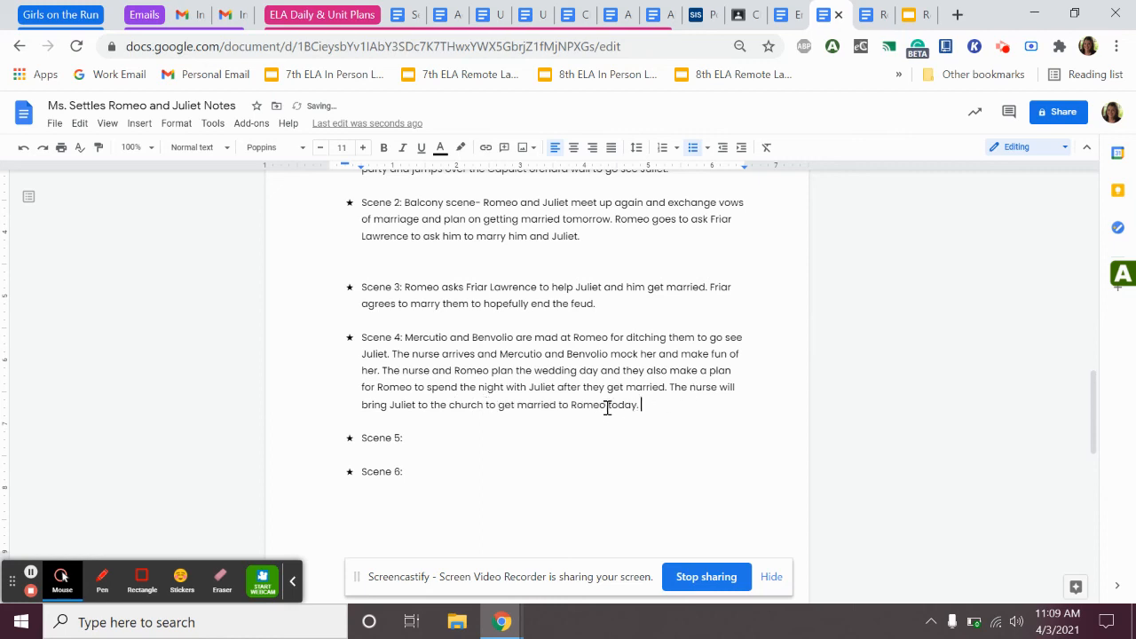
pyautogui.write('later')
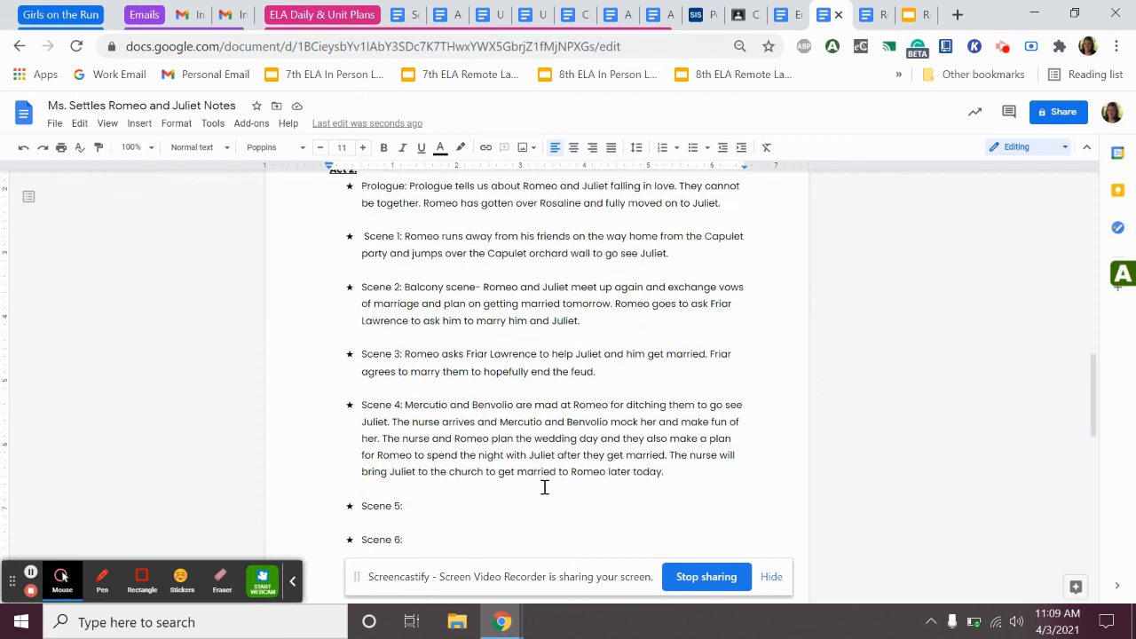
pyautogui.scroll(-3)
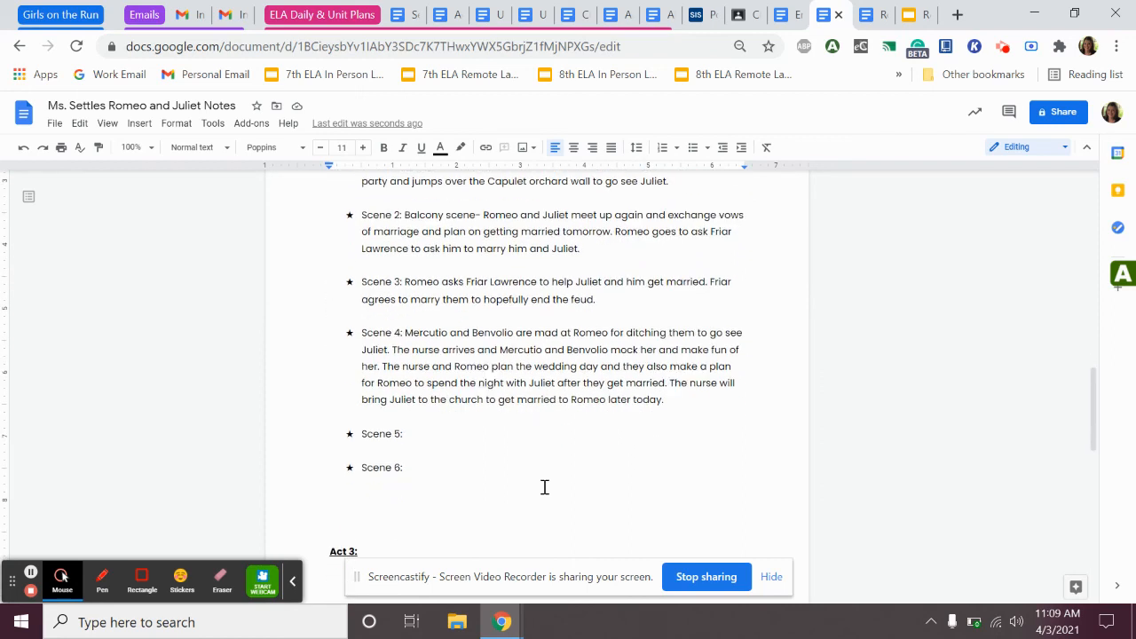
pyautogui.scroll(-3)
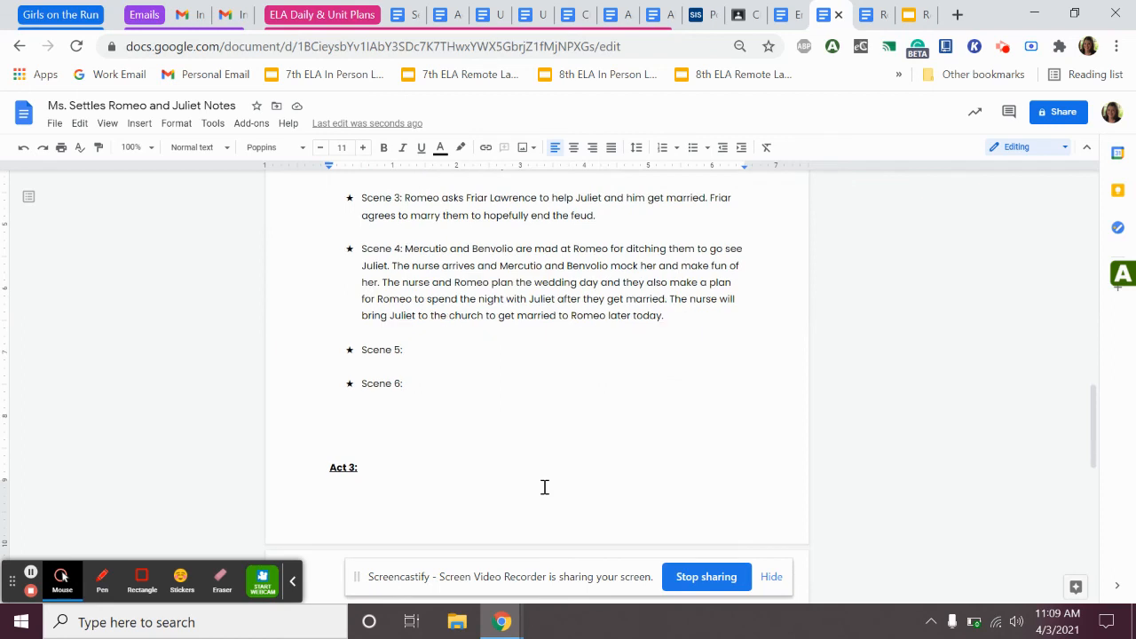